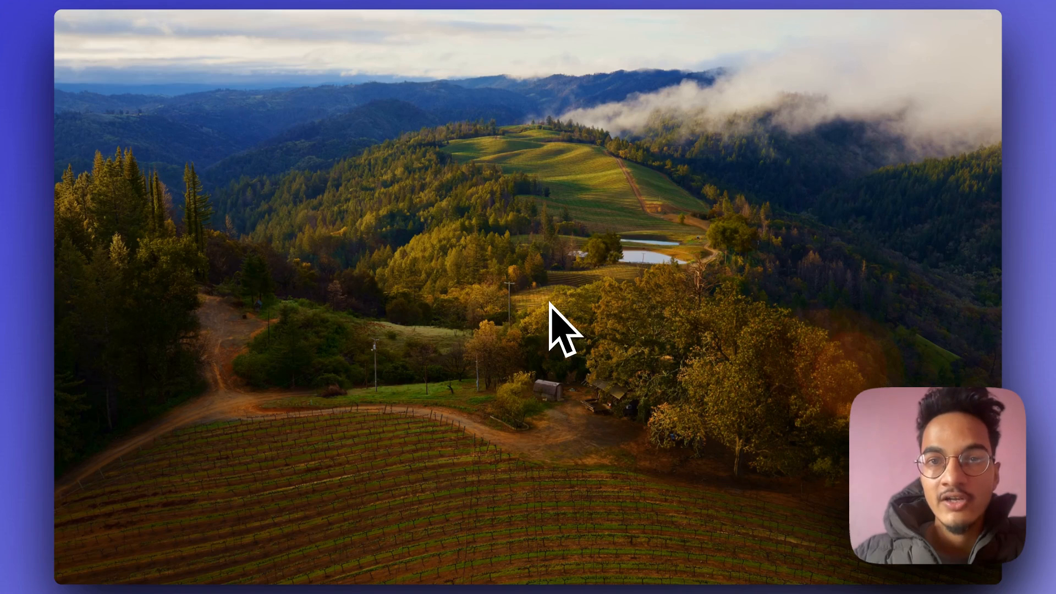
pyautogui.moveTo(469, 586)
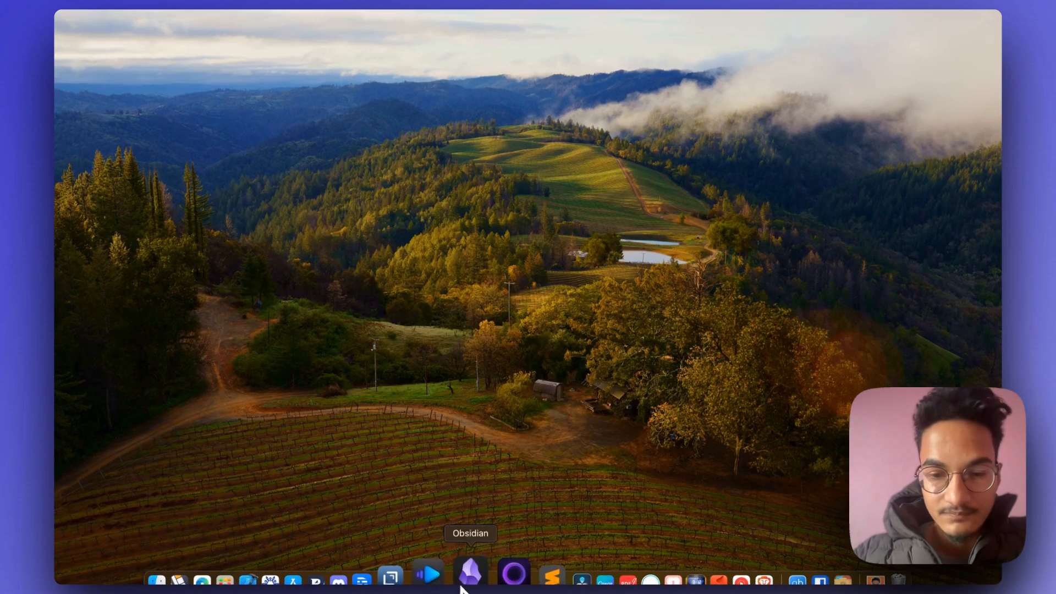
# Step: Launch Obsidian from the Dock into the Meetings Template Workflow vault
pyautogui.click(468, 579)
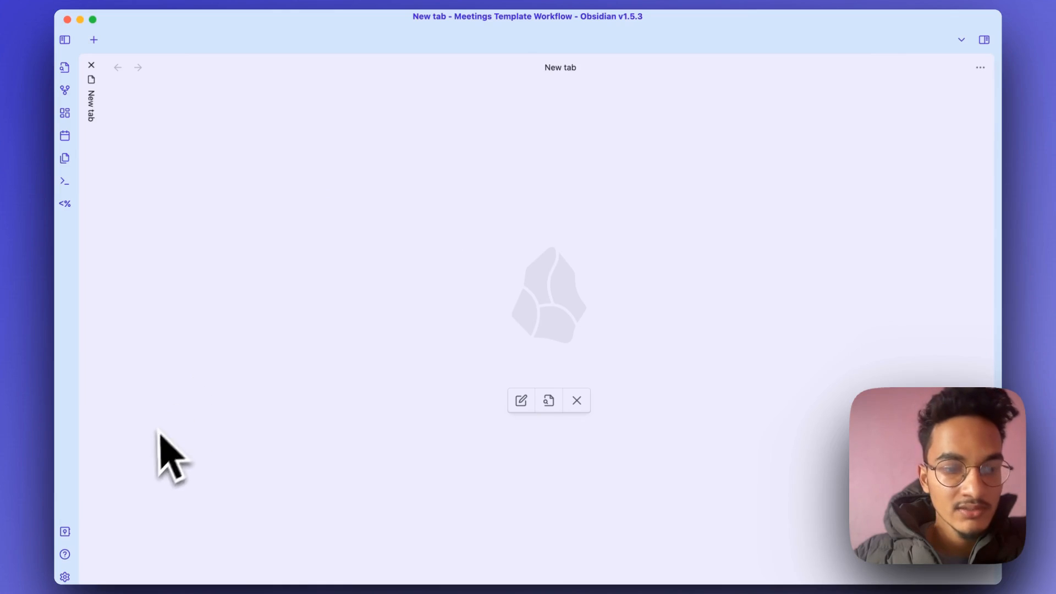
pyautogui.moveTo(66, 574)
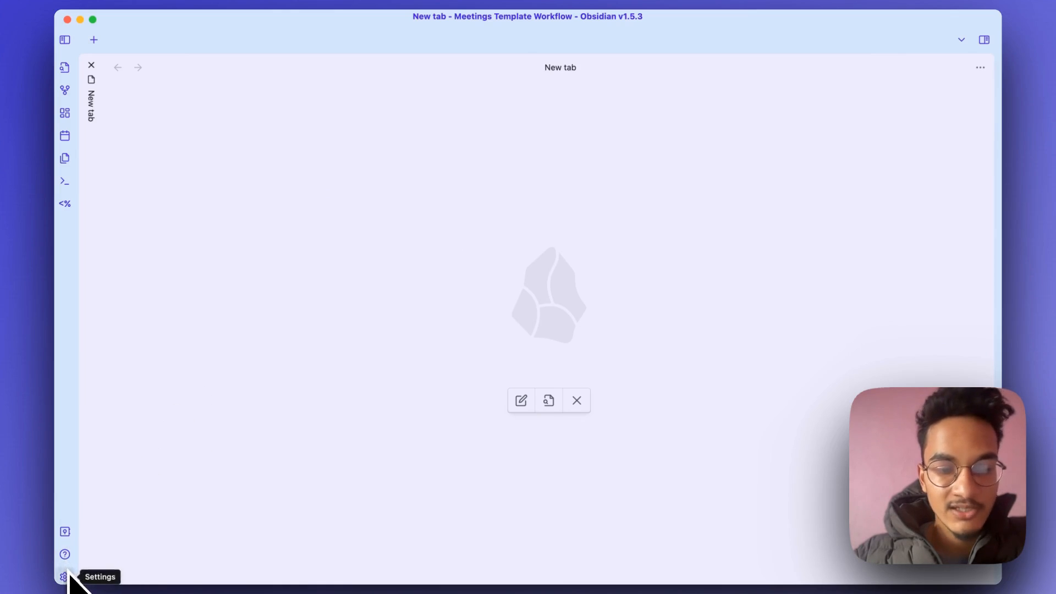
# Step: Search the community plugins for 'tasks' and view the Tasks plugin's details
pyautogui.click(65, 575)
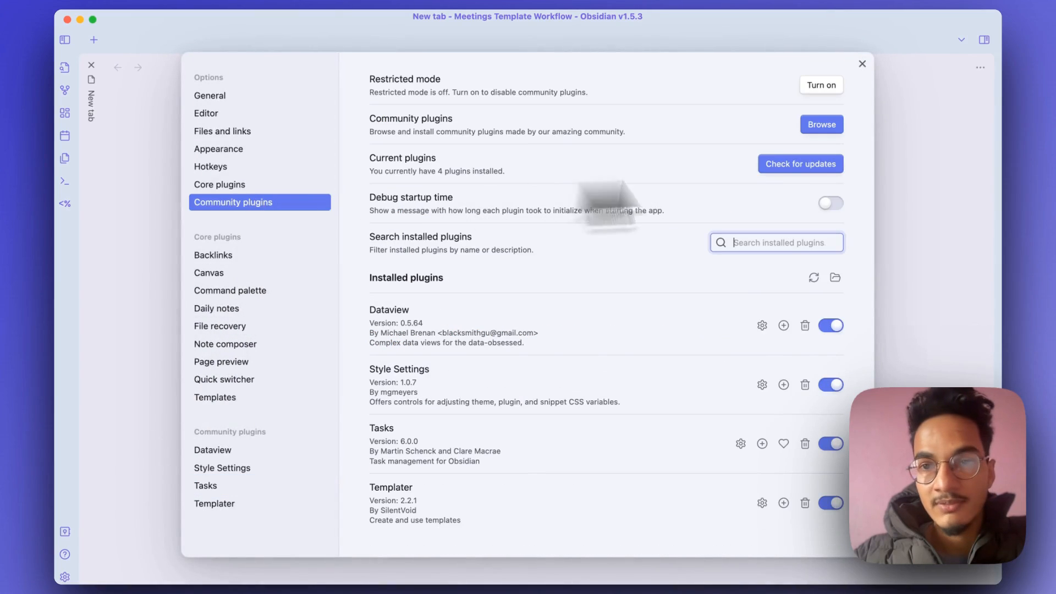
pyautogui.click(821, 125)
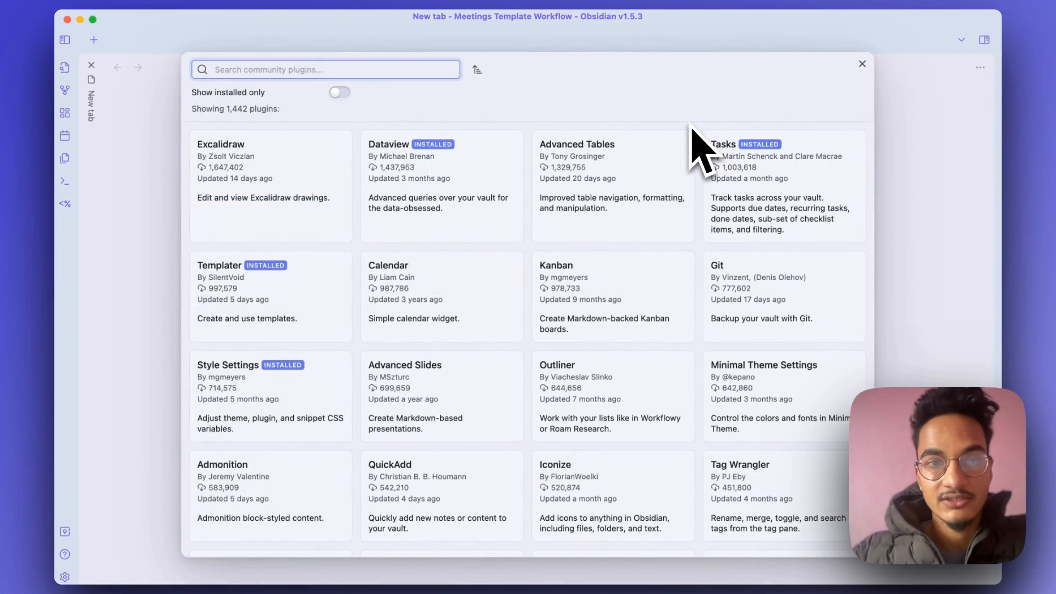
pyautogui.write('tasks')
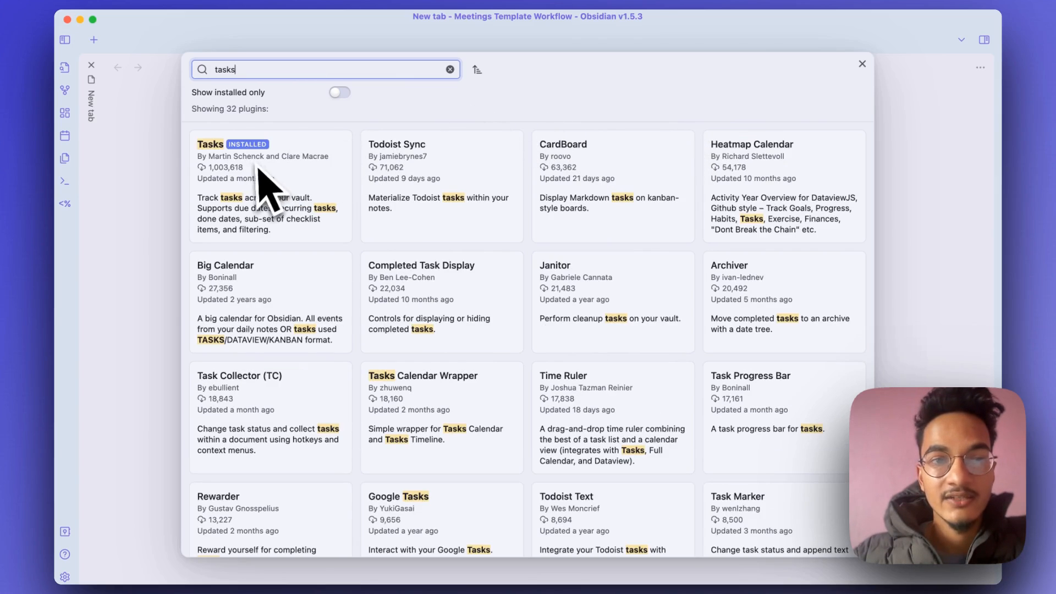
pyautogui.click(270, 187)
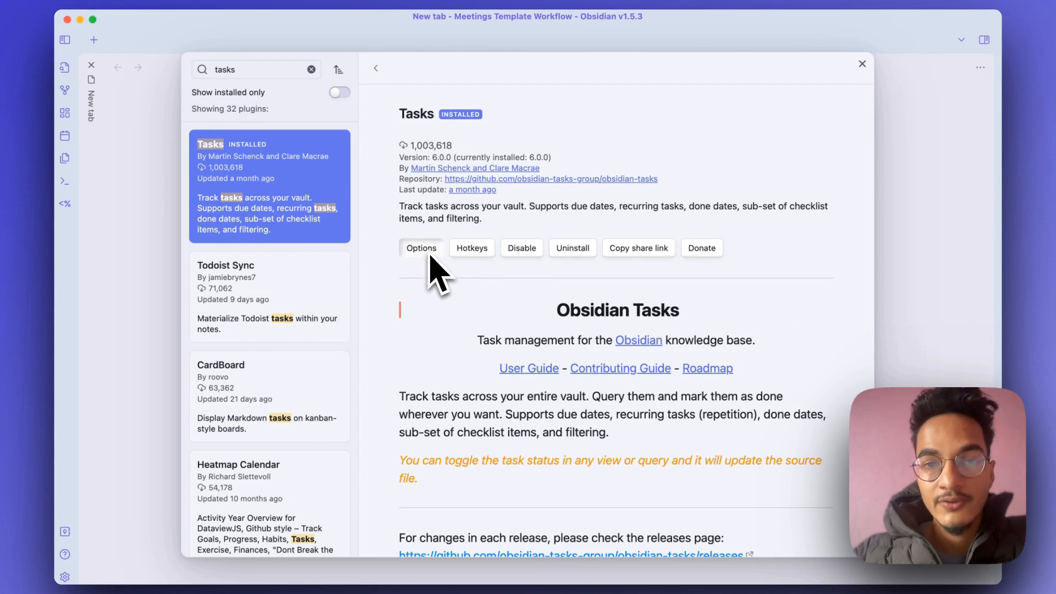
# Step: Review the Tasks plugin options, scrolling down to the Global task filter
pyautogui.click(421, 247)
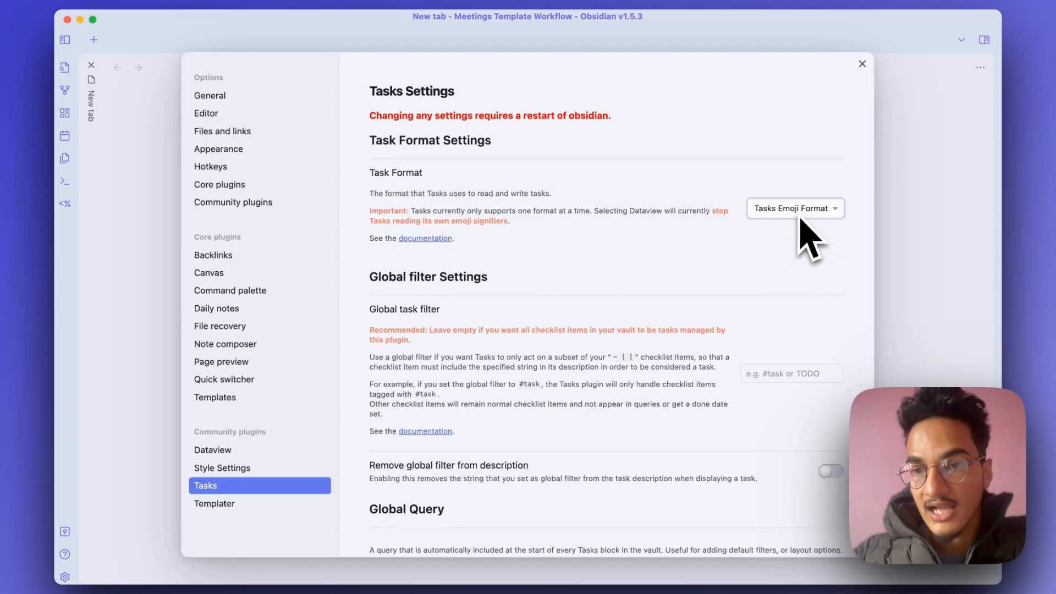
pyautogui.moveTo(776, 254)
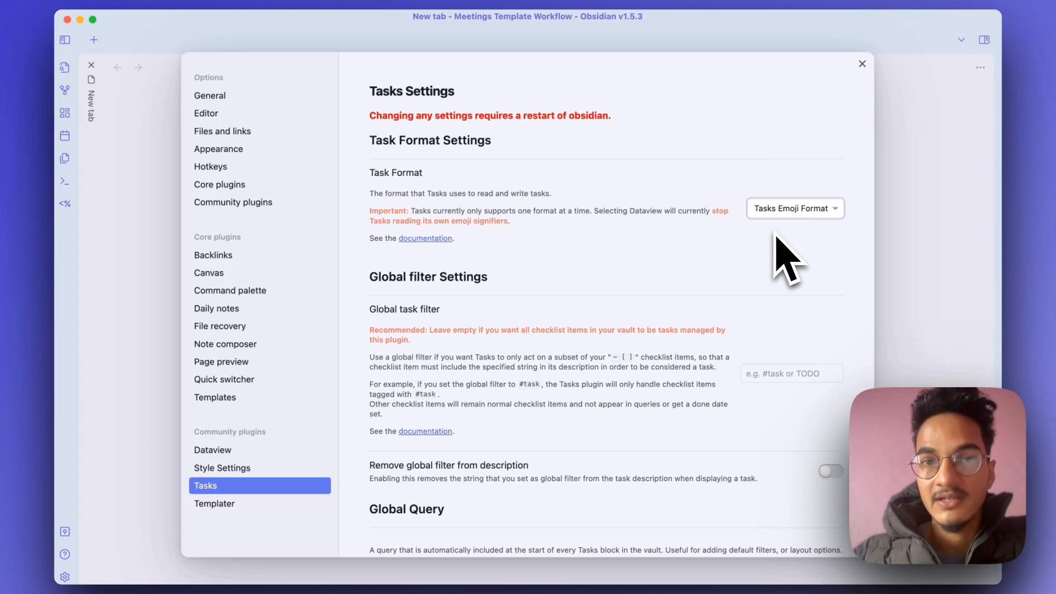
pyautogui.scroll(-3)
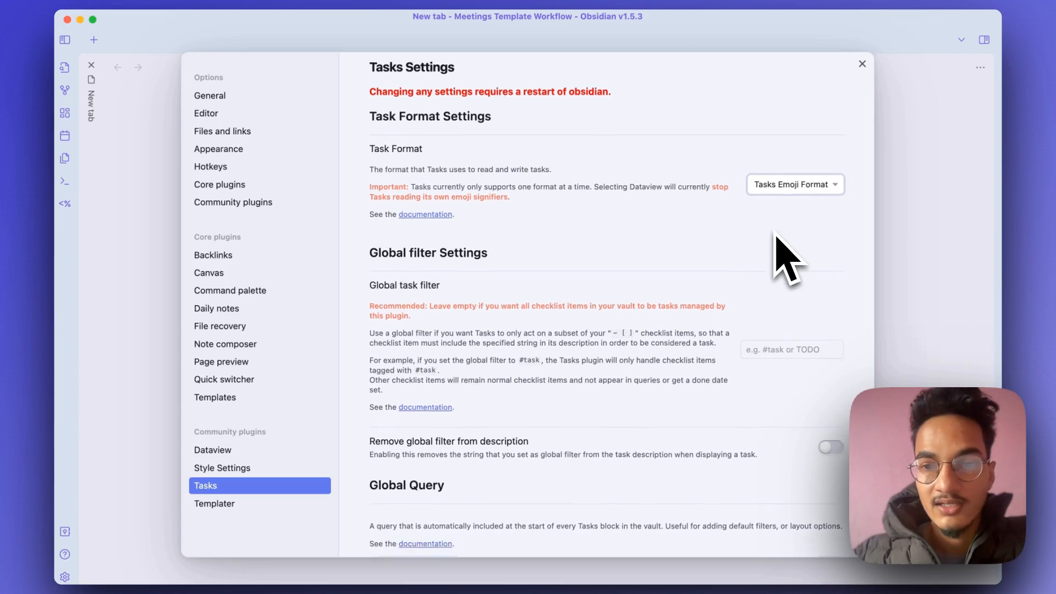
pyautogui.scroll(-3)
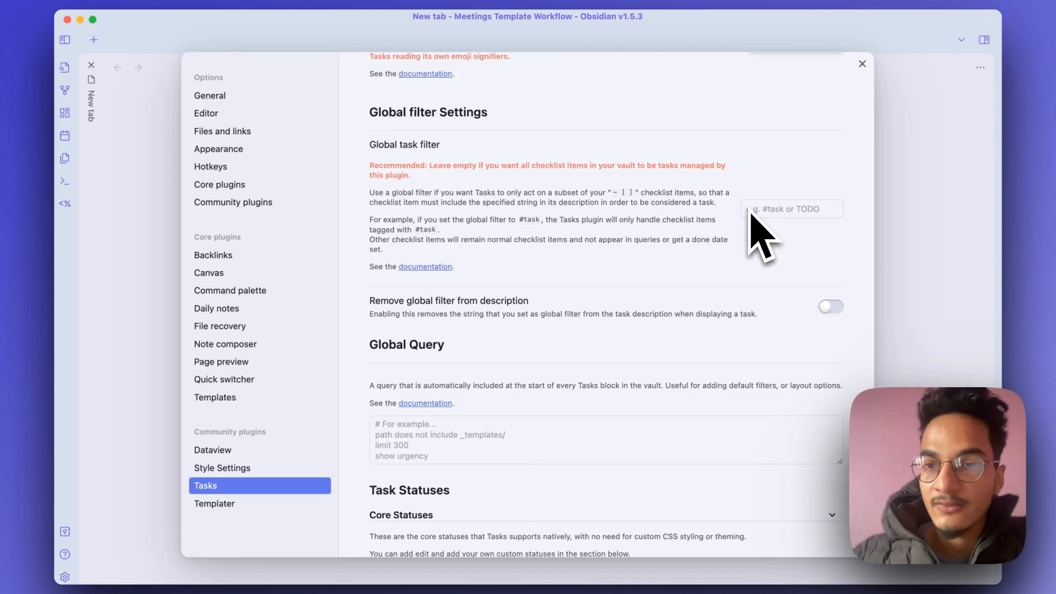
pyautogui.moveTo(769, 206)
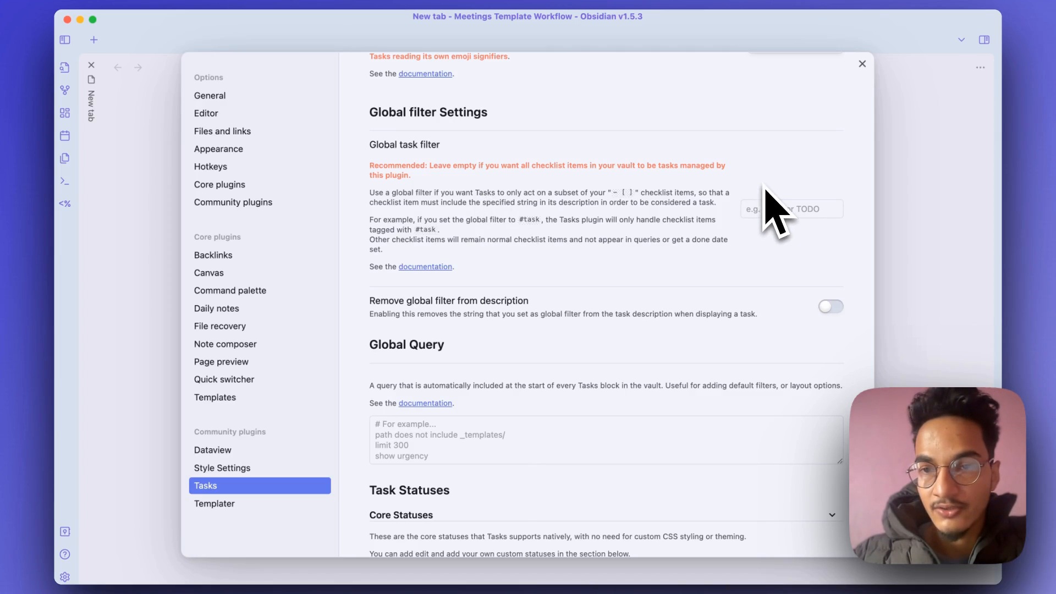
pyautogui.click(791, 208)
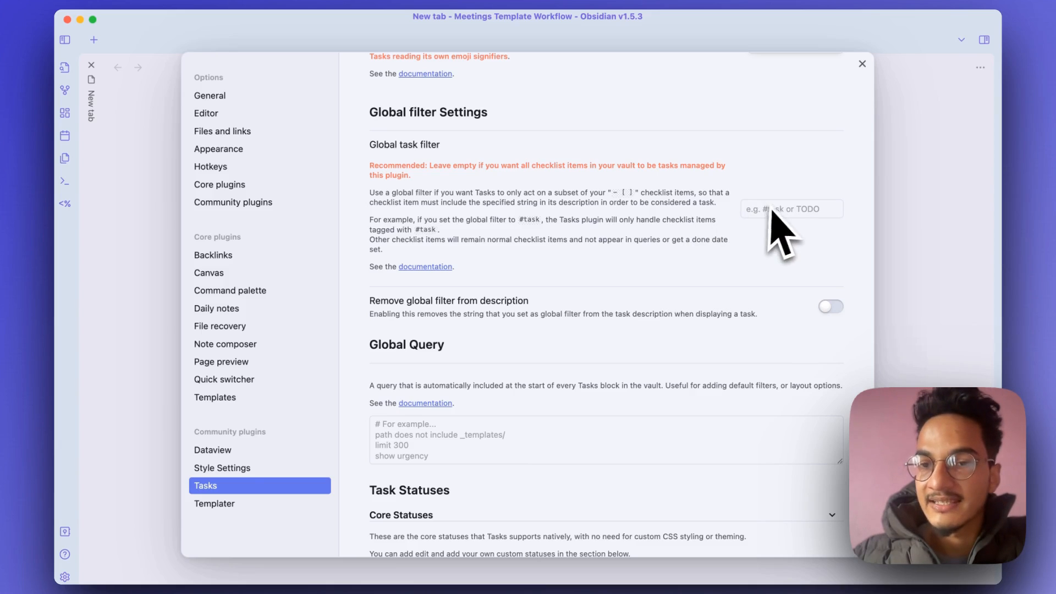
pyautogui.moveTo(664, 241)
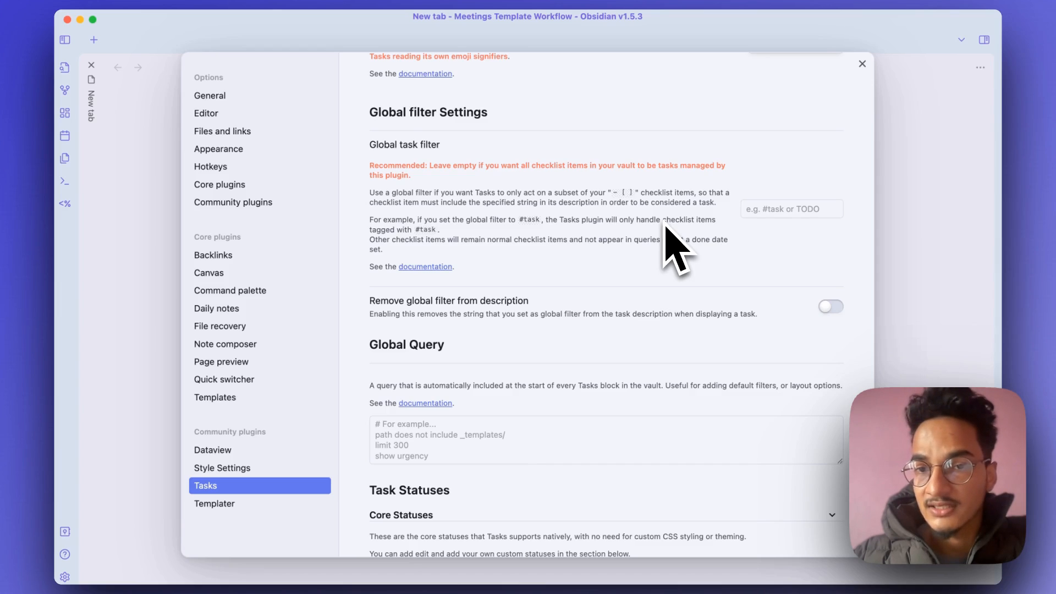
pyautogui.moveTo(761, 259)
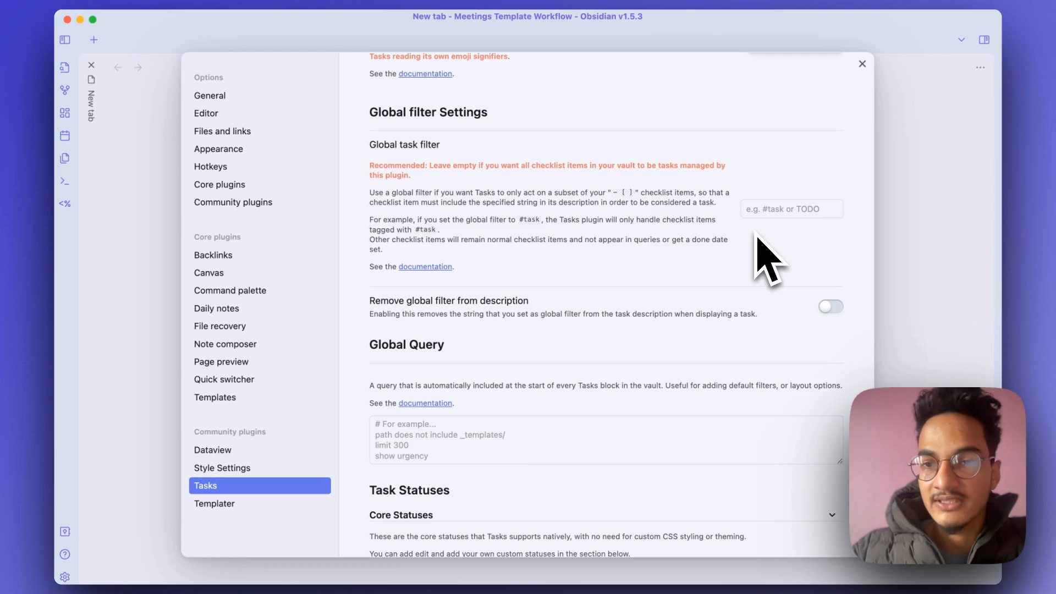
# Step: Try '#tasks' as the global filter, leave it empty, and close Settings
pyautogui.click(791, 208)
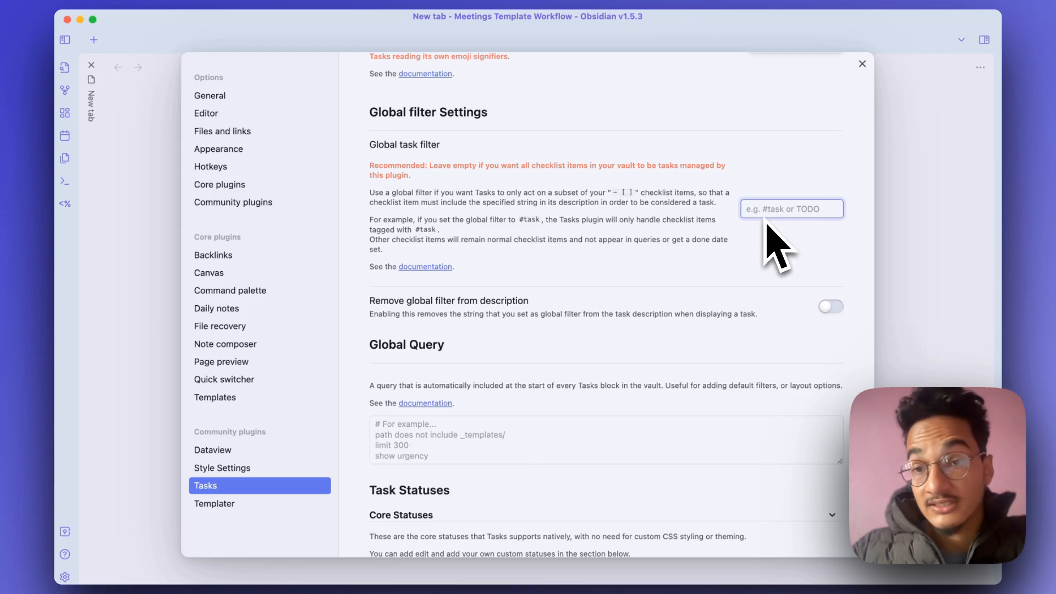
pyautogui.write('#task')
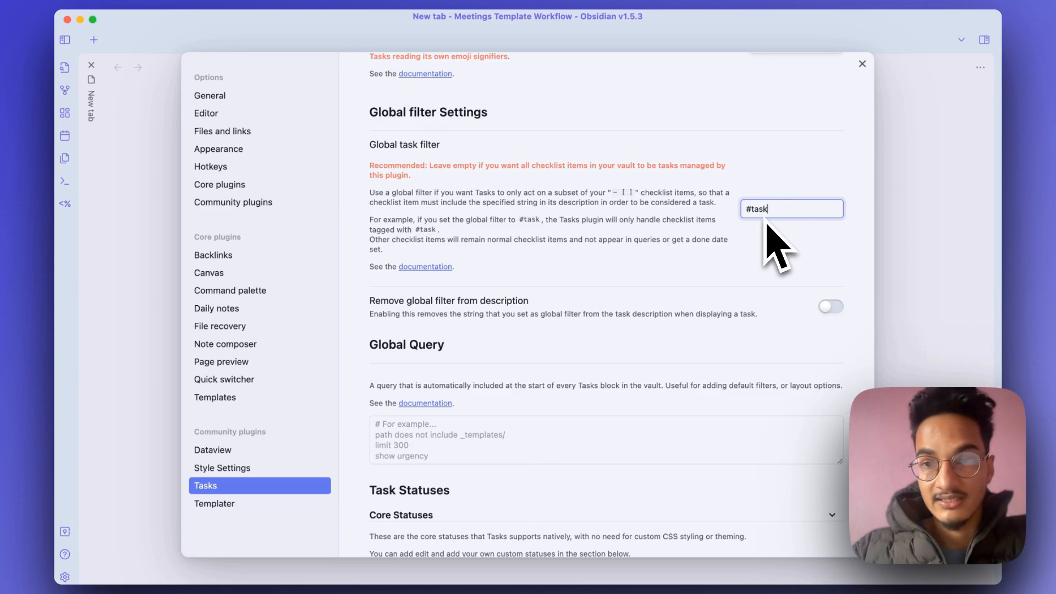
pyautogui.write('s')
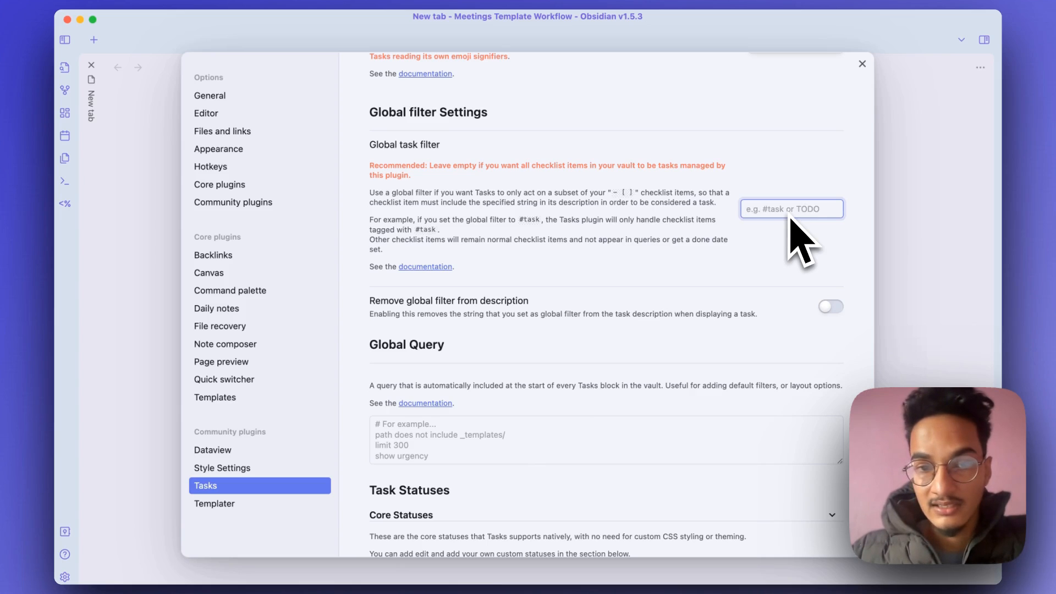
pyautogui.scroll(-3)
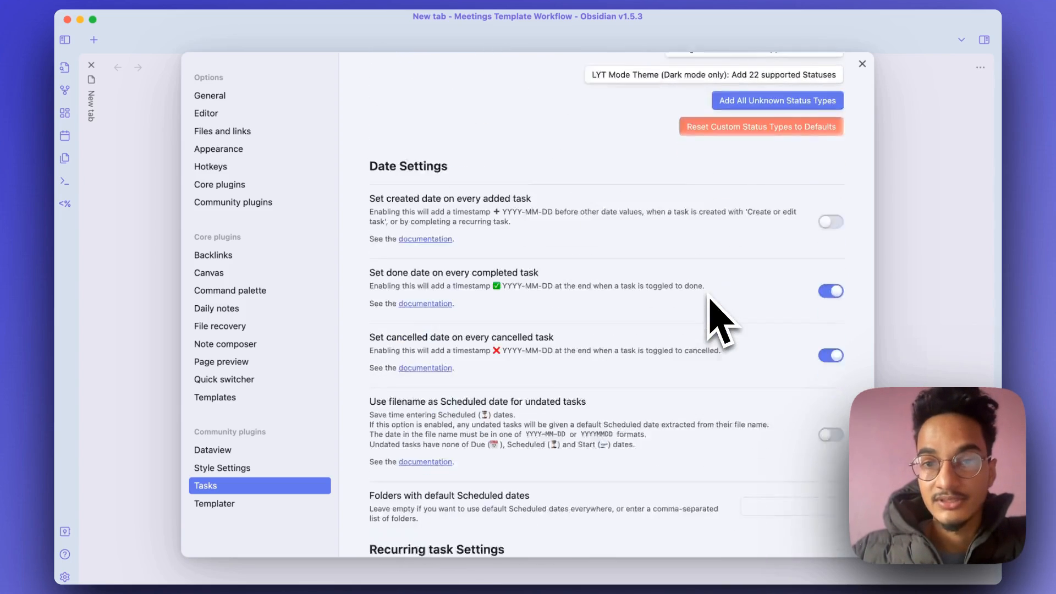
pyautogui.scroll(-3)
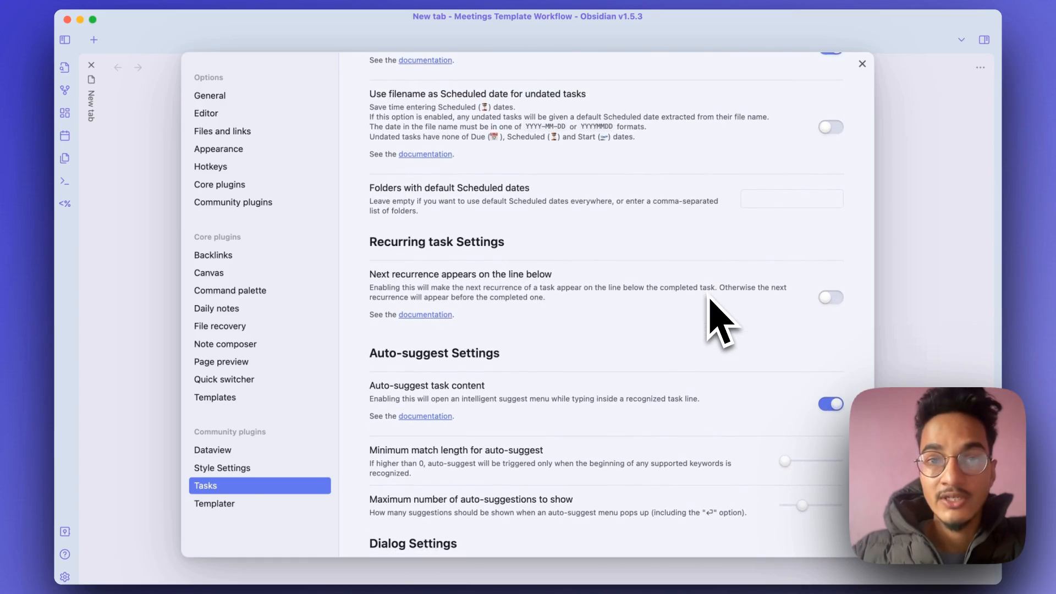
pyautogui.moveTo(798, 222)
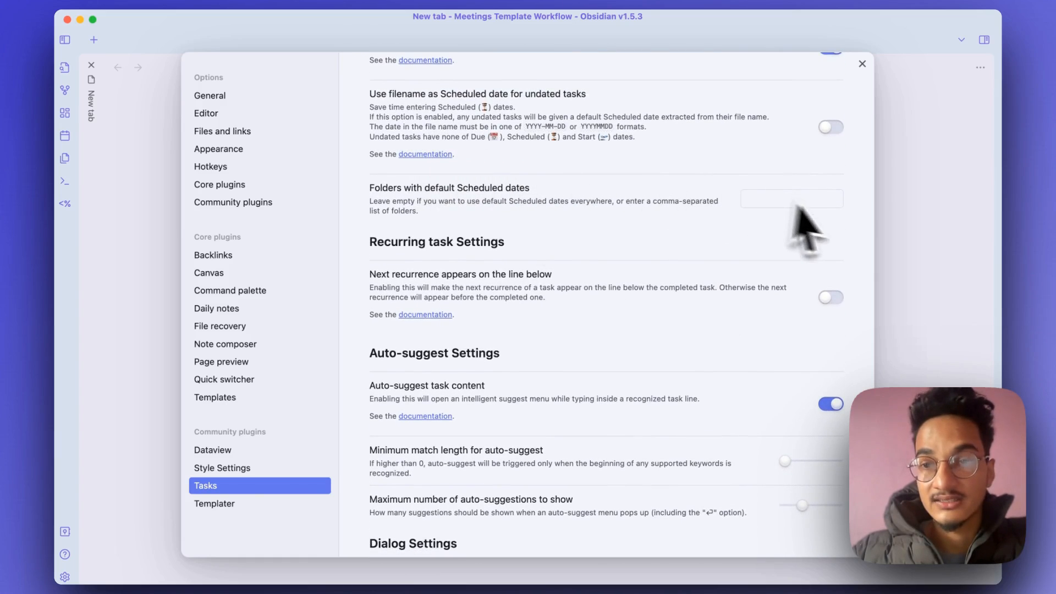
pyautogui.click(862, 64)
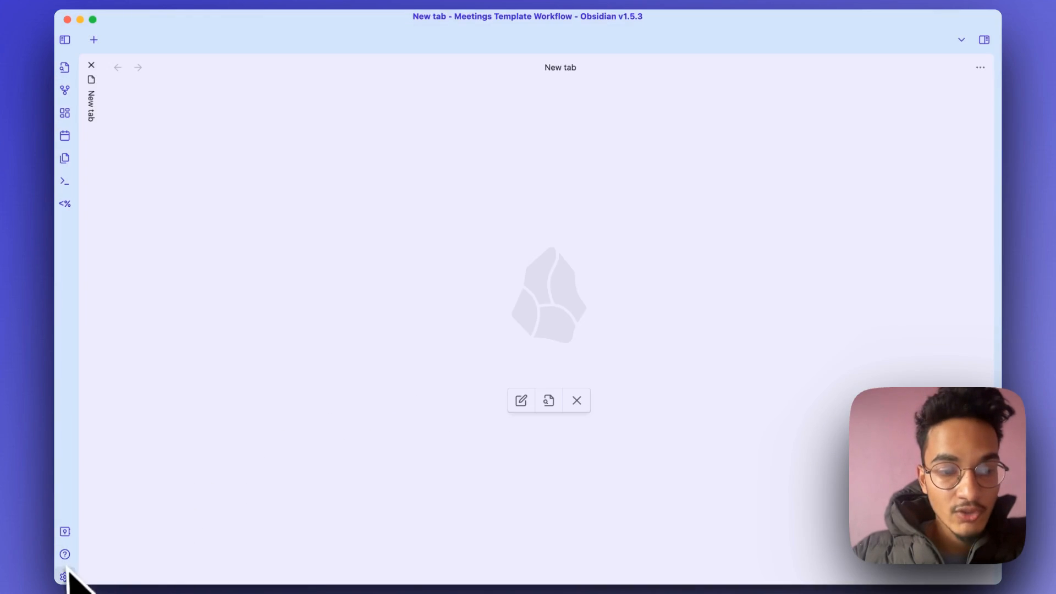
# Step: Install and enable the CardBoard community plugin, then leave the plugin browser
pyautogui.click(64, 575)
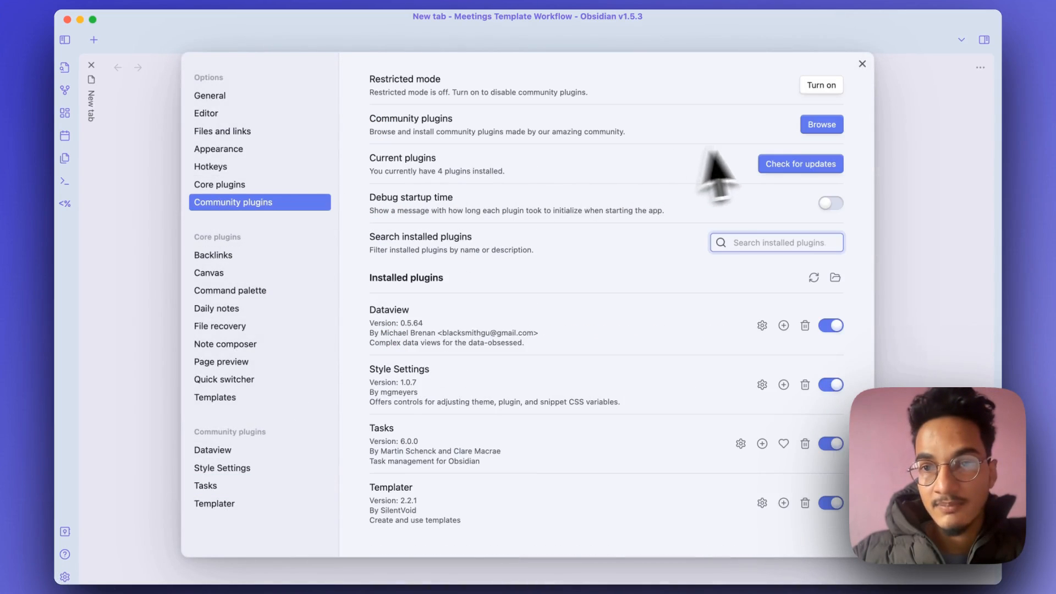
pyautogui.click(821, 124)
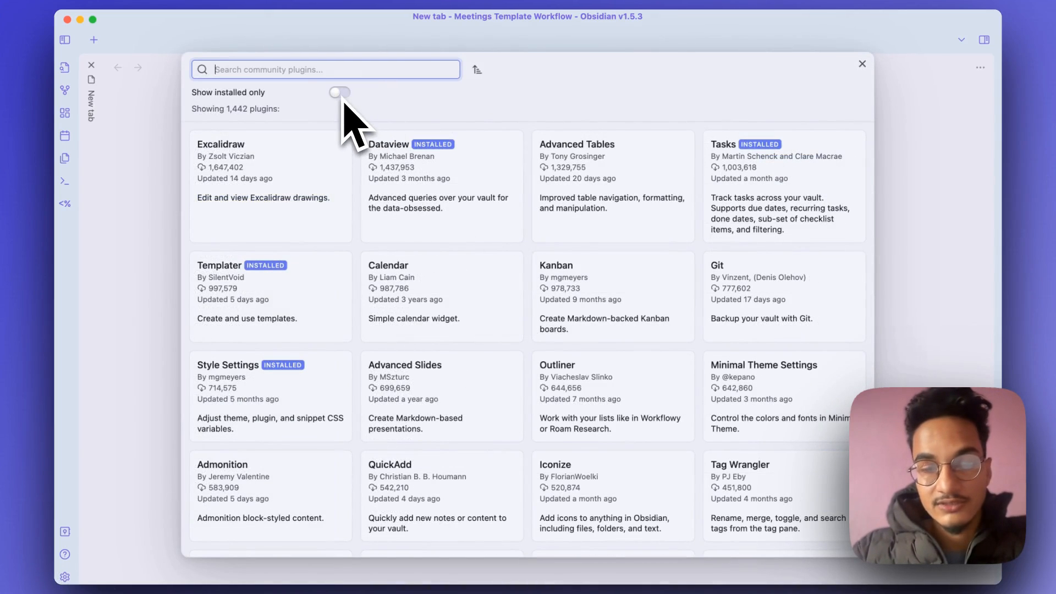
pyautogui.write('cardb')
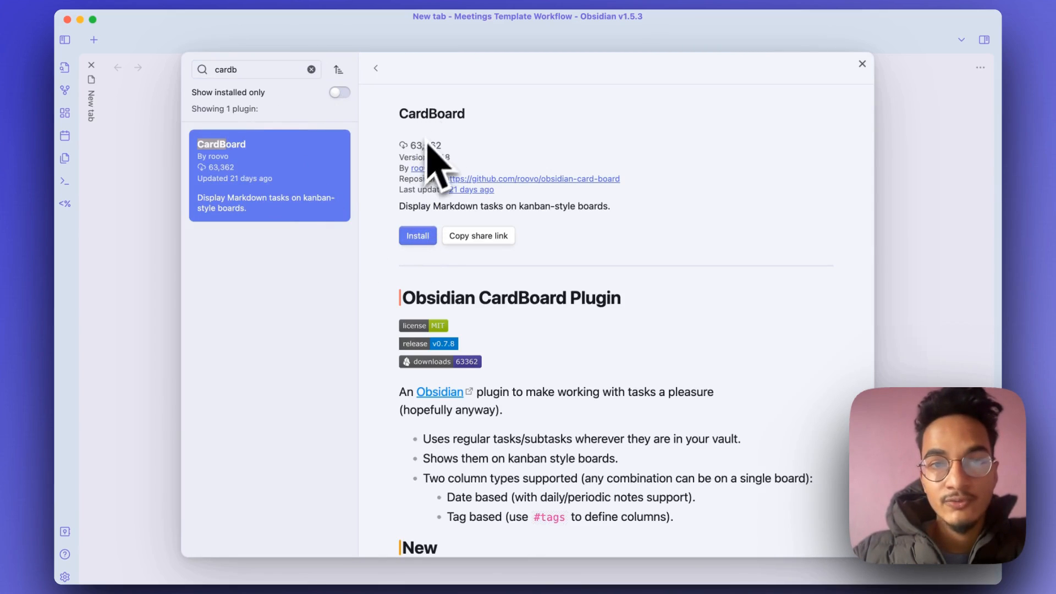
pyautogui.click(417, 235)
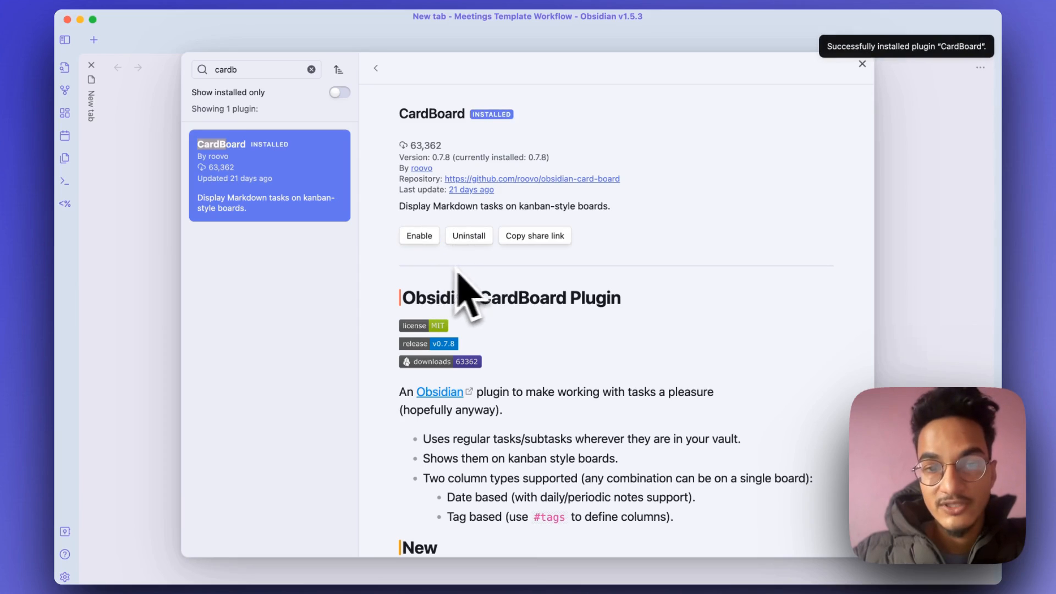
pyautogui.click(419, 235)
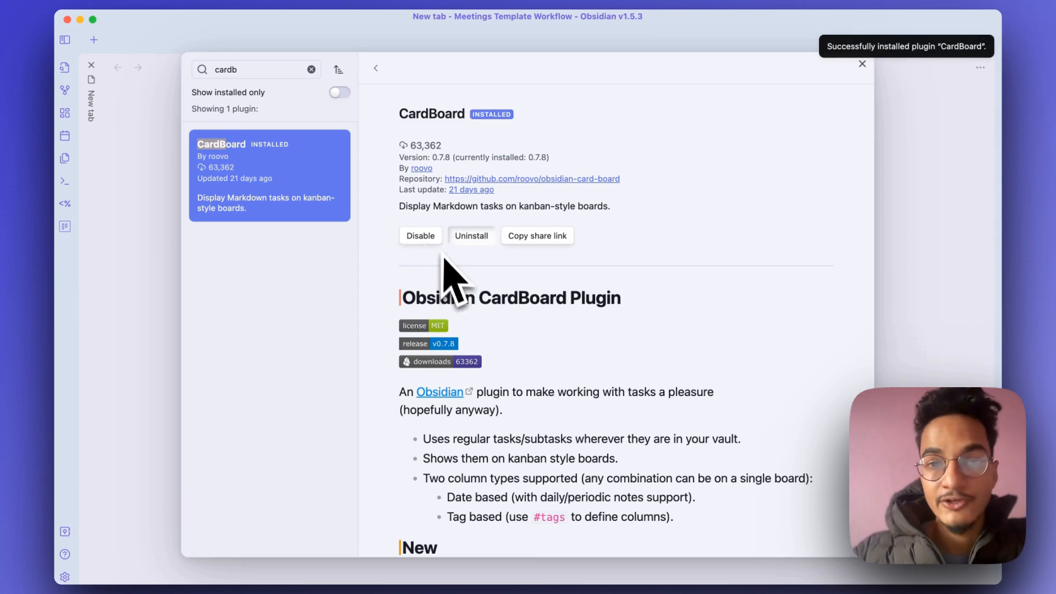
pyautogui.click(861, 62)
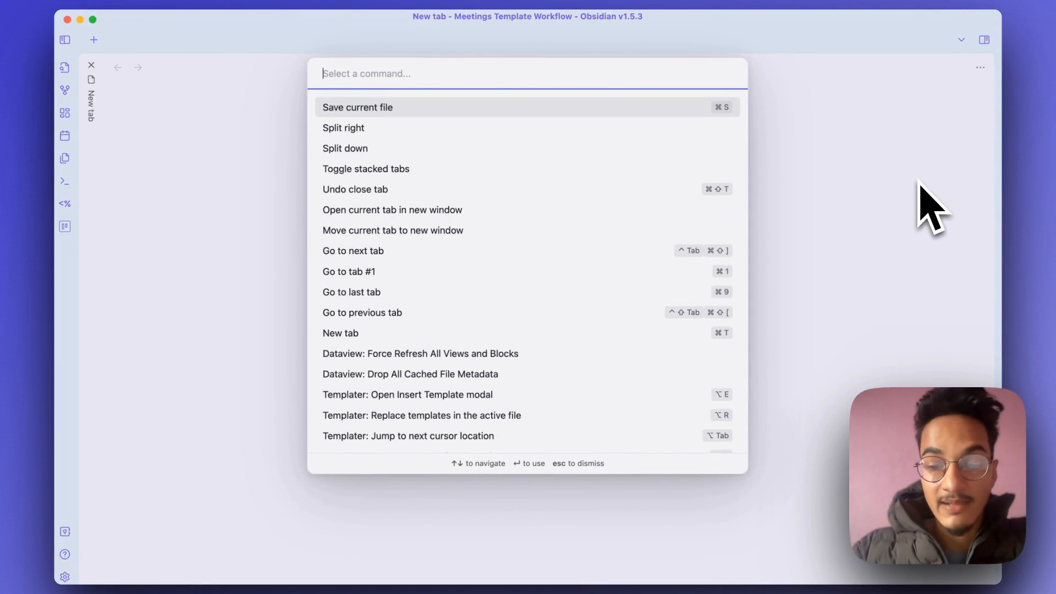
pyautogui.write('cardb')
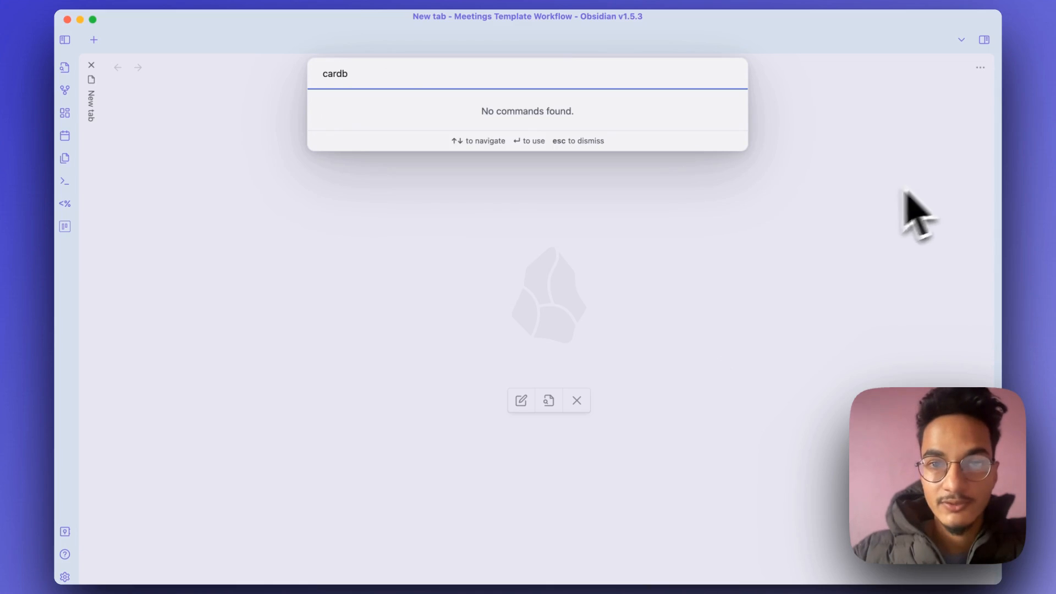
pyautogui.press('Escape')
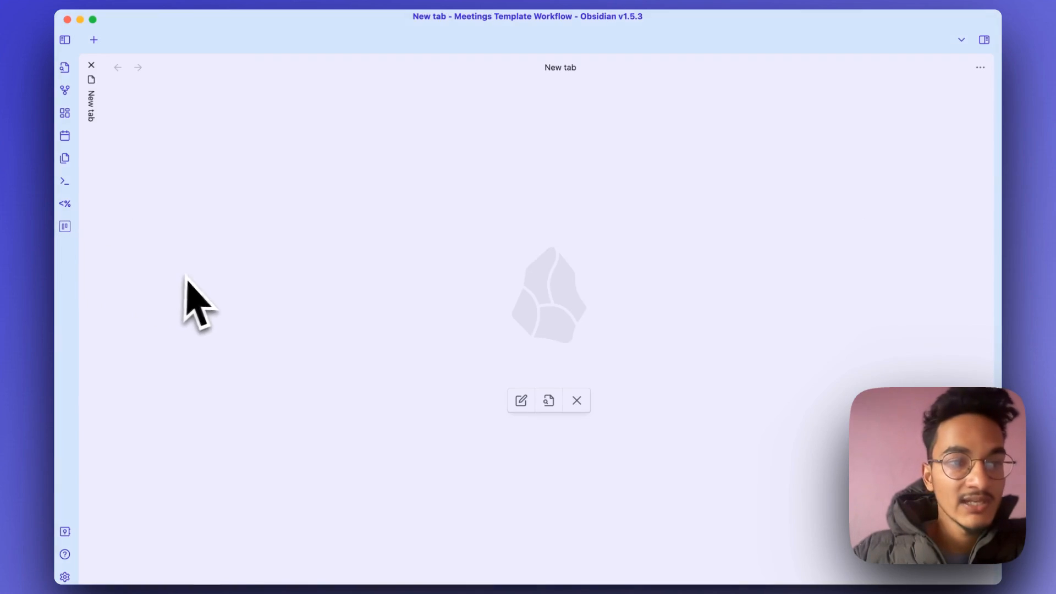
pyautogui.moveTo(65, 227)
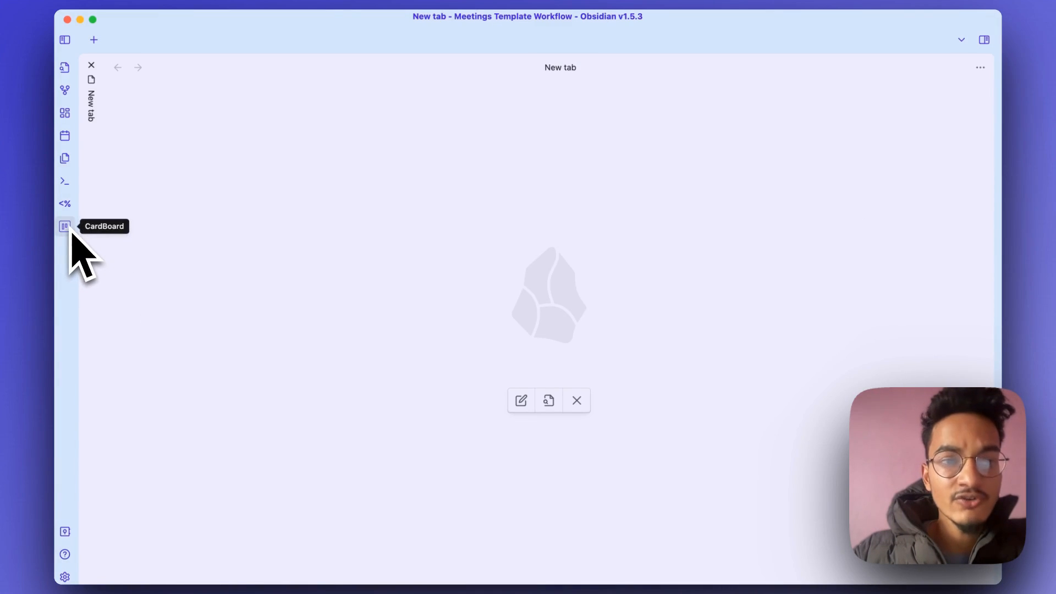
# Step: Add a new CardBoard board named 'Tasks Board' starting with date-based columns
pyautogui.click(65, 226)
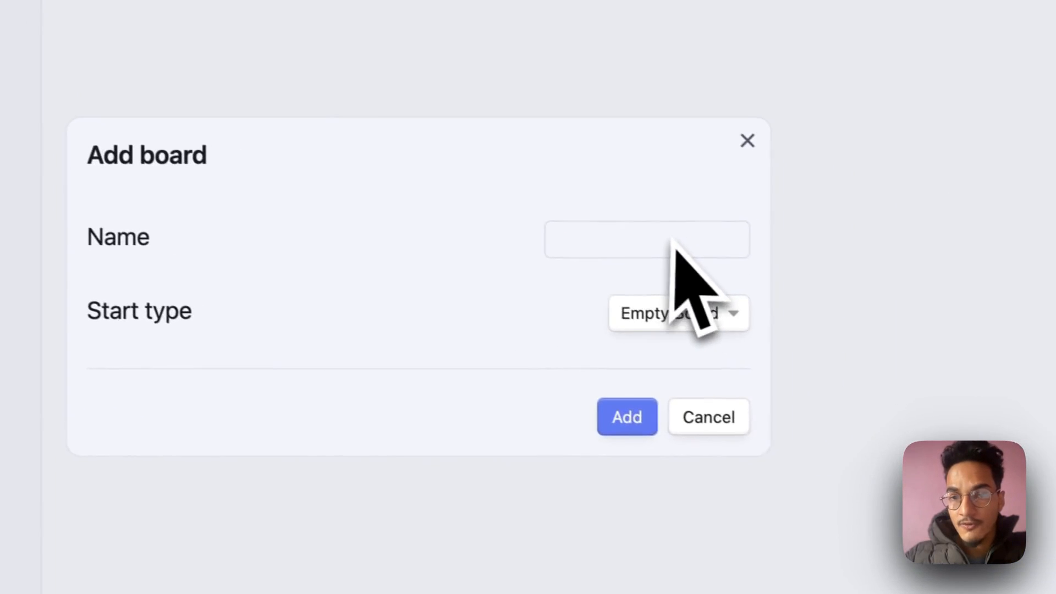
pyautogui.write('Tasks Board')
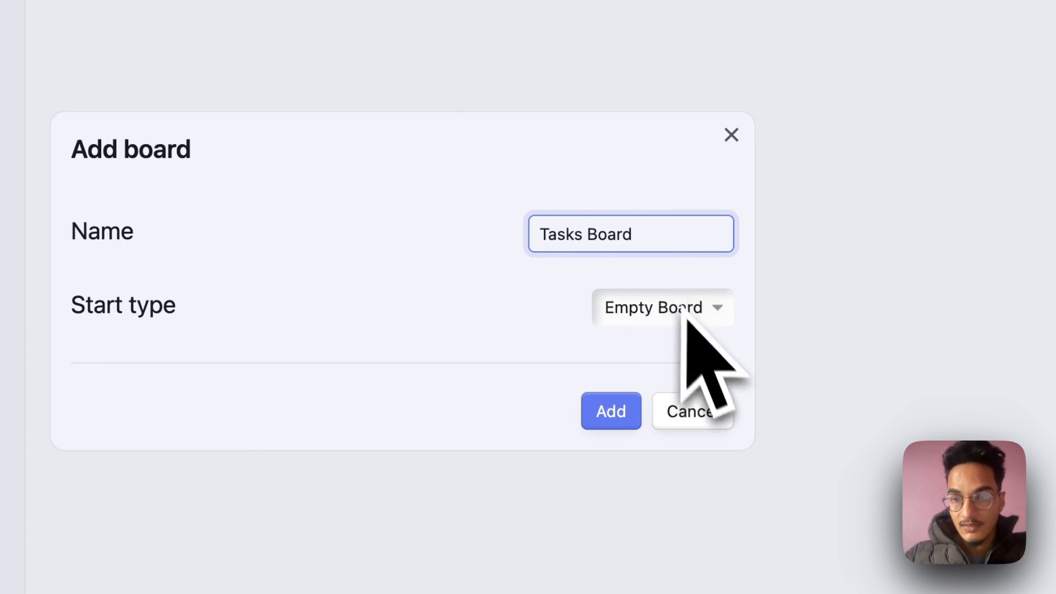
pyautogui.click(657, 307)
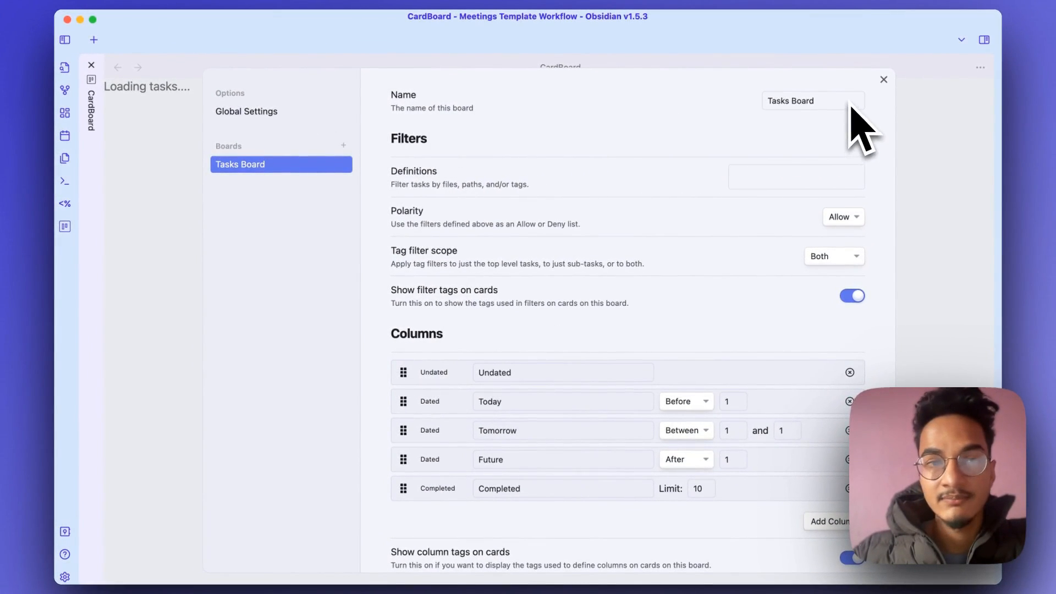
pyautogui.moveTo(437, 199)
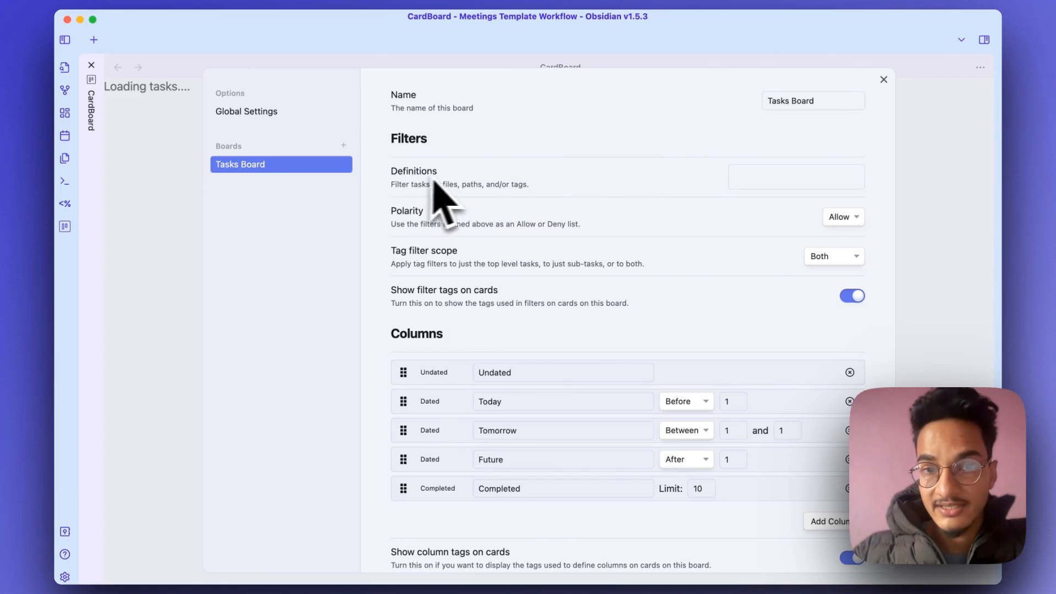
# Step: Review Tasks Board's filters and default Undated, Today, Tomorrow, Future, Completed columns
pyautogui.click(796, 176)
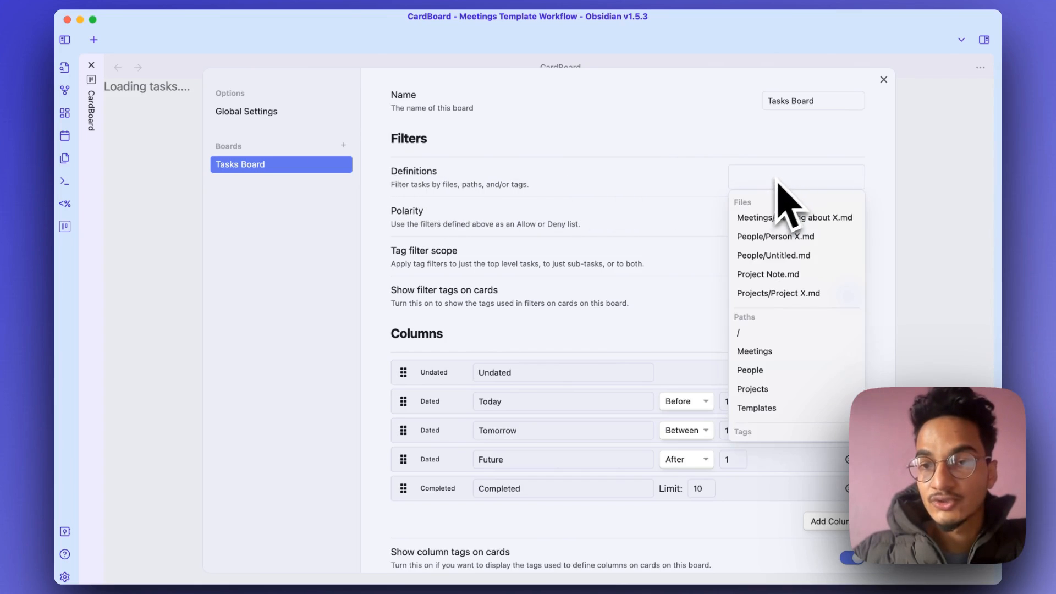
pyautogui.scroll(-3)
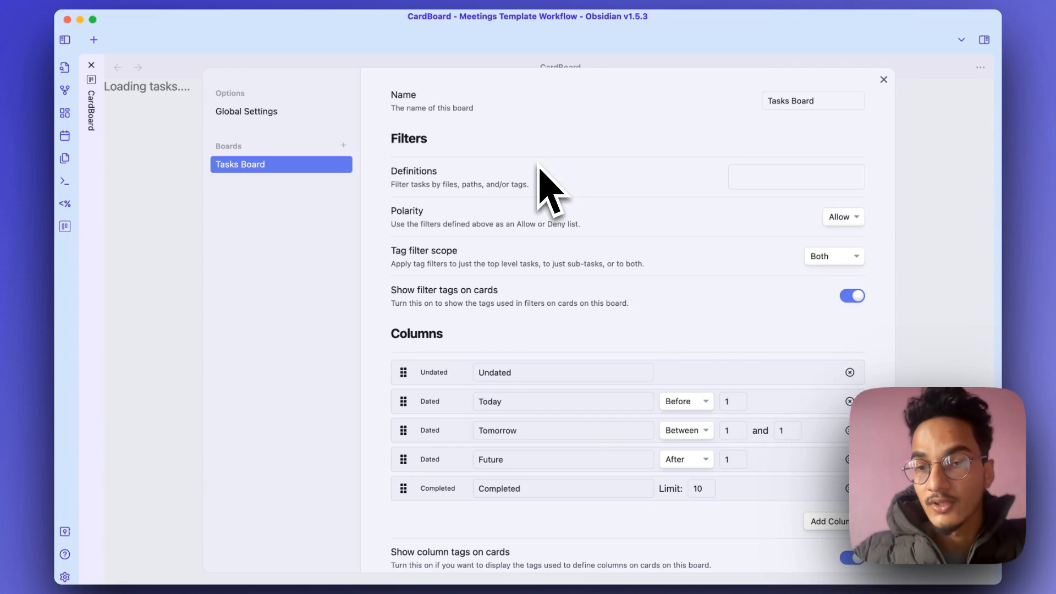
pyautogui.moveTo(438, 253)
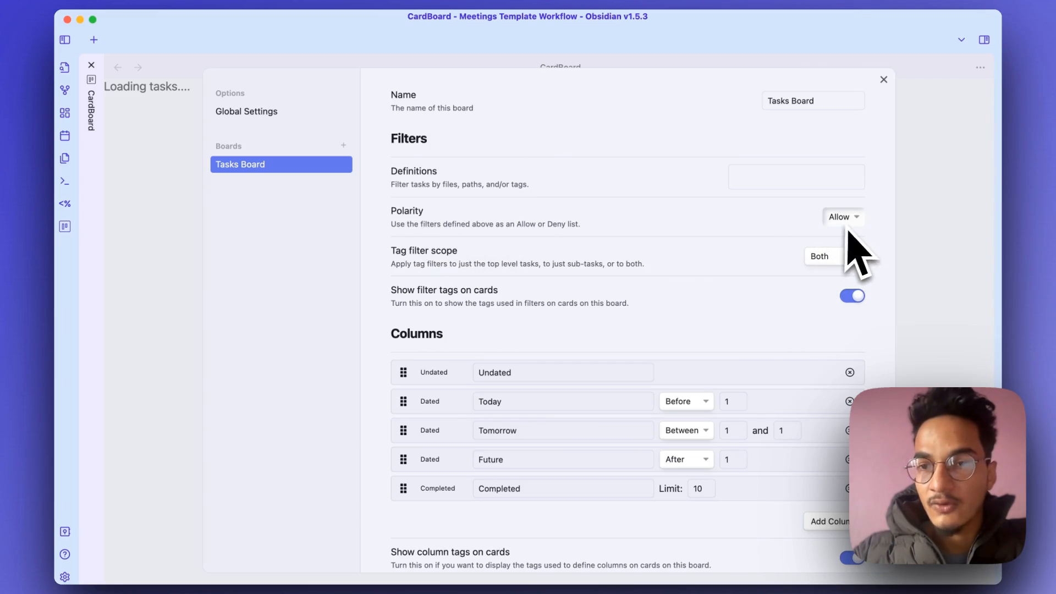
pyautogui.moveTo(843, 252)
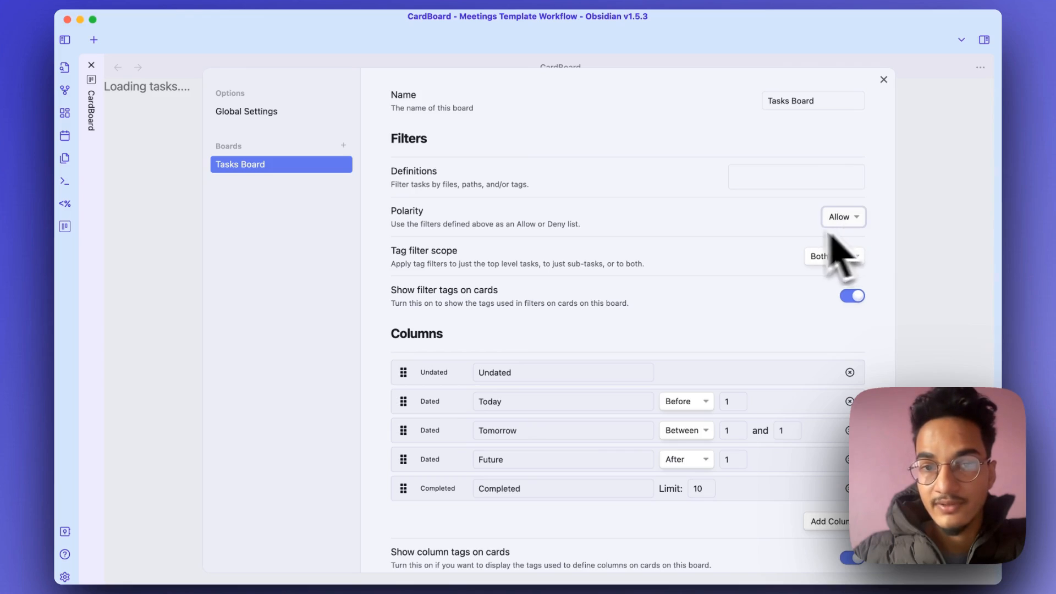
pyautogui.moveTo(753, 303)
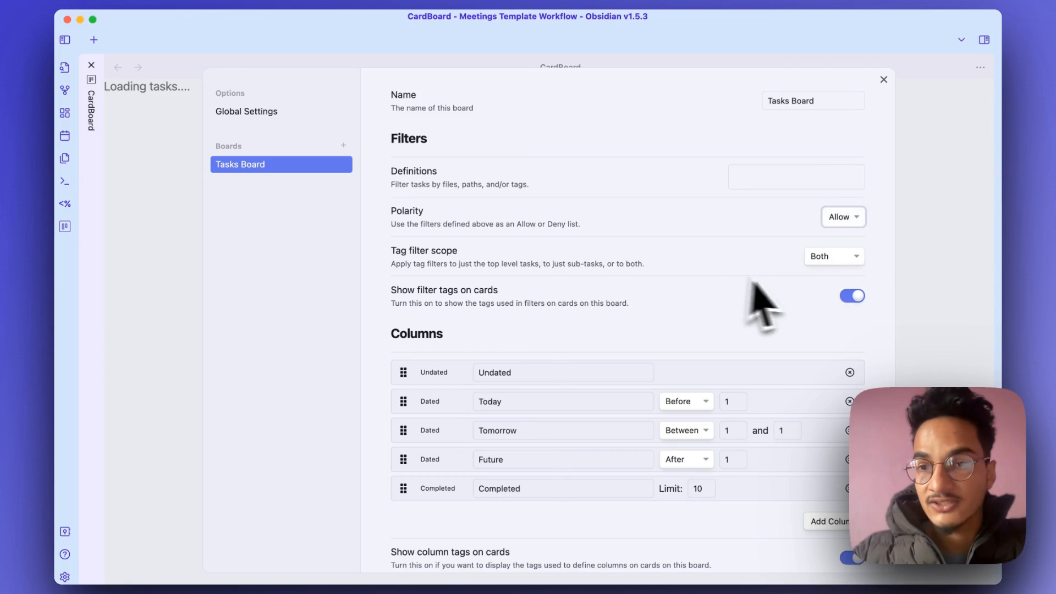
pyautogui.moveTo(421, 291)
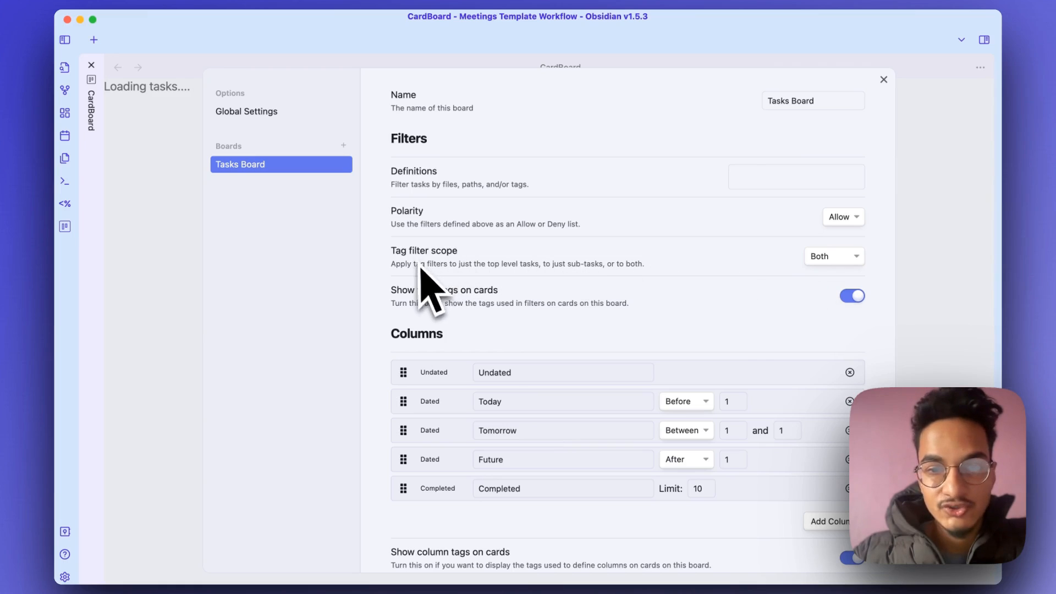
pyautogui.scroll(-3)
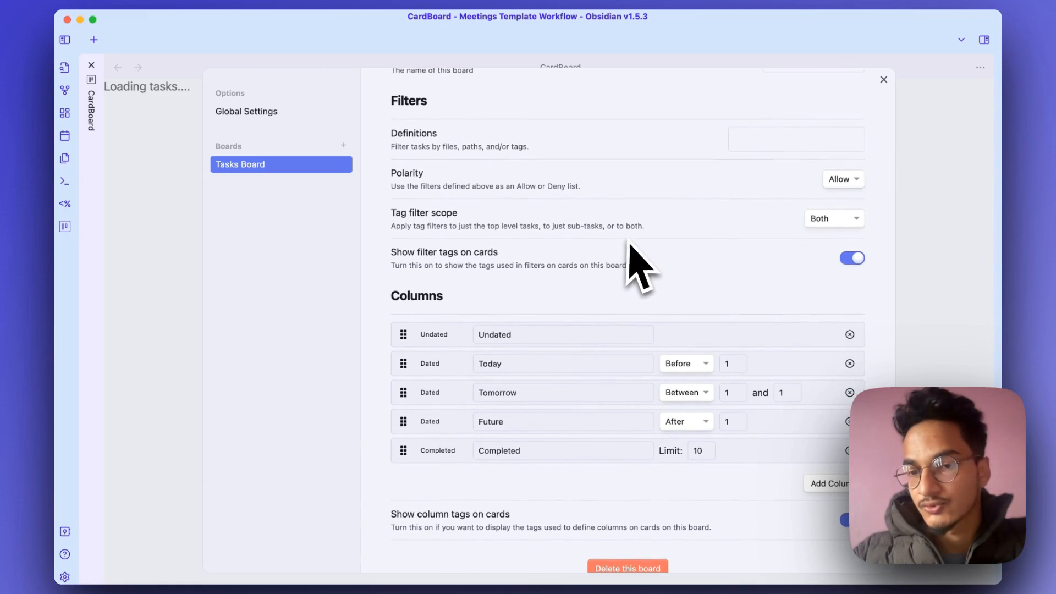
pyautogui.scroll(-3)
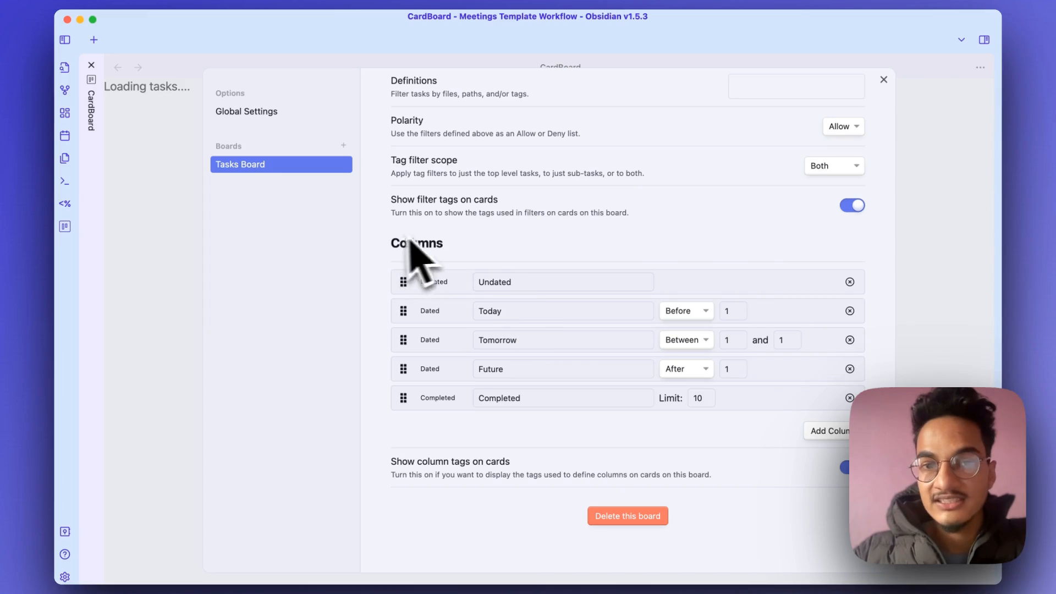
pyautogui.click(562, 282)
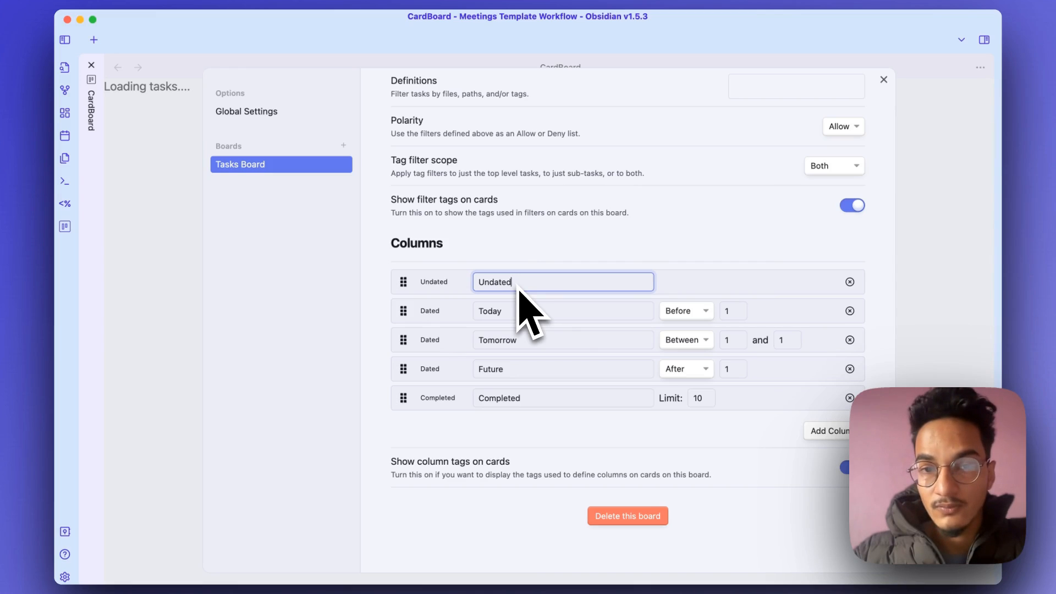
pyautogui.moveTo(528, 348)
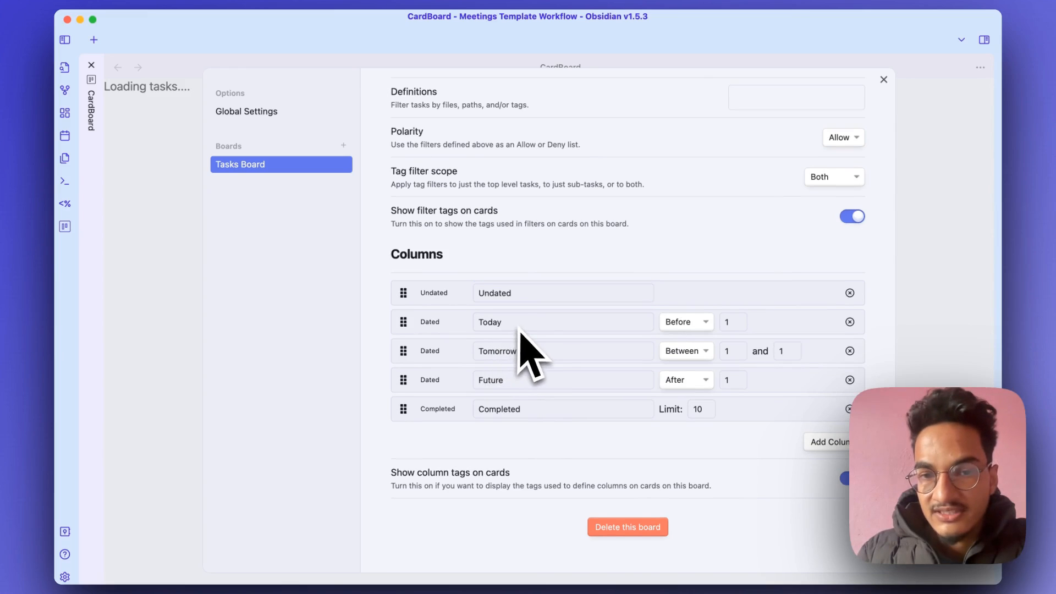
pyautogui.click(562, 321)
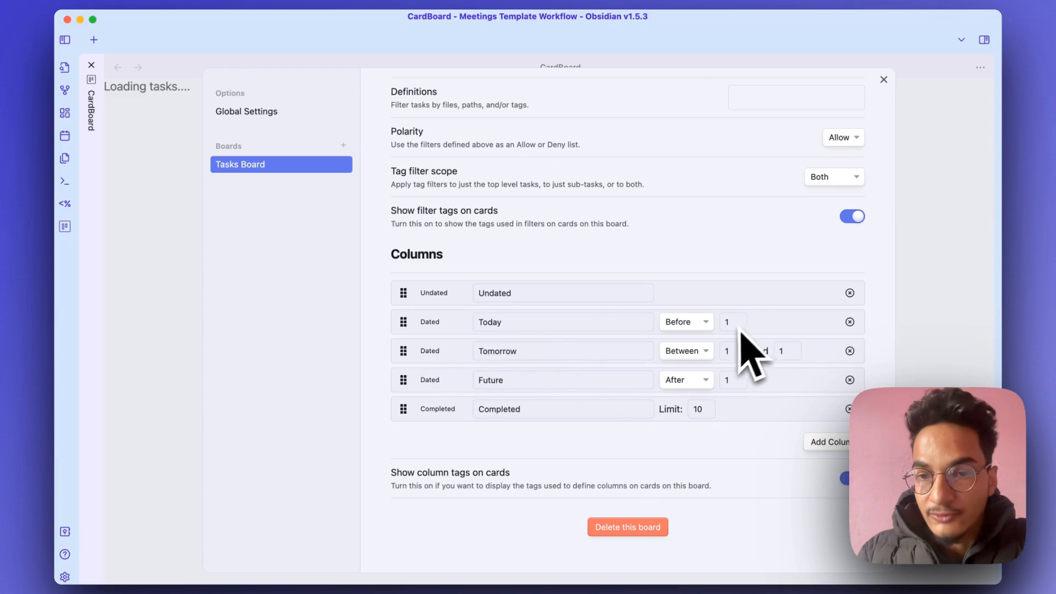
pyautogui.moveTo(734, 344)
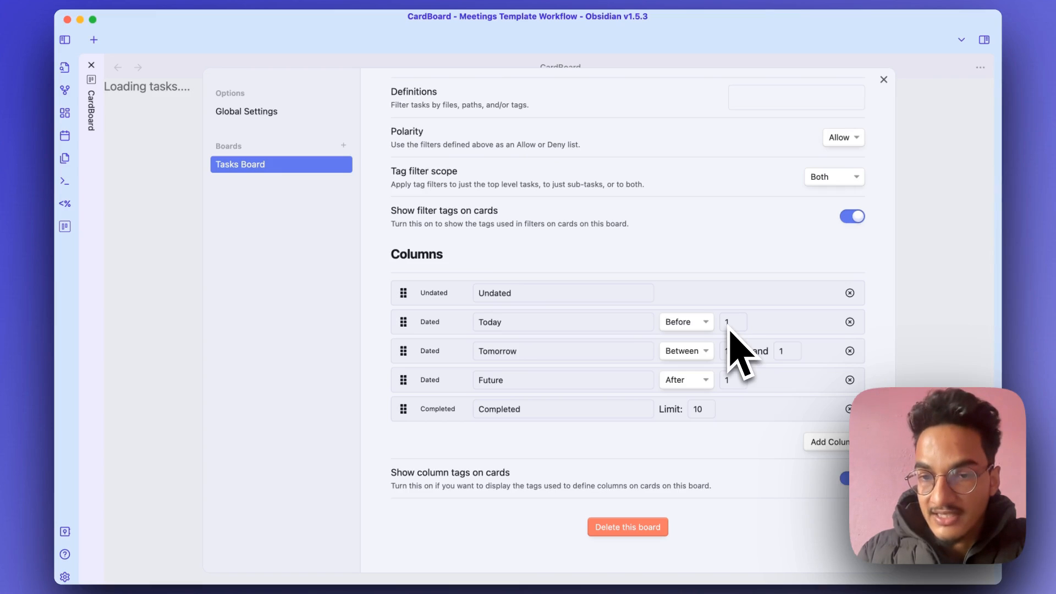
pyautogui.moveTo(622, 362)
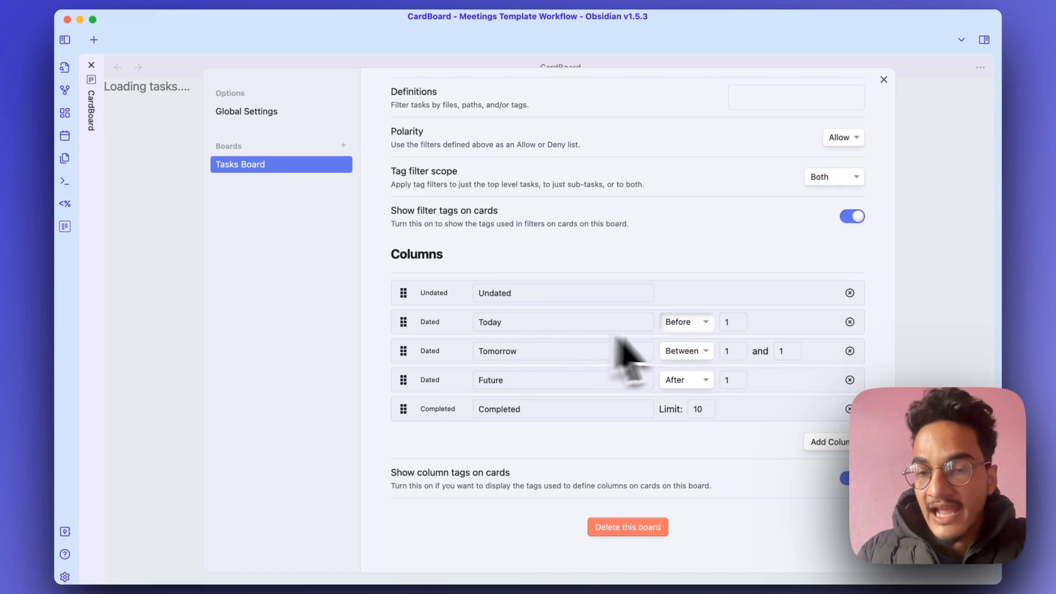
pyautogui.moveTo(718, 354)
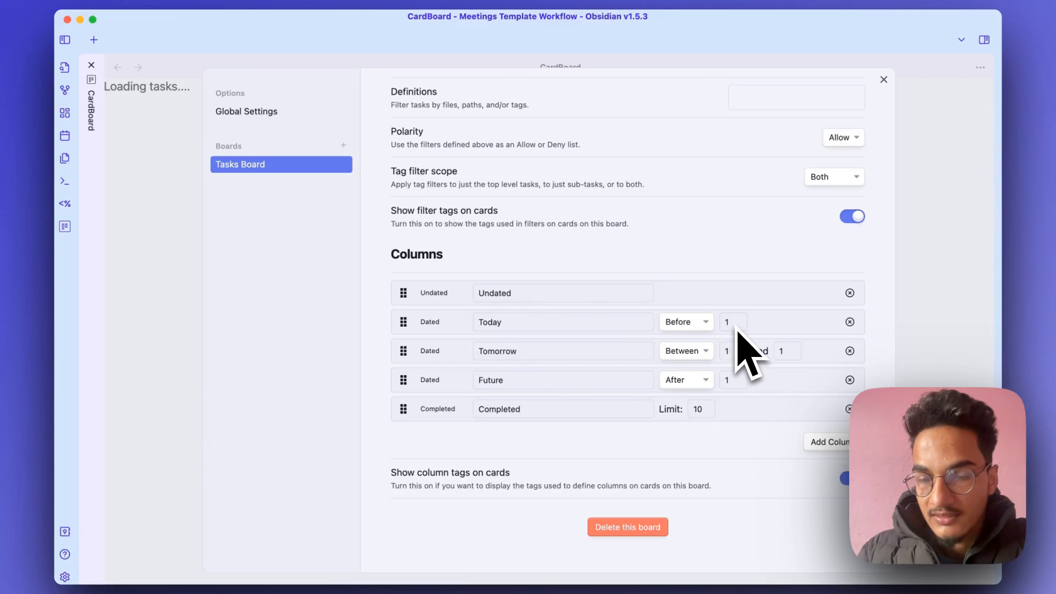
pyautogui.moveTo(499, 375)
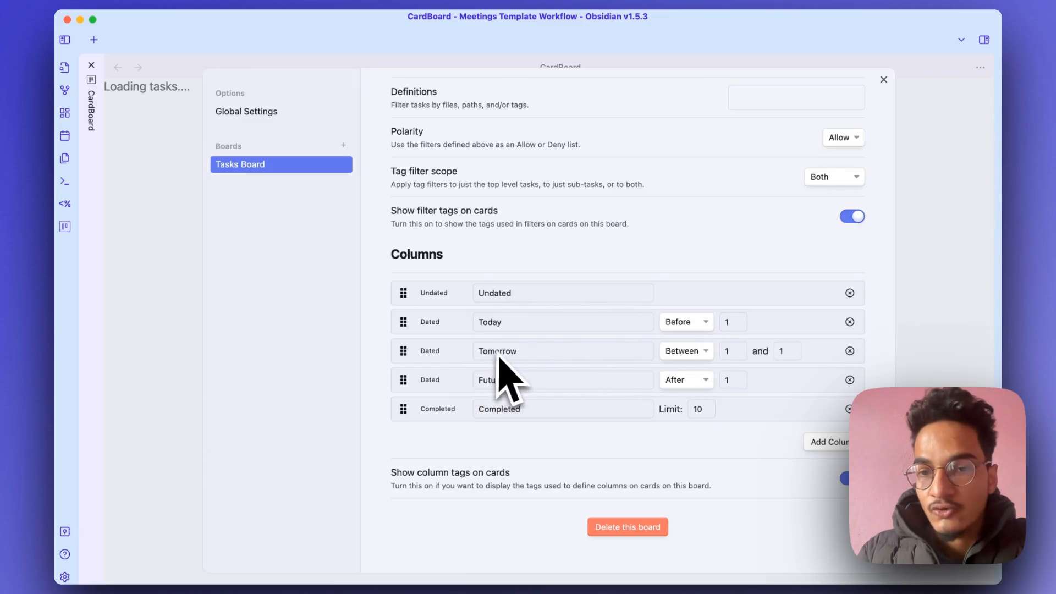
pyautogui.moveTo(728, 374)
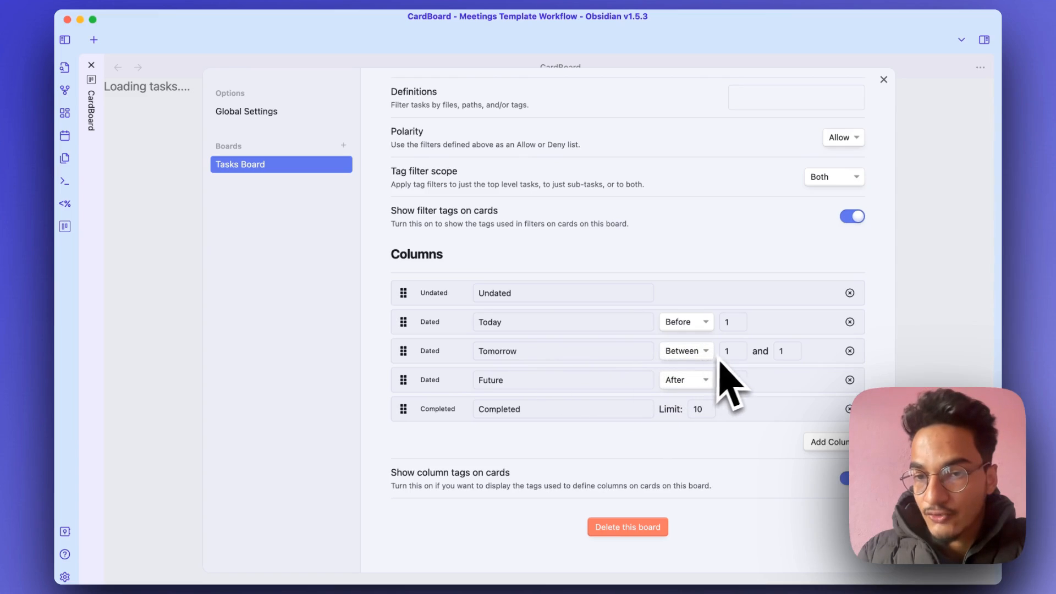
pyautogui.moveTo(741, 387)
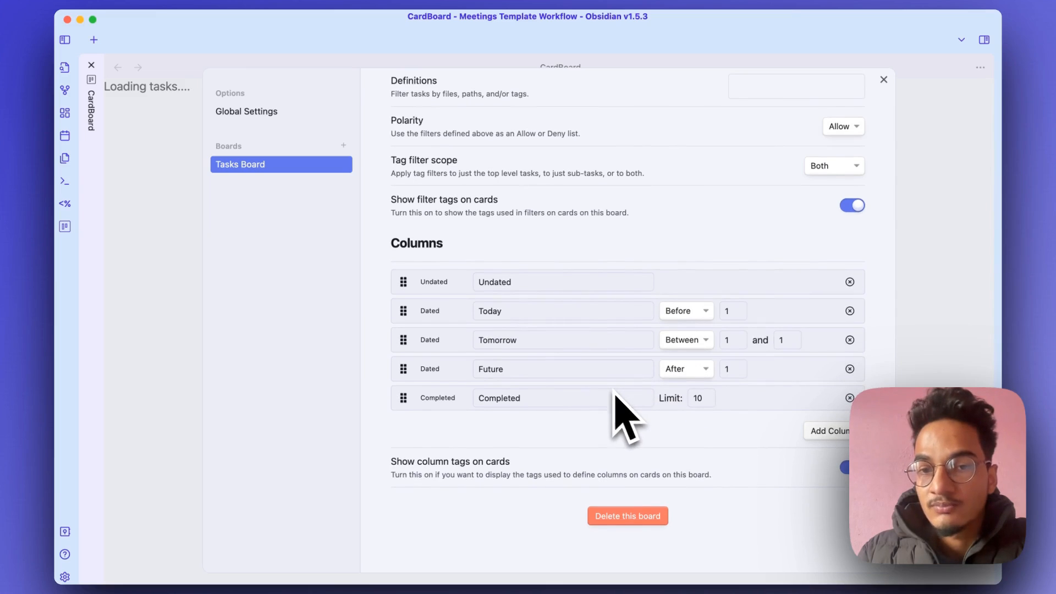
pyautogui.moveTo(733, 384)
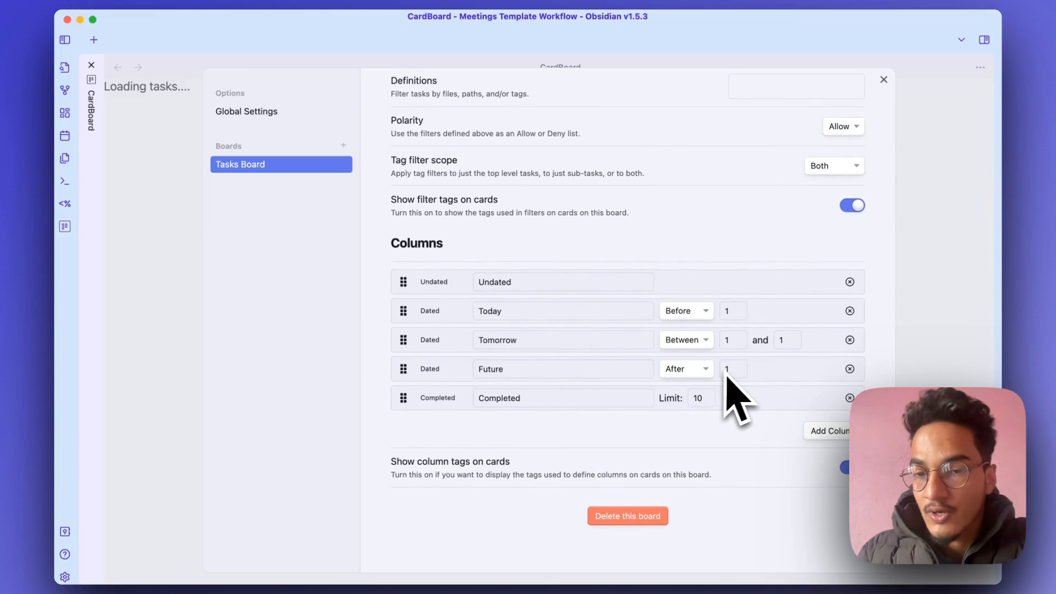
pyautogui.moveTo(571, 451)
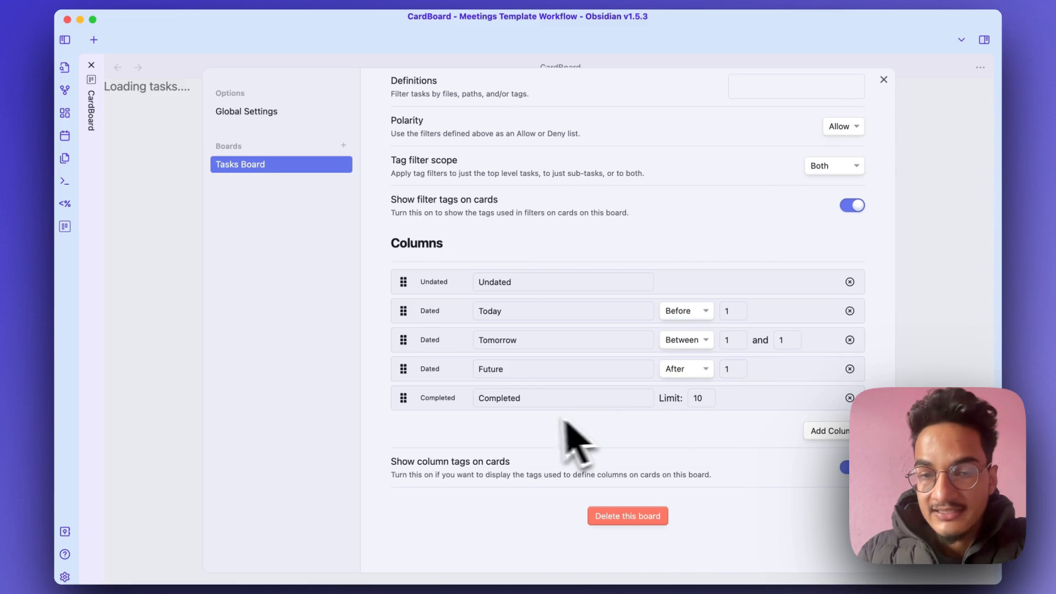
pyautogui.moveTo(565, 421)
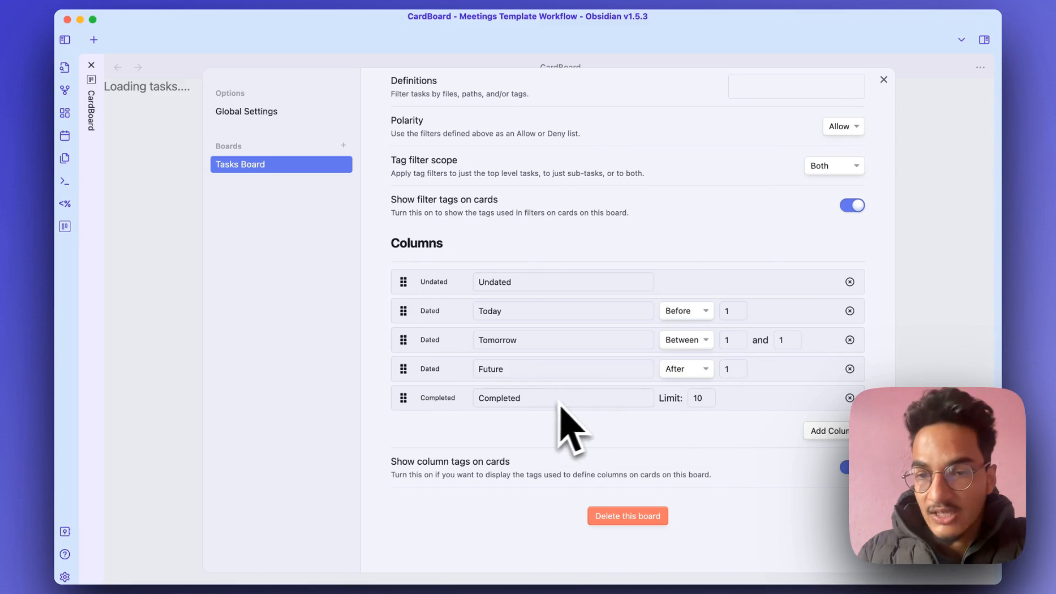
pyautogui.moveTo(734, 456)
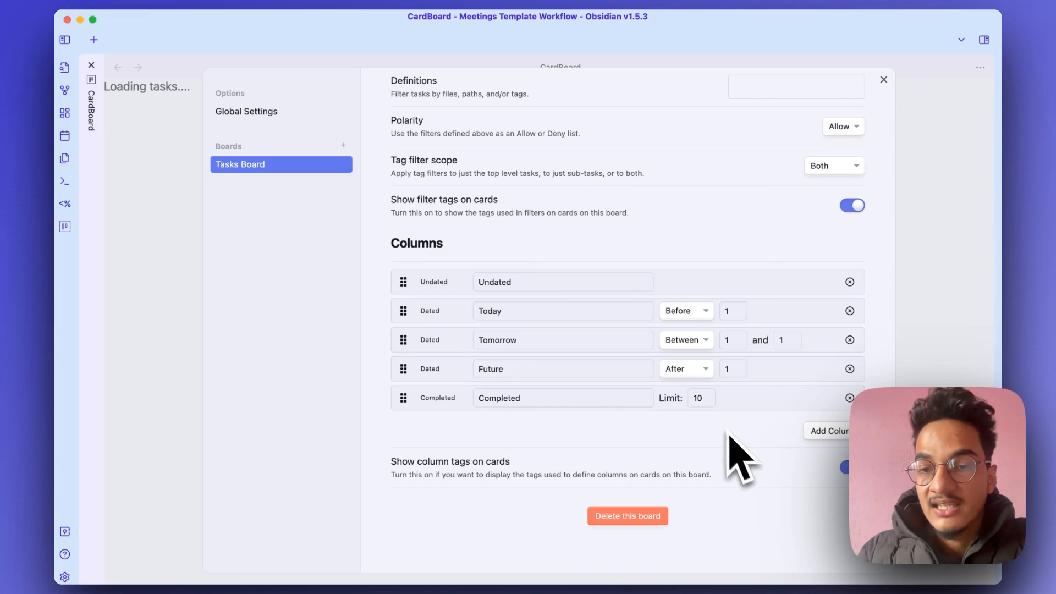
pyautogui.click(700, 398)
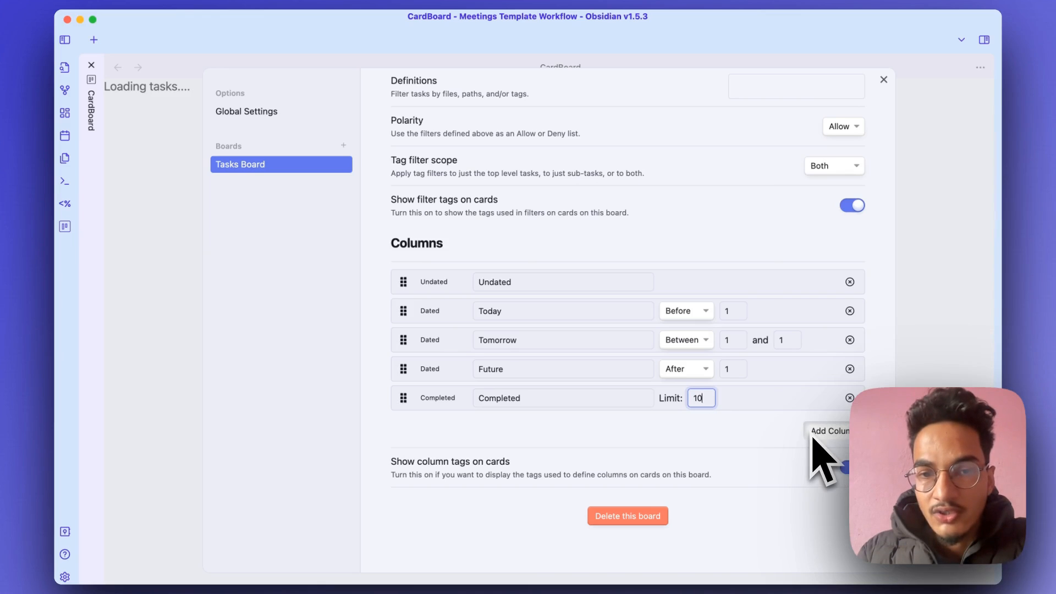
# Step: Add an Overdue column set to before 0 days and place it right after Undated
pyautogui.click(830, 431)
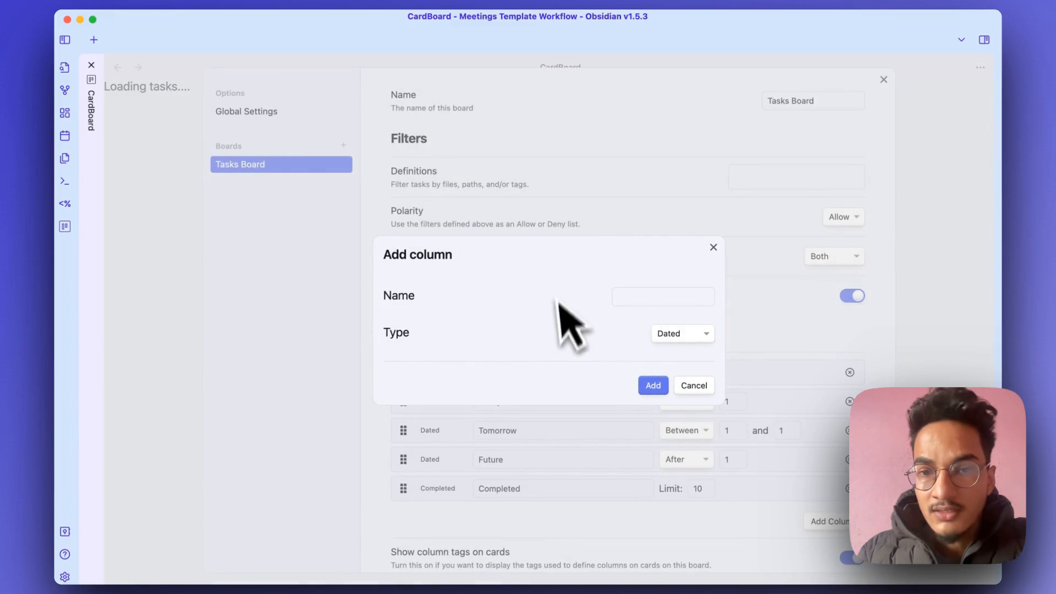
pyautogui.write('Overdue')
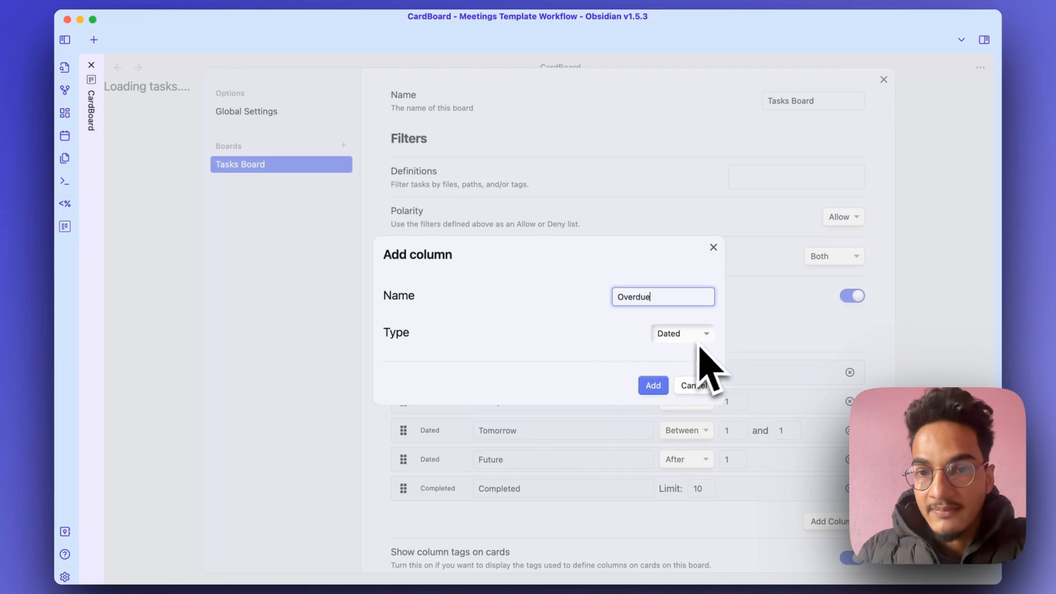
pyautogui.click(653, 386)
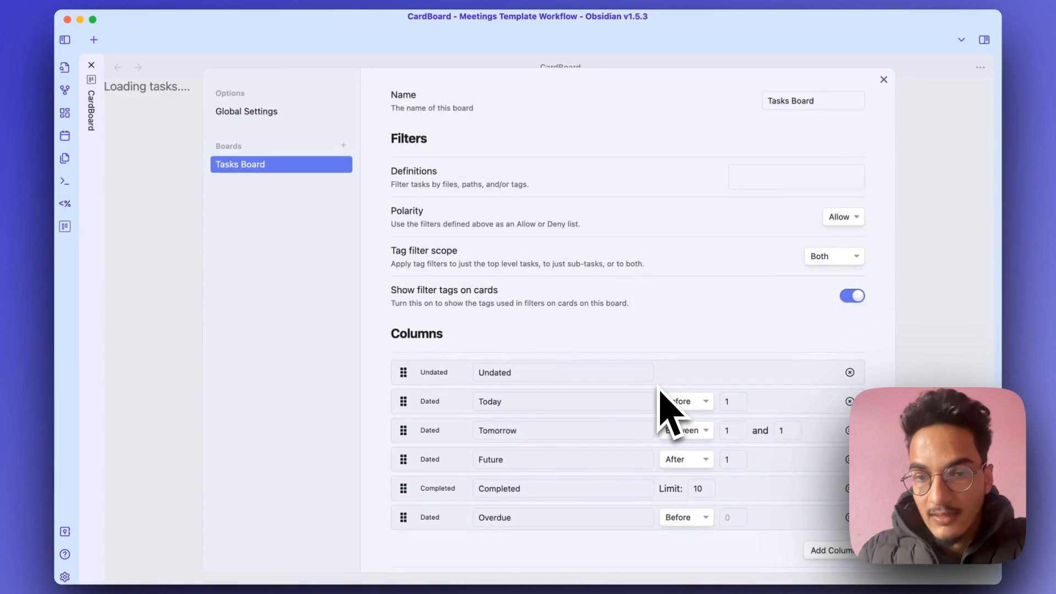
pyautogui.scroll(-3)
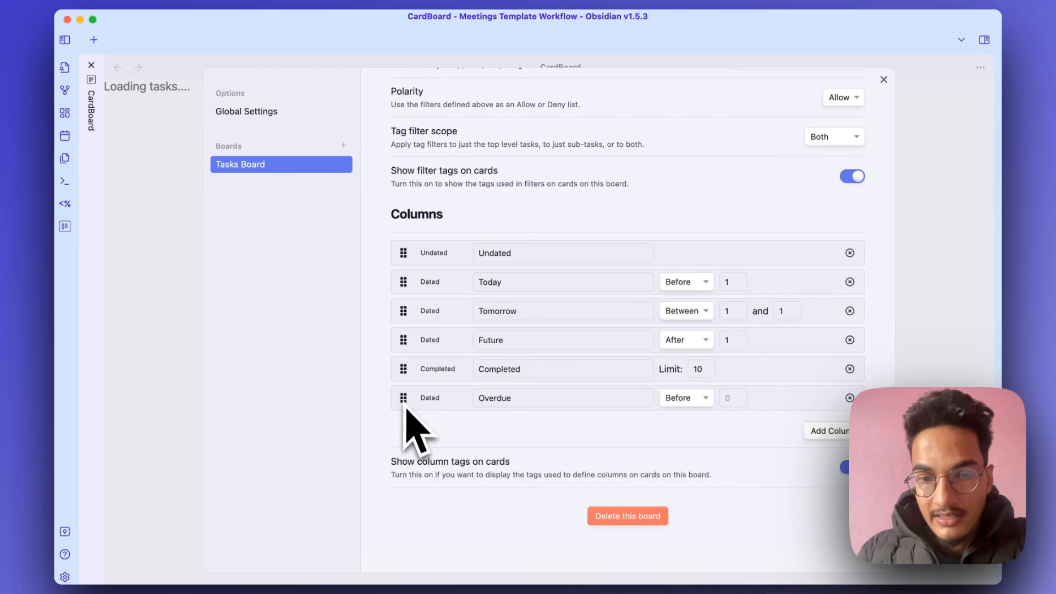
pyautogui.moveTo(403, 397); pyautogui.dragTo(403, 281)
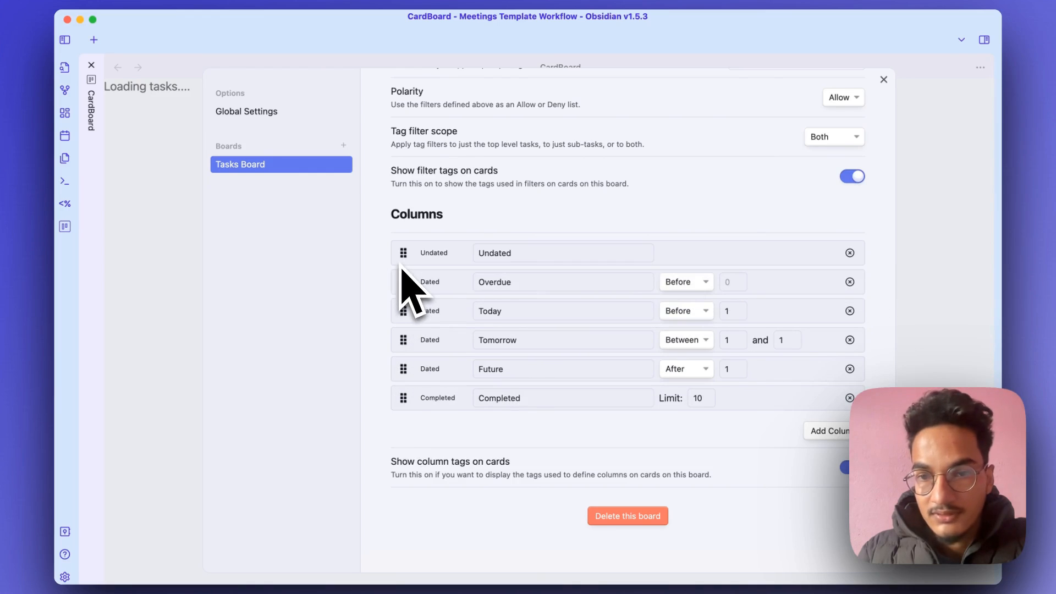
pyautogui.moveTo(522, 316)
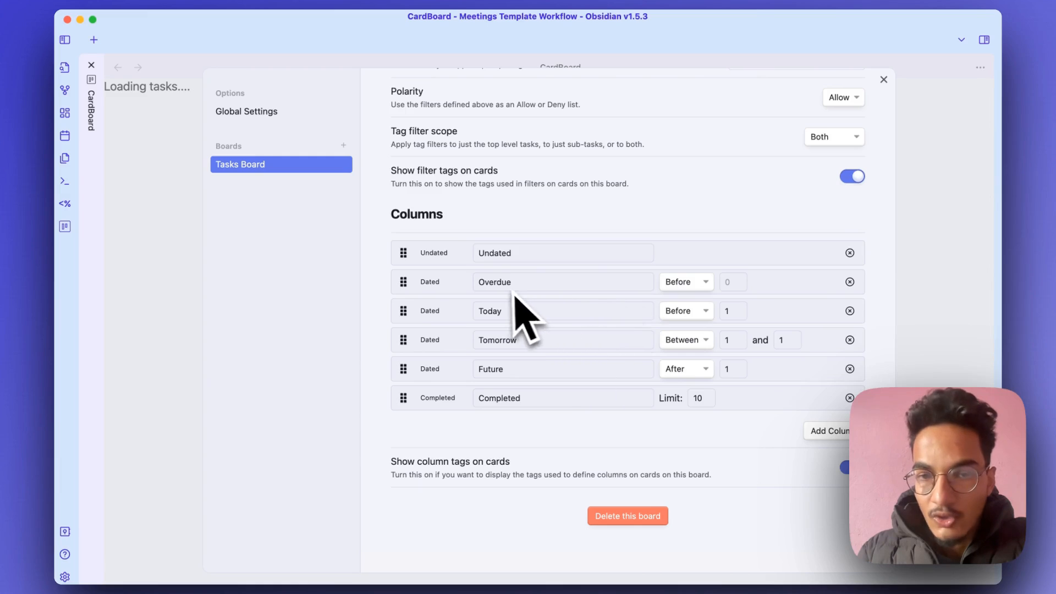
pyautogui.moveTo(549, 296)
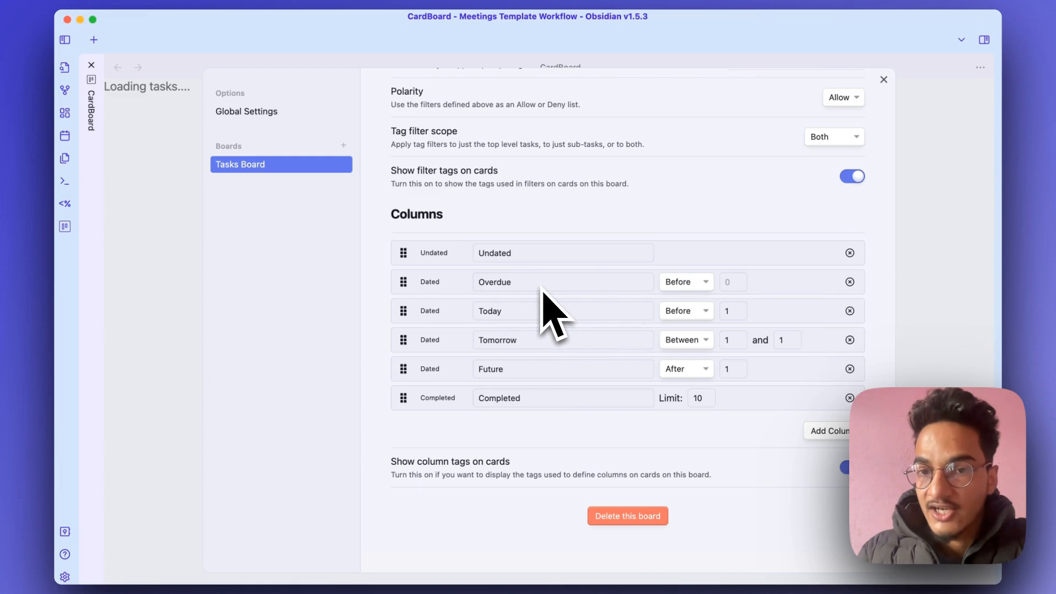
pyautogui.click(732, 282)
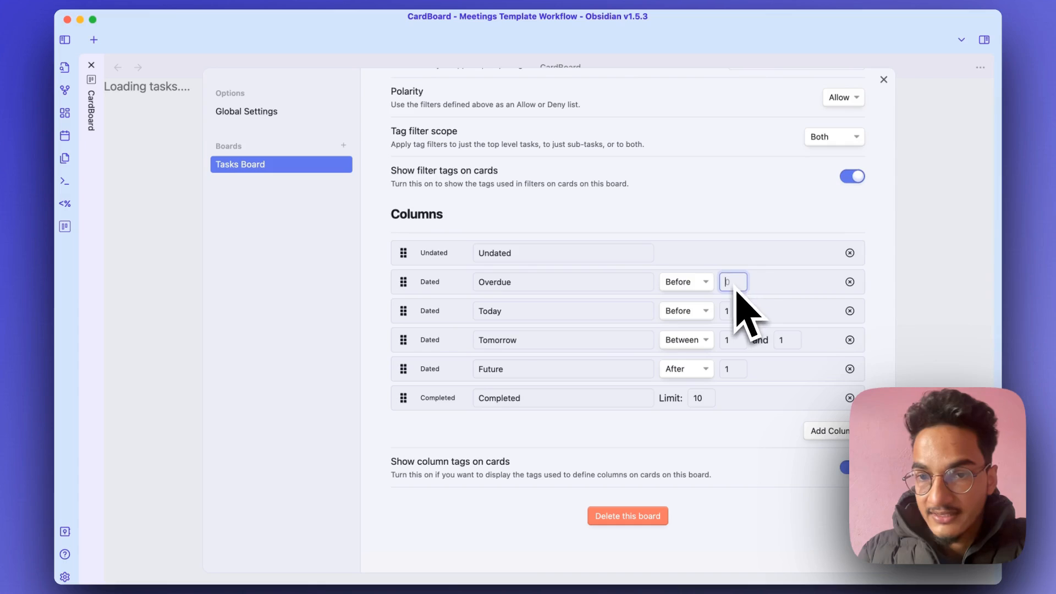
pyautogui.write('0')
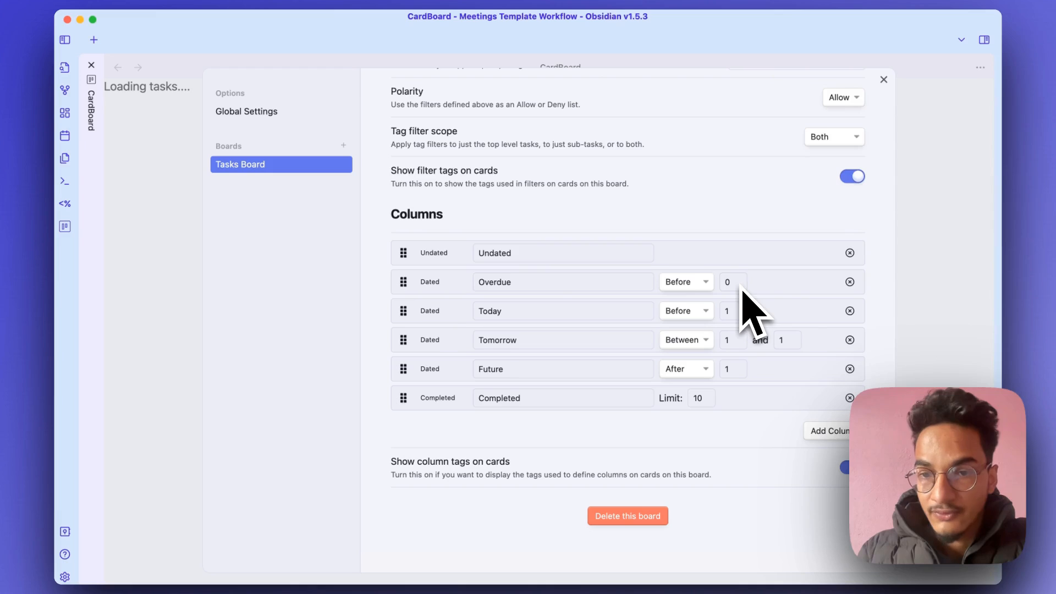
pyautogui.moveTo(609, 340)
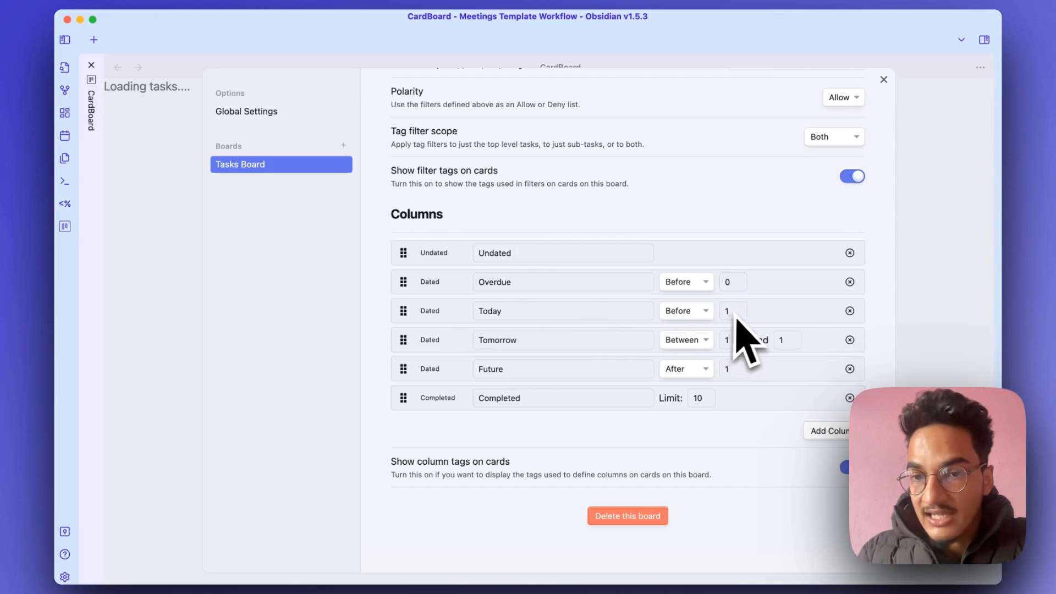
pyautogui.moveTo(754, 339)
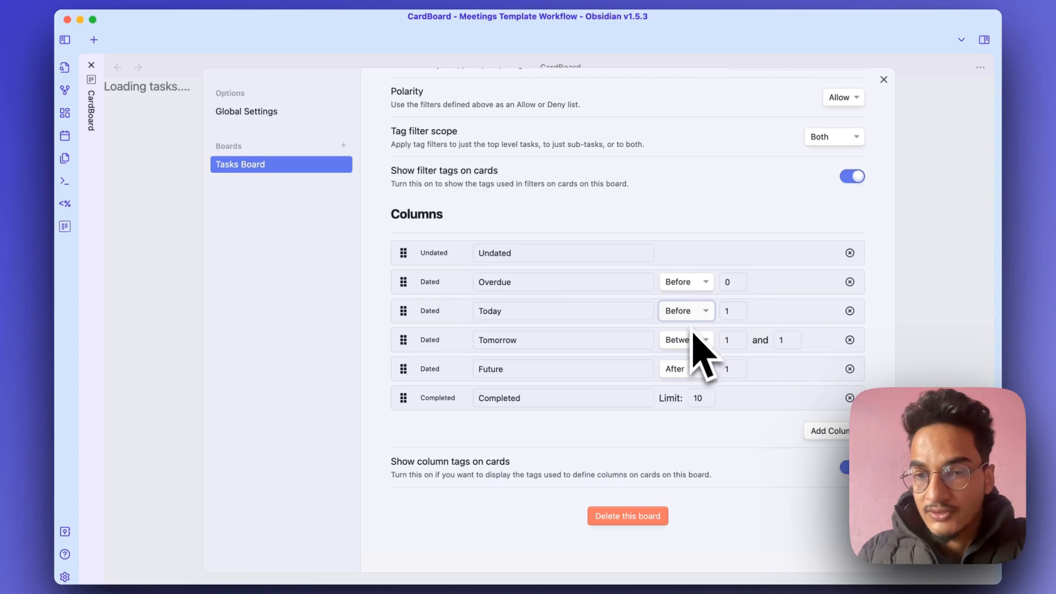
# Step: Make the Today column use a Between 0 and 0 day range
pyautogui.click(687, 311)
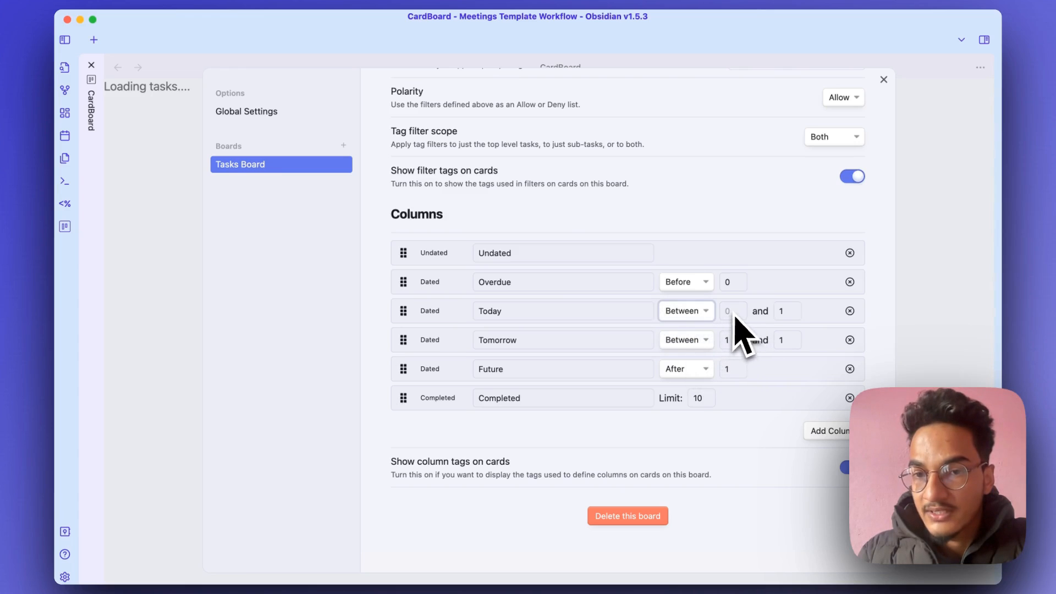
pyautogui.click(733, 311)
pyautogui.write('0')
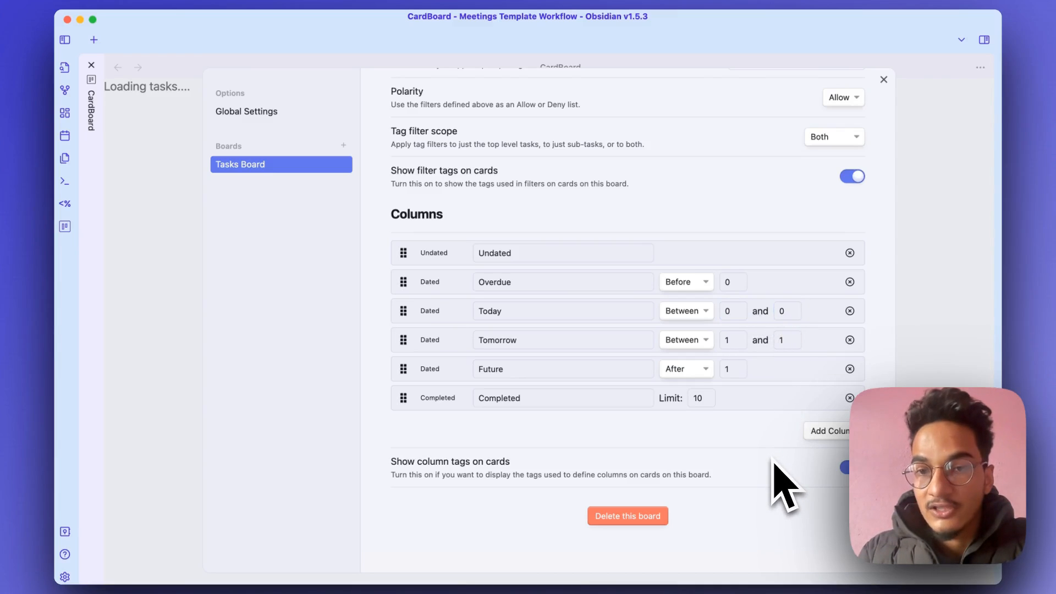
pyautogui.moveTo(883, 79)
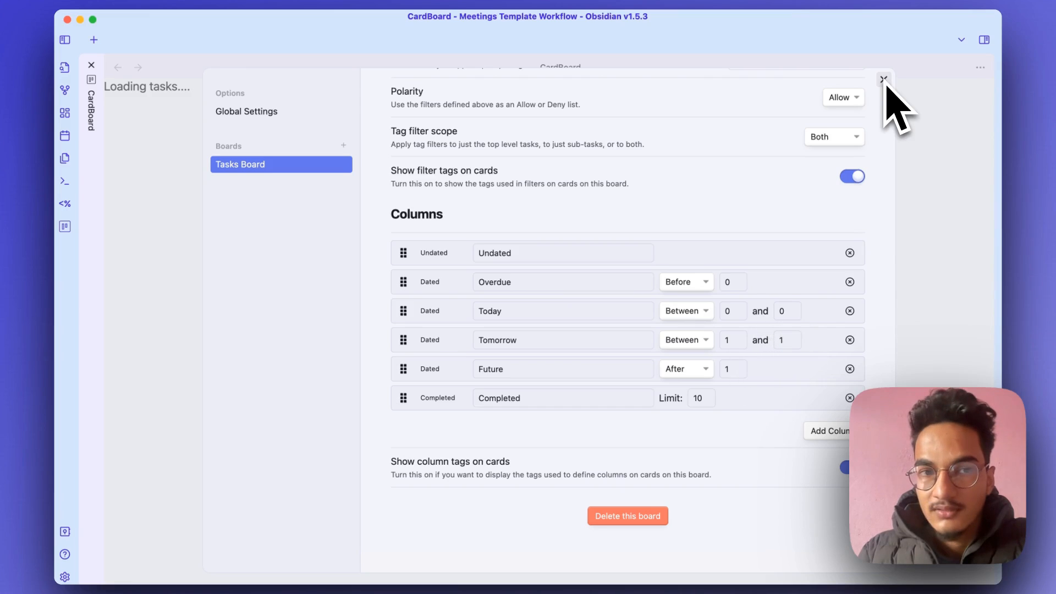
# Step: Return to the board and collapse the Undated and Overdue columns so Today leads
pyautogui.click(883, 78)
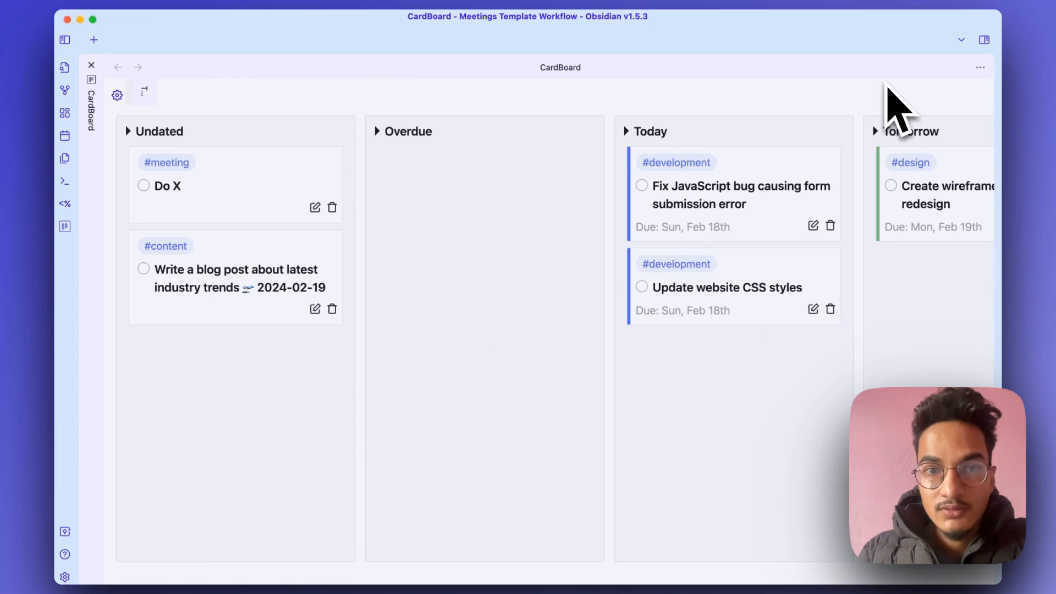
pyautogui.moveTo(132, 154)
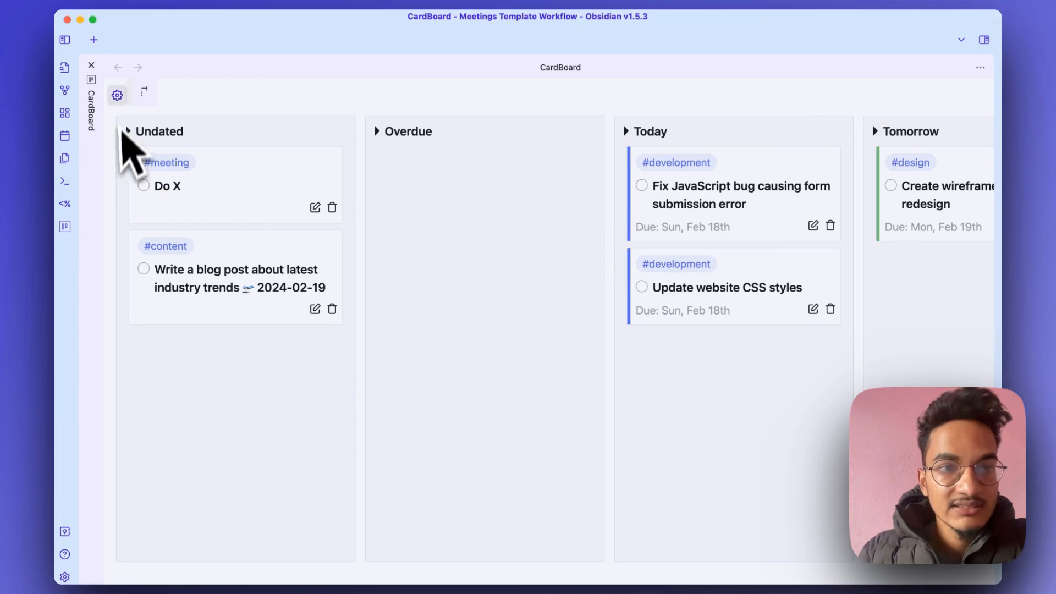
pyautogui.moveTo(201, 187)
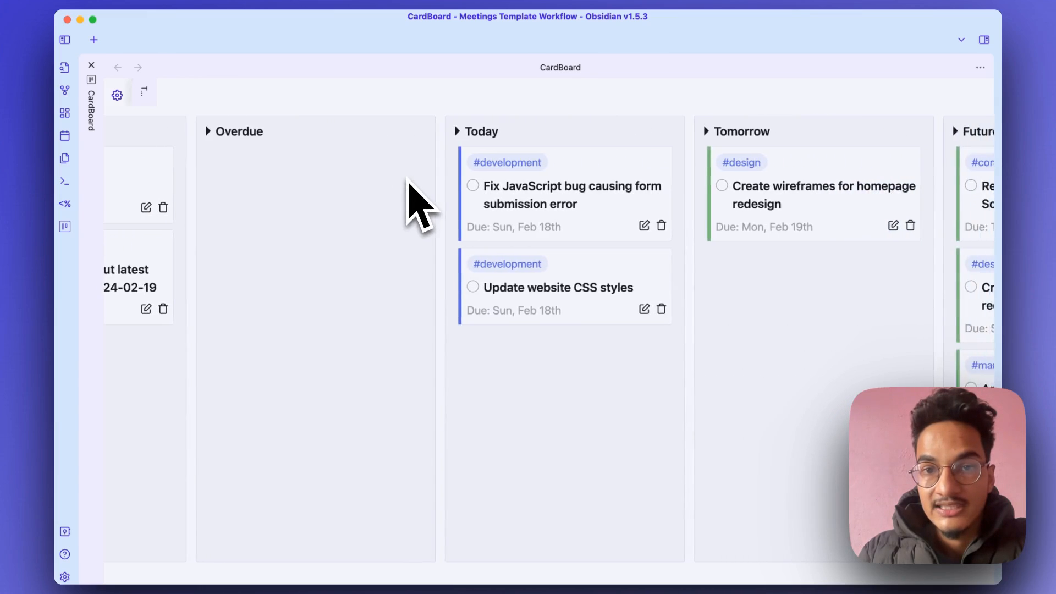
pyautogui.hscroll(3)
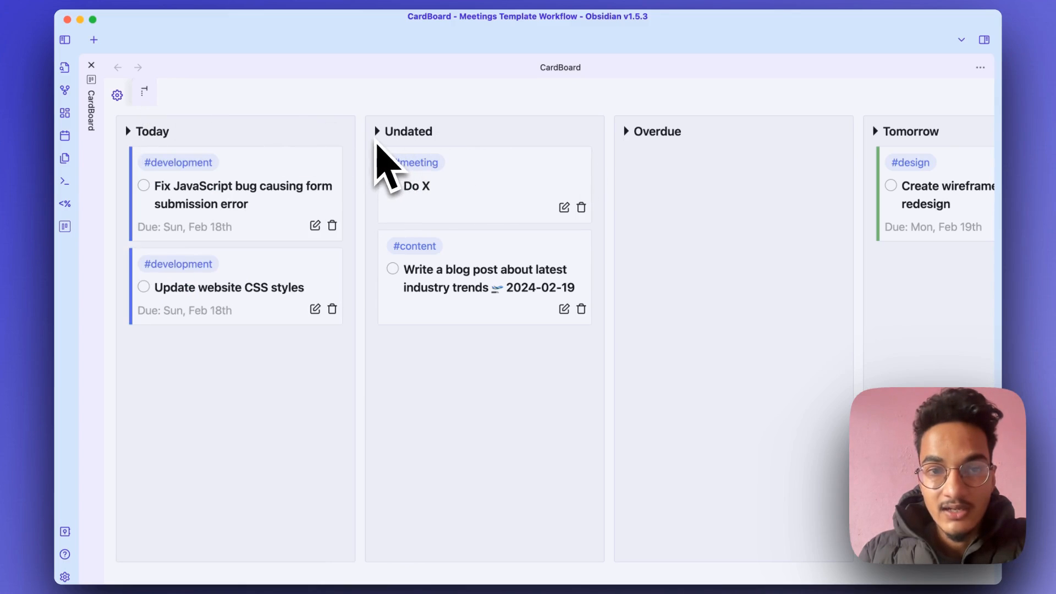
pyautogui.click(379, 131)
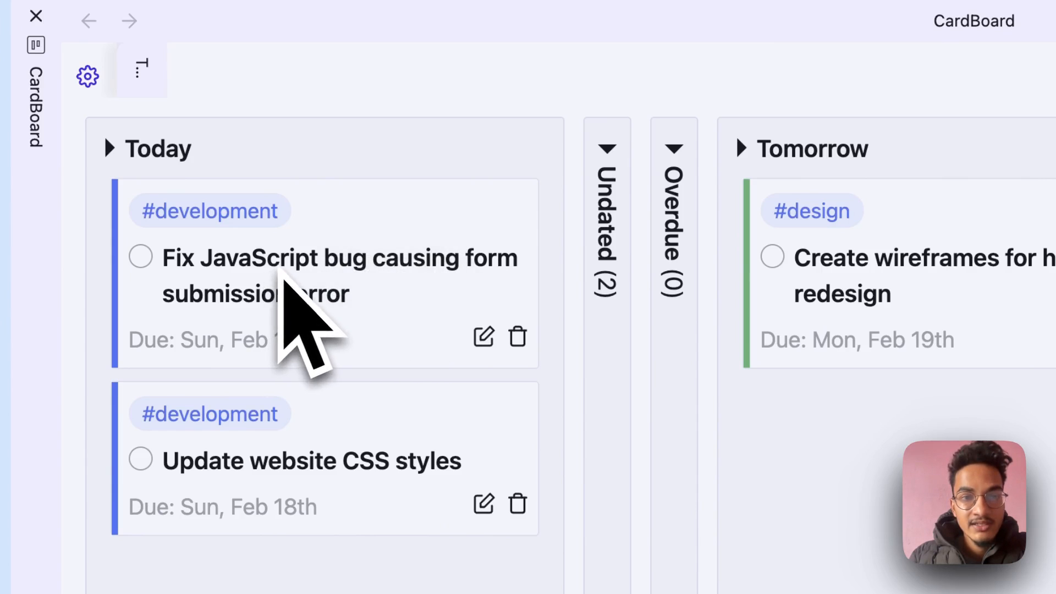
# Step: Check the JavaScript bug task's due date and nest it under the CSS styles task
pyautogui.click(483, 337)
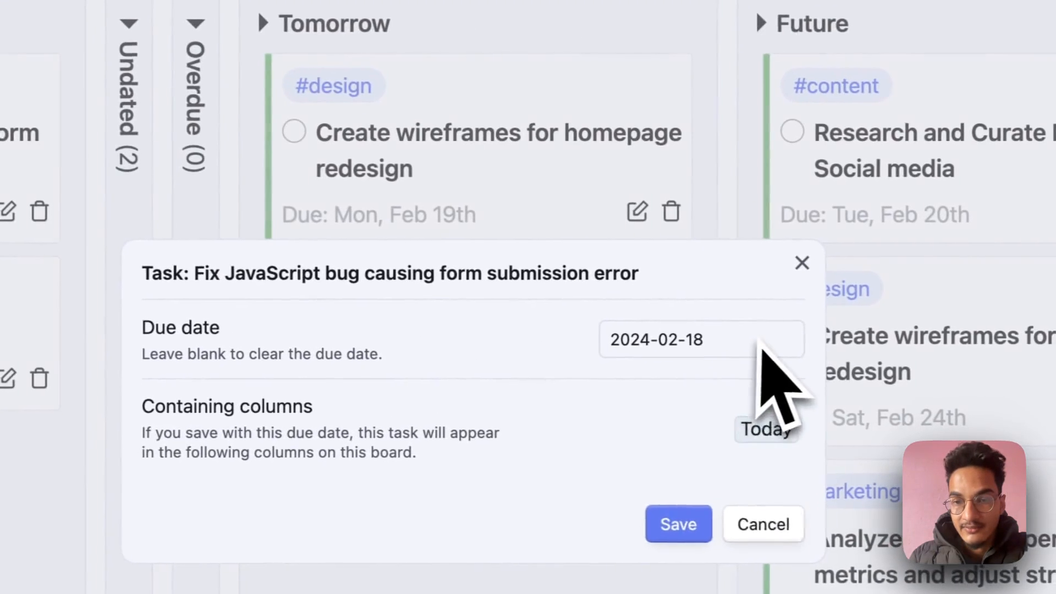
pyautogui.click(678, 524)
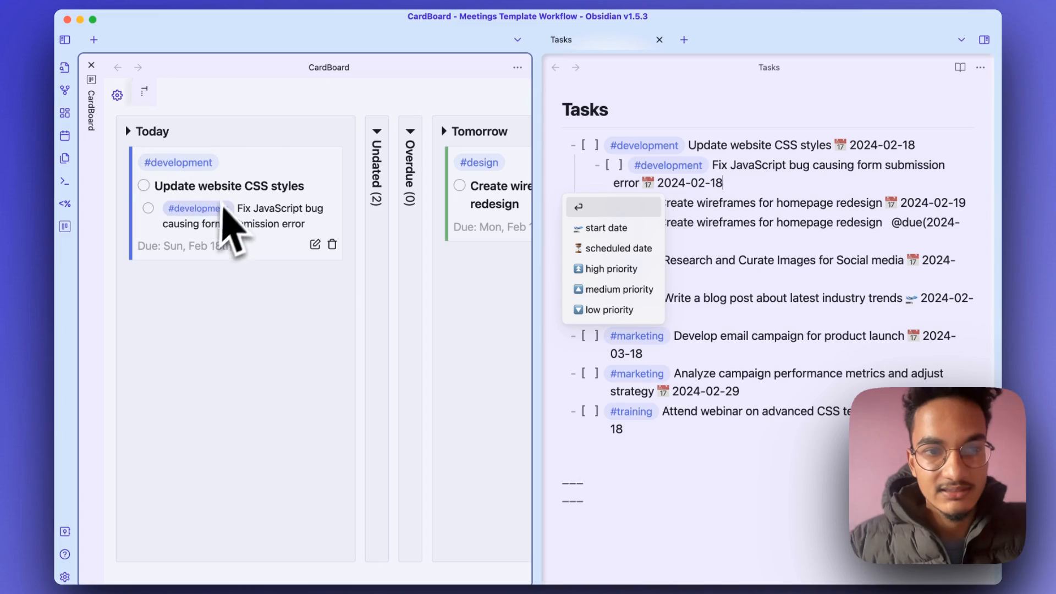
pyautogui.moveTo(269, 232)
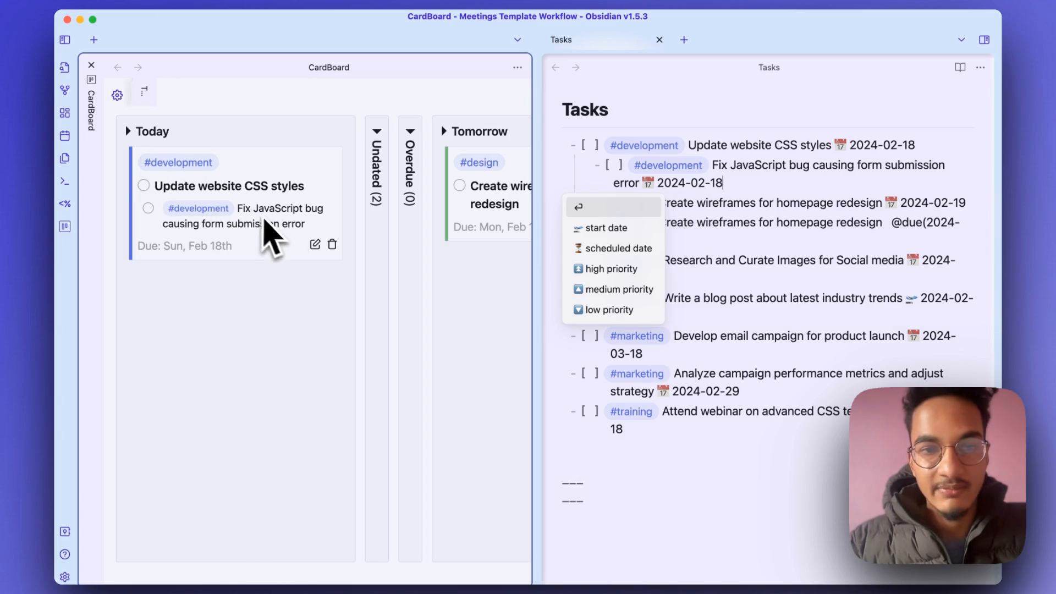
pyautogui.moveTo(176, 213)
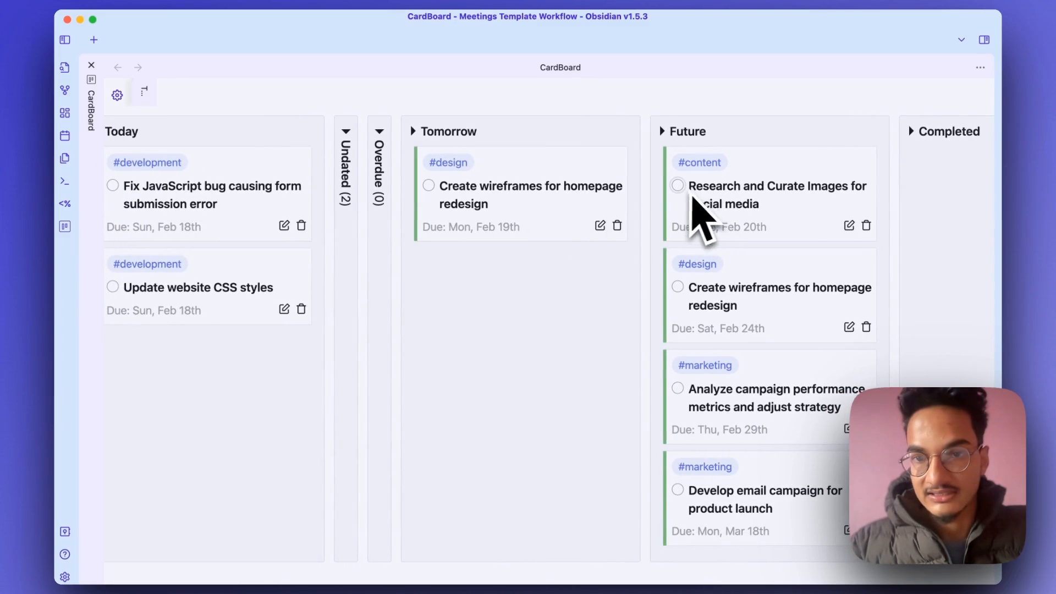
pyautogui.click(677, 185)
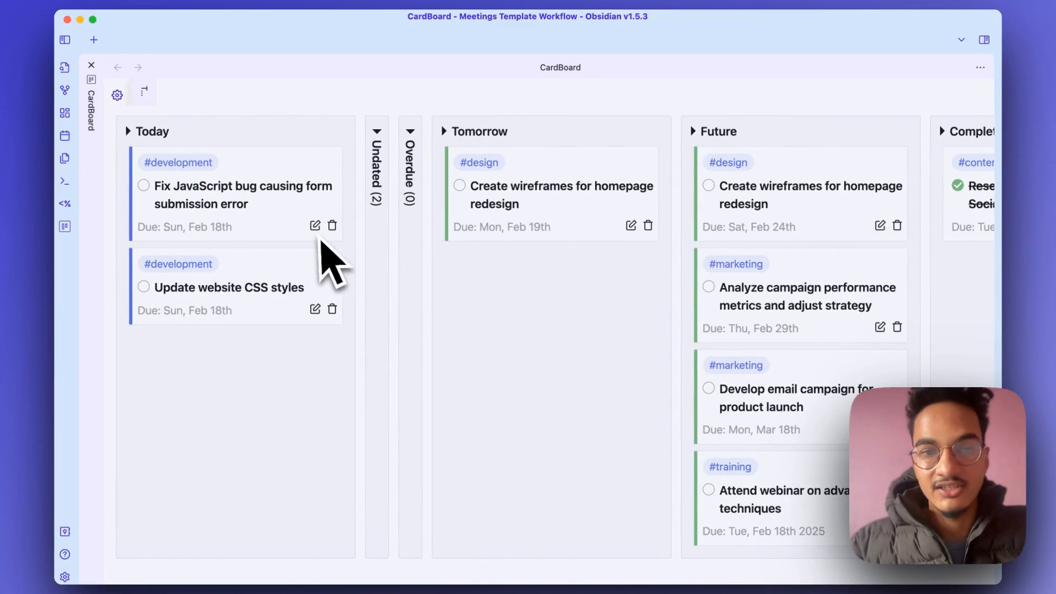
pyautogui.moveTo(536, 176)
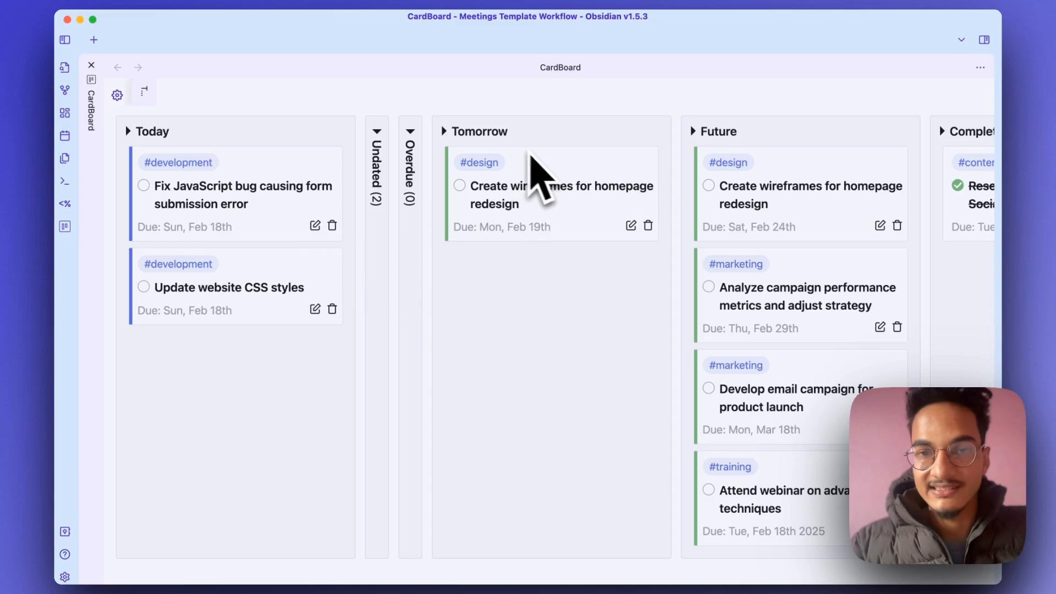
pyautogui.moveTo(358, 269)
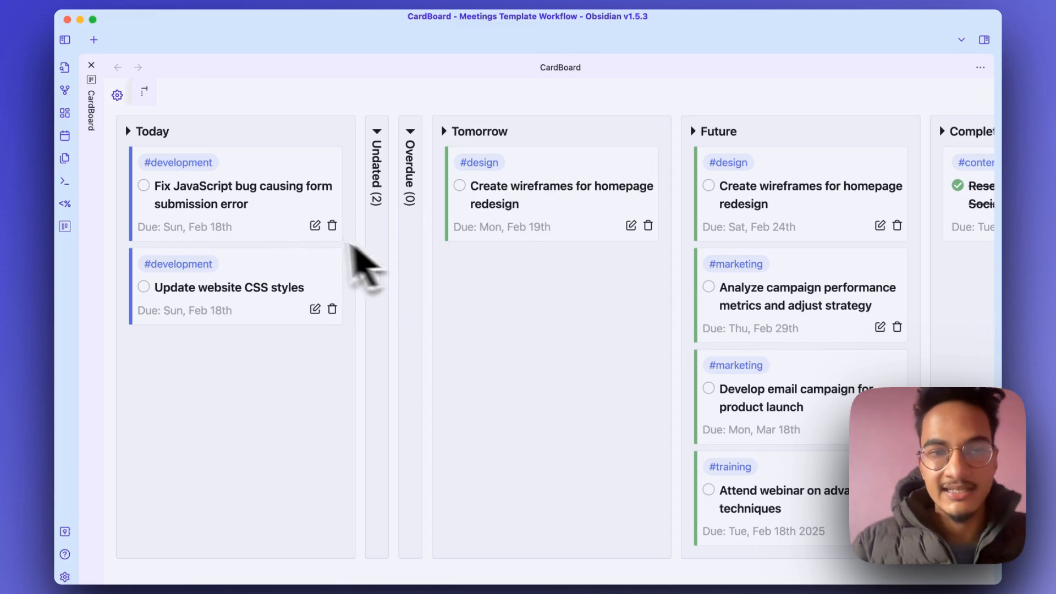
pyautogui.moveTo(483, 216)
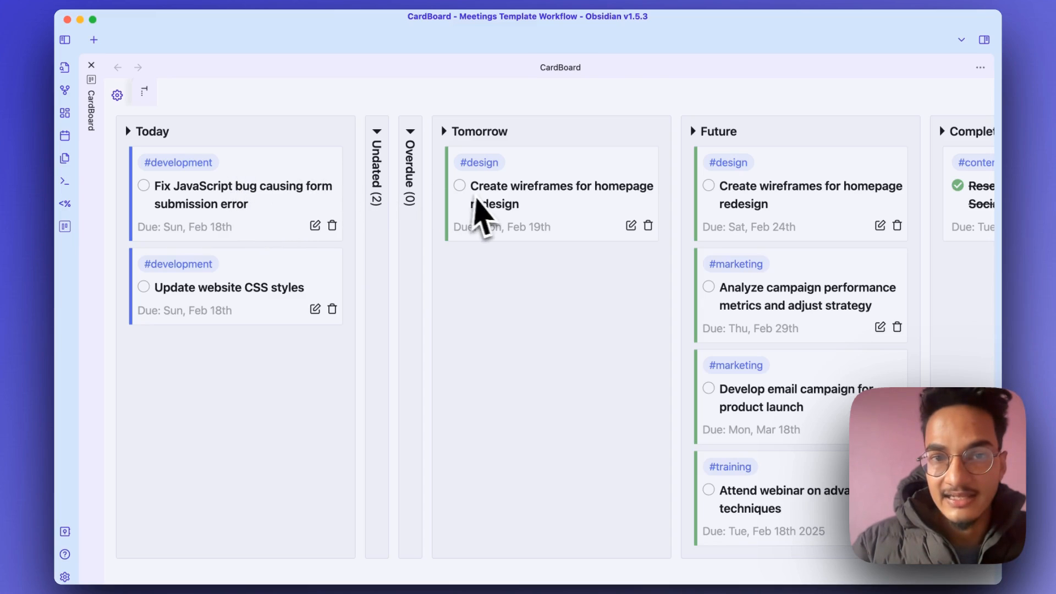
pyautogui.moveTo(656, 171)
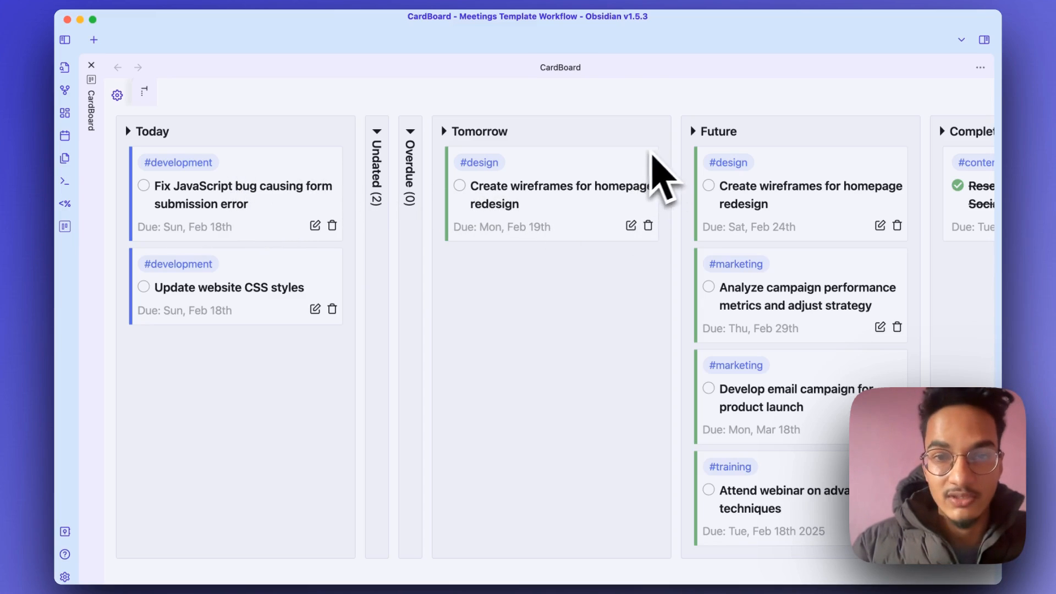
pyautogui.moveTo(270, 215)
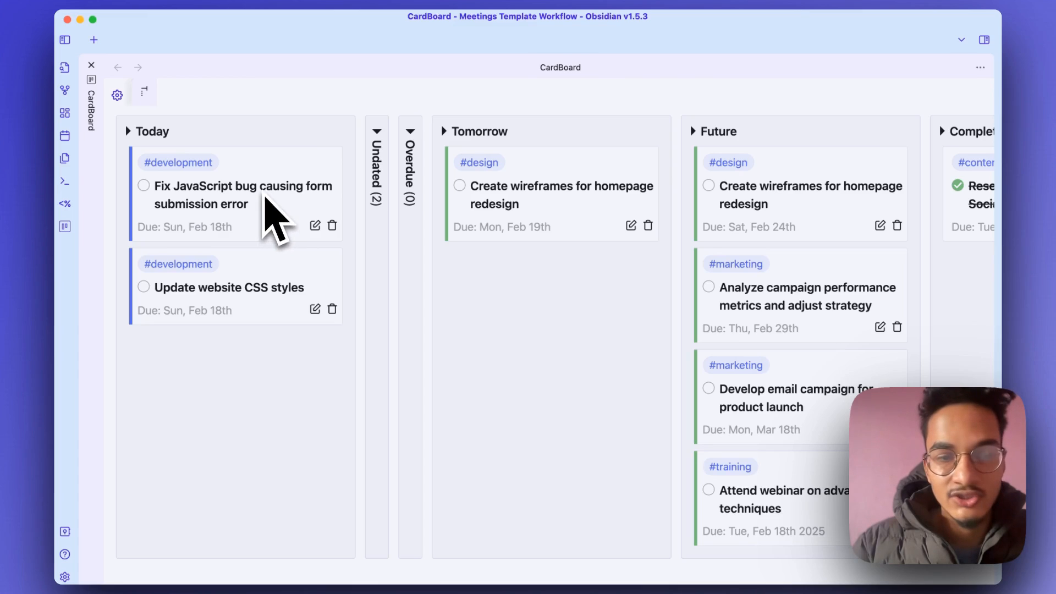
pyautogui.moveTo(526, 286)
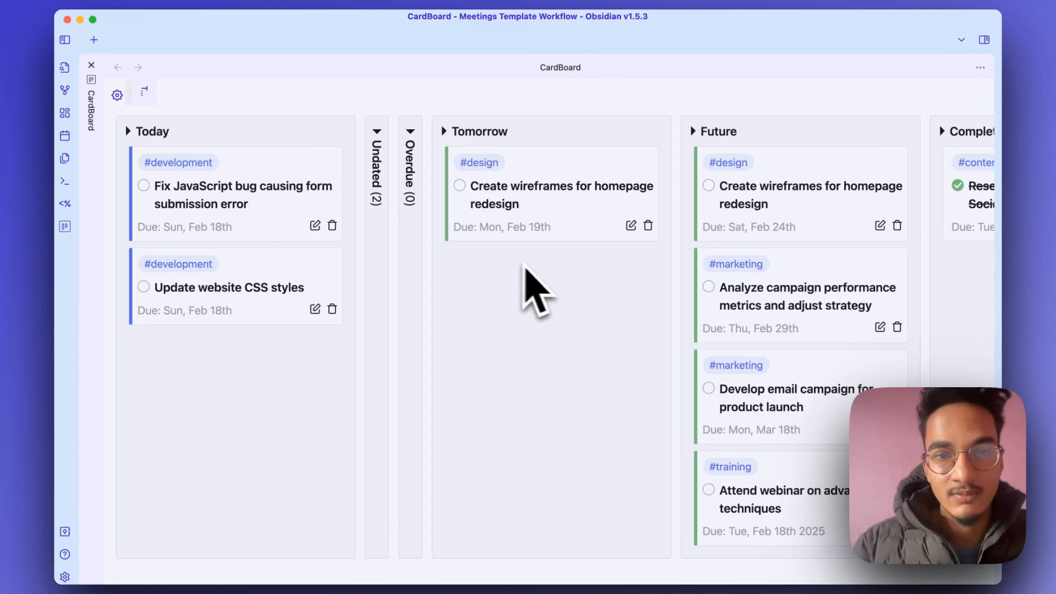
pyautogui.moveTo(570, 340)
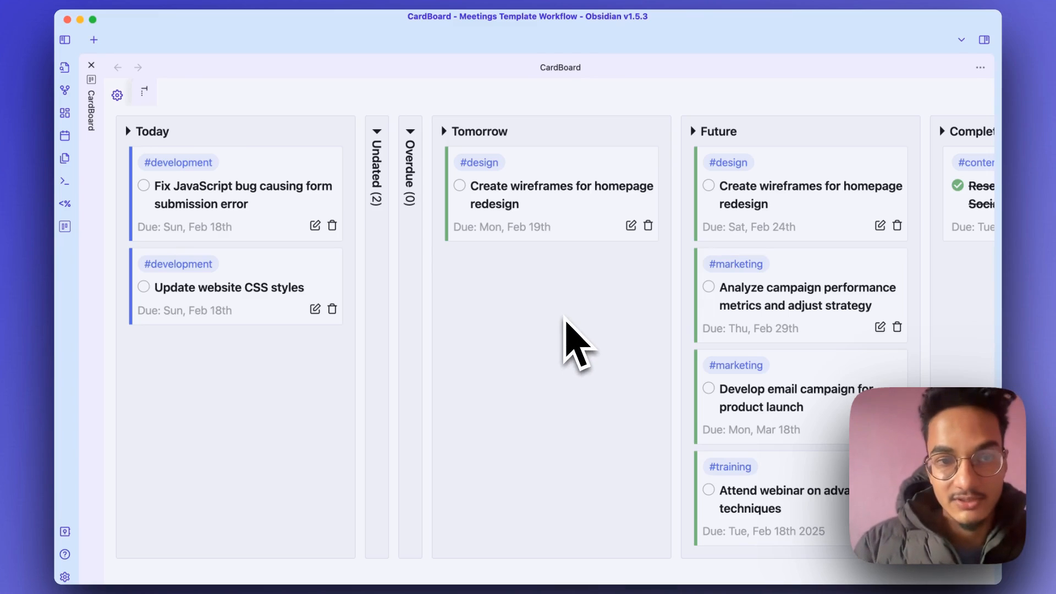
pyautogui.moveTo(263, 242)
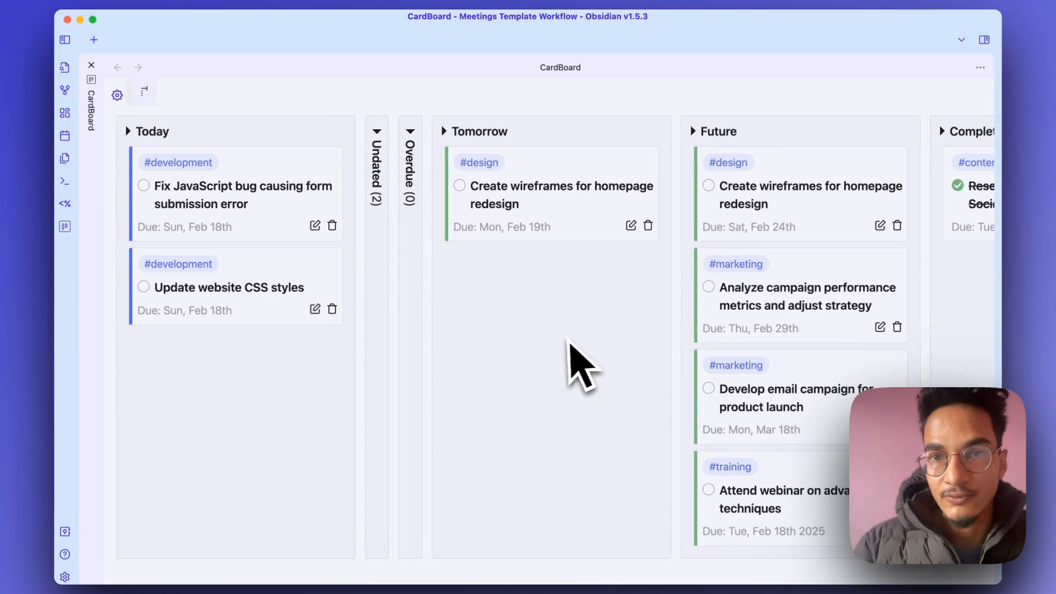
pyautogui.moveTo(182, 176)
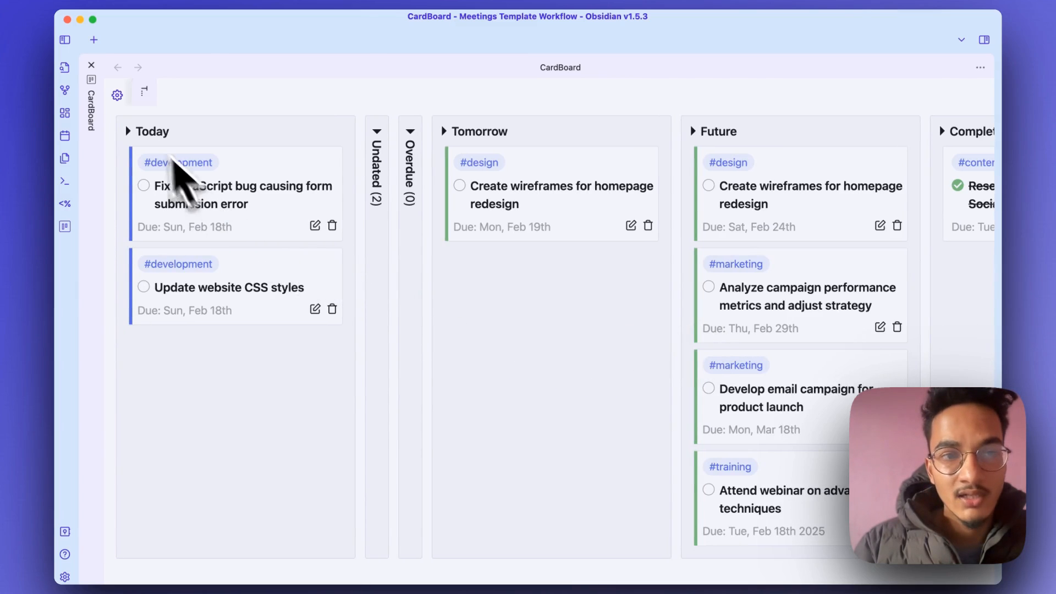
# Step: Set the Fix JavaScript bug task's due date to 2024-02-19, moving it to Tomorrow
pyautogui.click(116, 94)
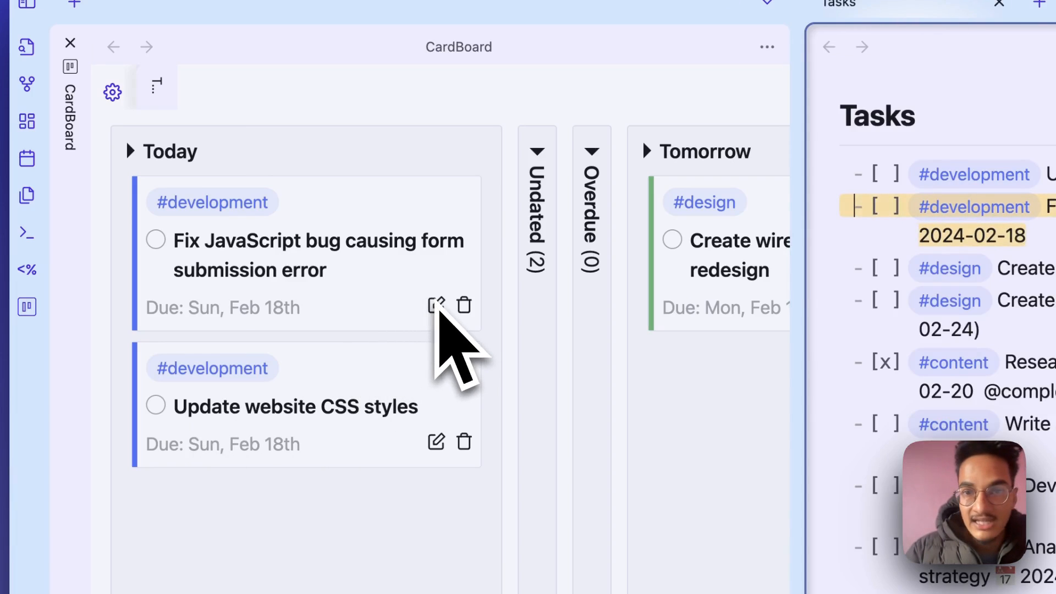
pyautogui.moveTo(360, 270)
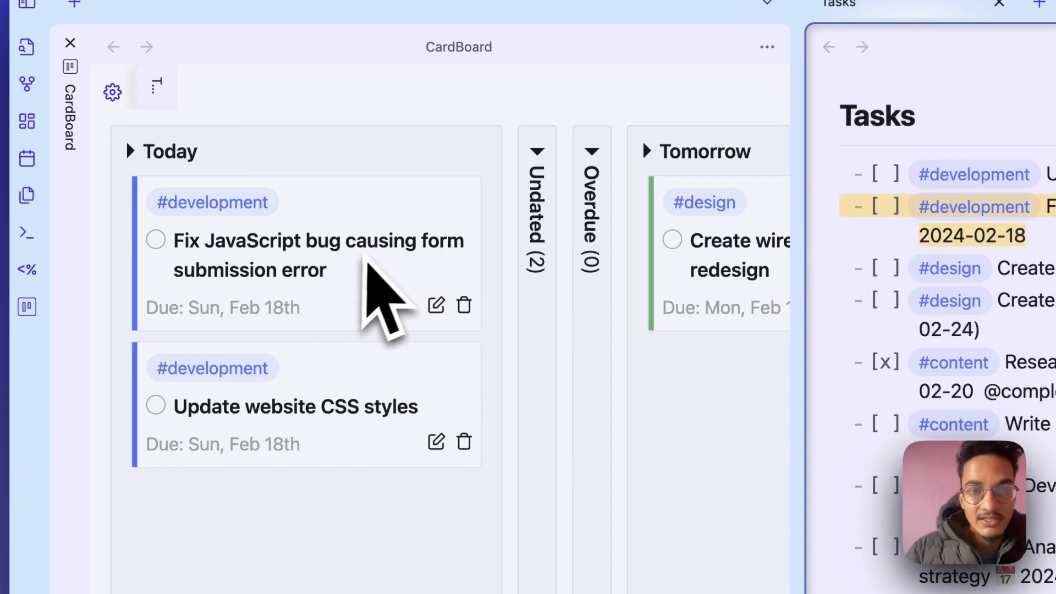
pyautogui.click(436, 305)
pyautogui.write('2024-02-19')
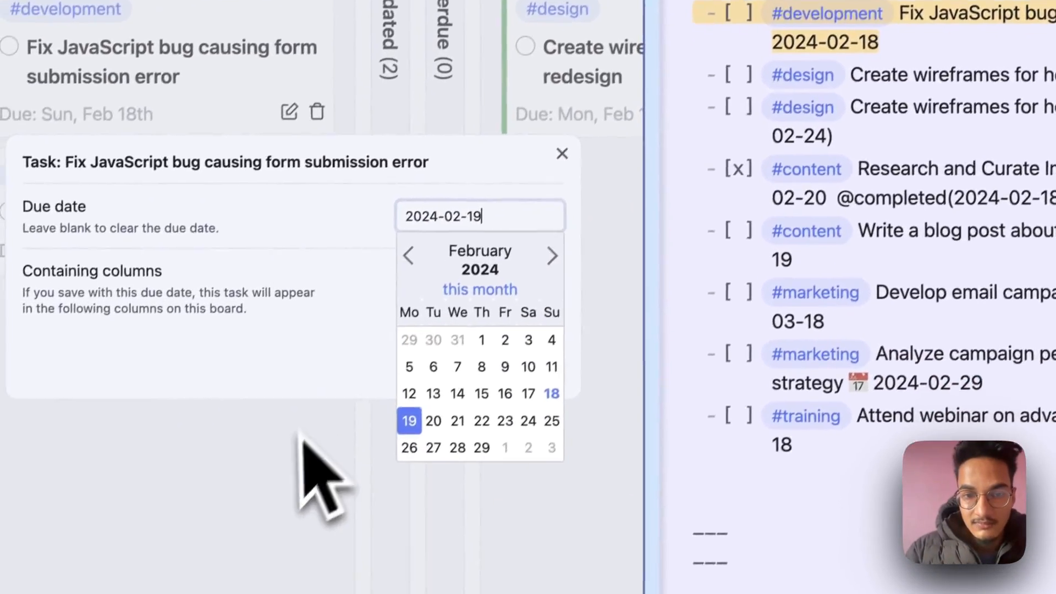
pyautogui.click(409, 421)
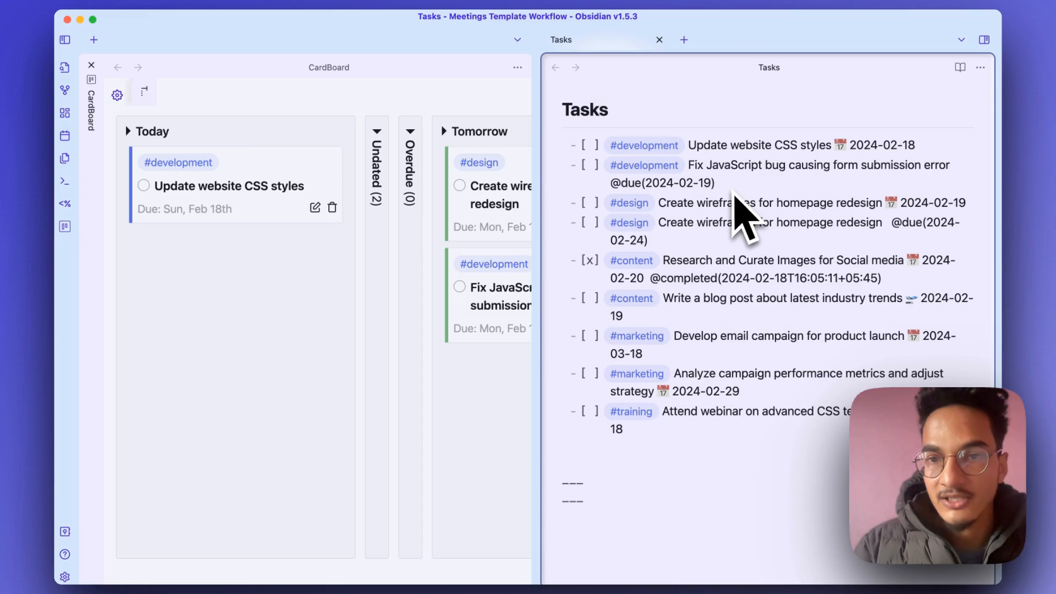
pyautogui.moveTo(654, 60)
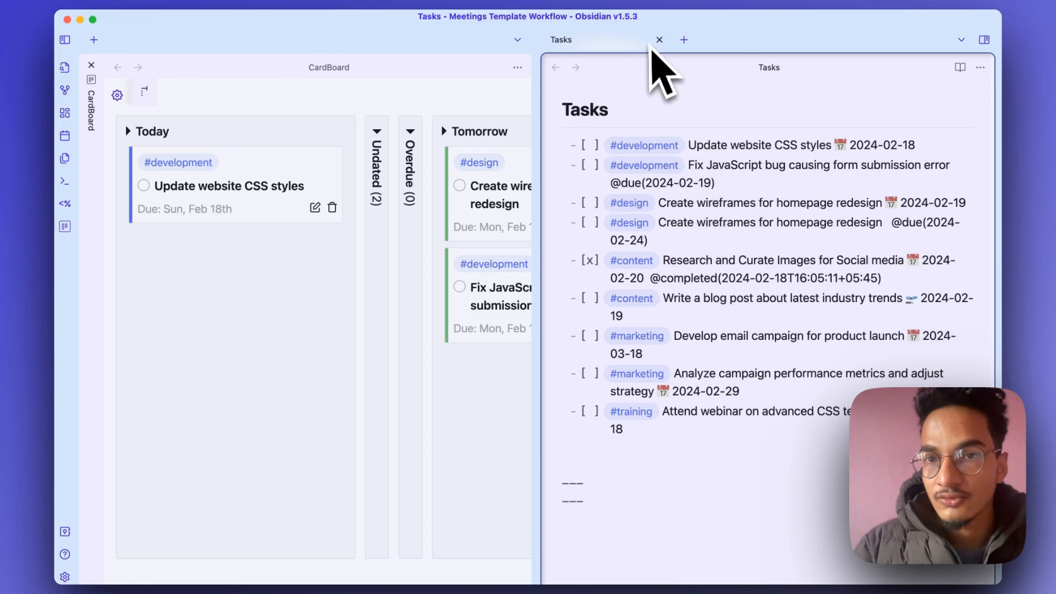
# Step: Close the Tasks note and set CardBoard's Due and Completion Stamps format to Tasks
pyautogui.click(660, 40)
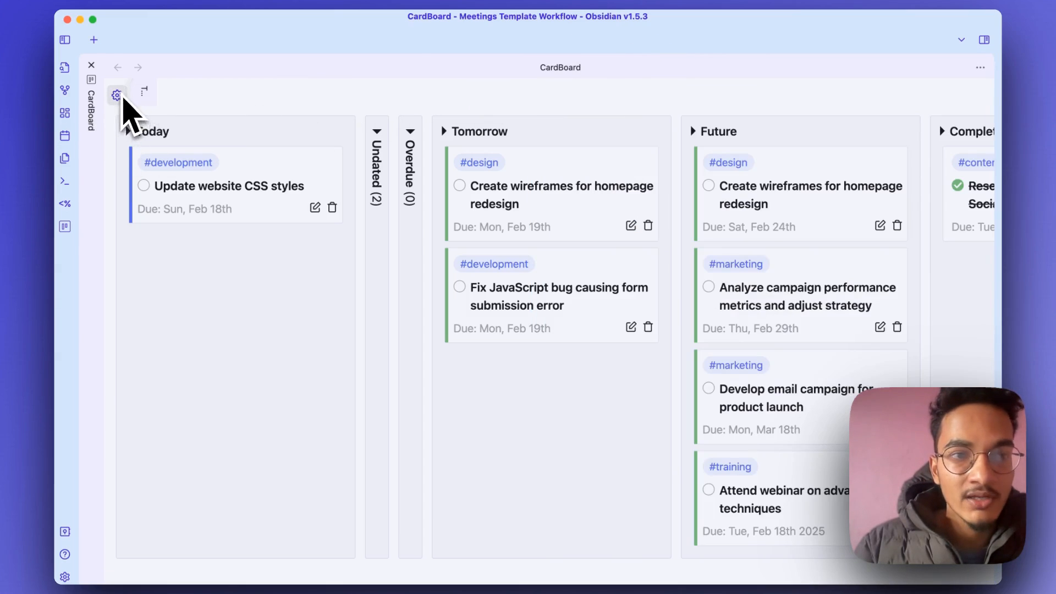
pyautogui.click(117, 92)
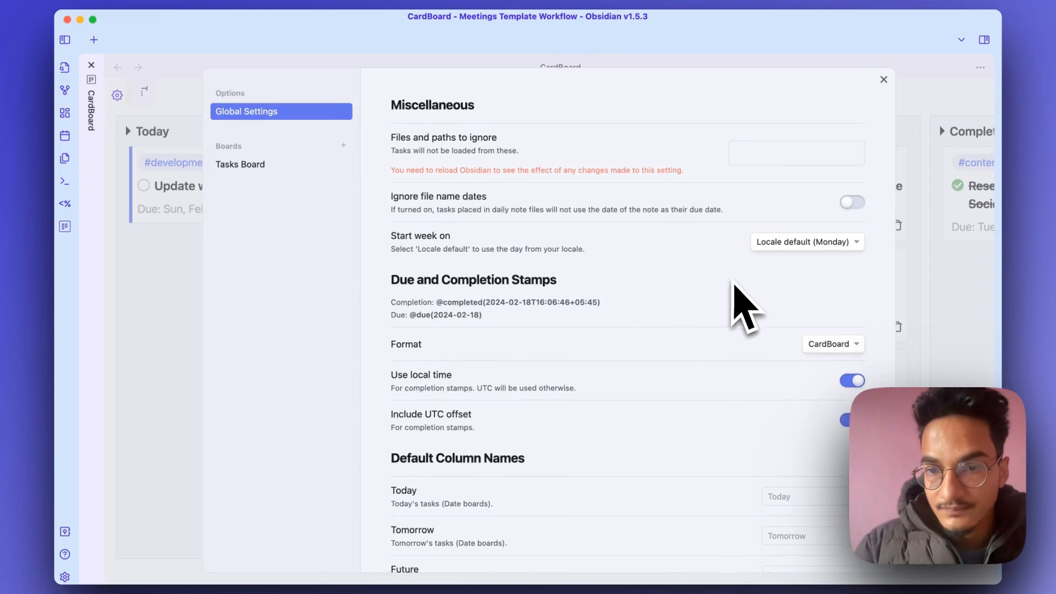
pyautogui.scroll(-3)
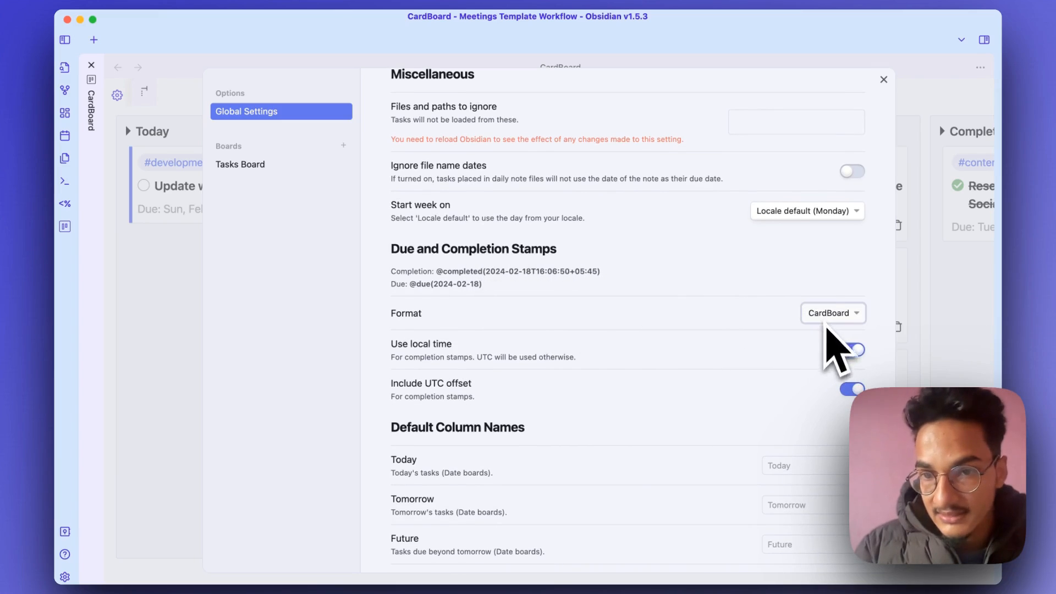
pyautogui.click(833, 313)
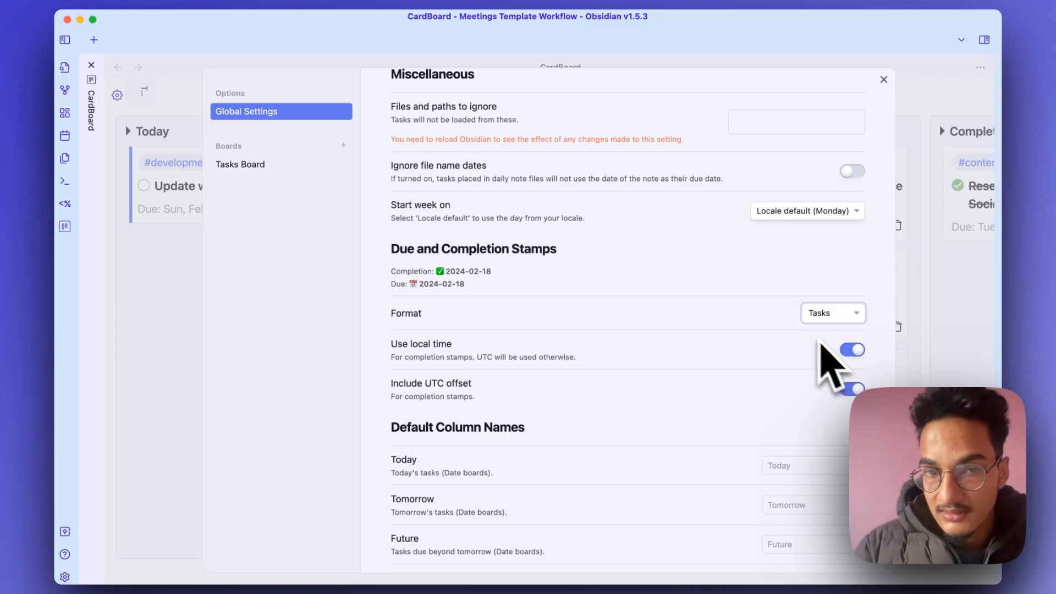
pyautogui.scroll(-3)
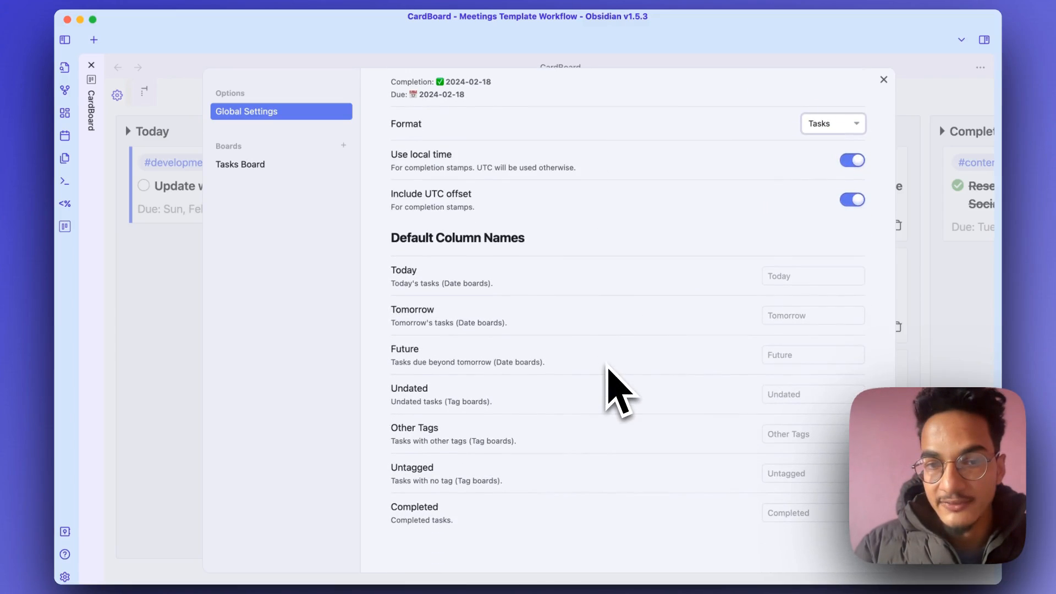
pyautogui.moveTo(658, 252)
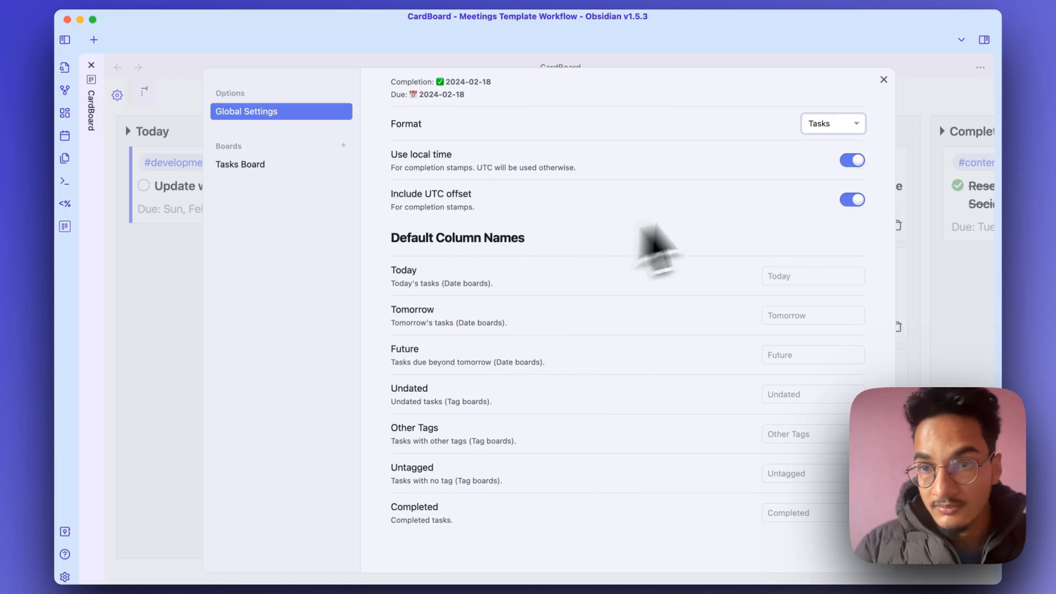
pyautogui.moveTo(321, 228)
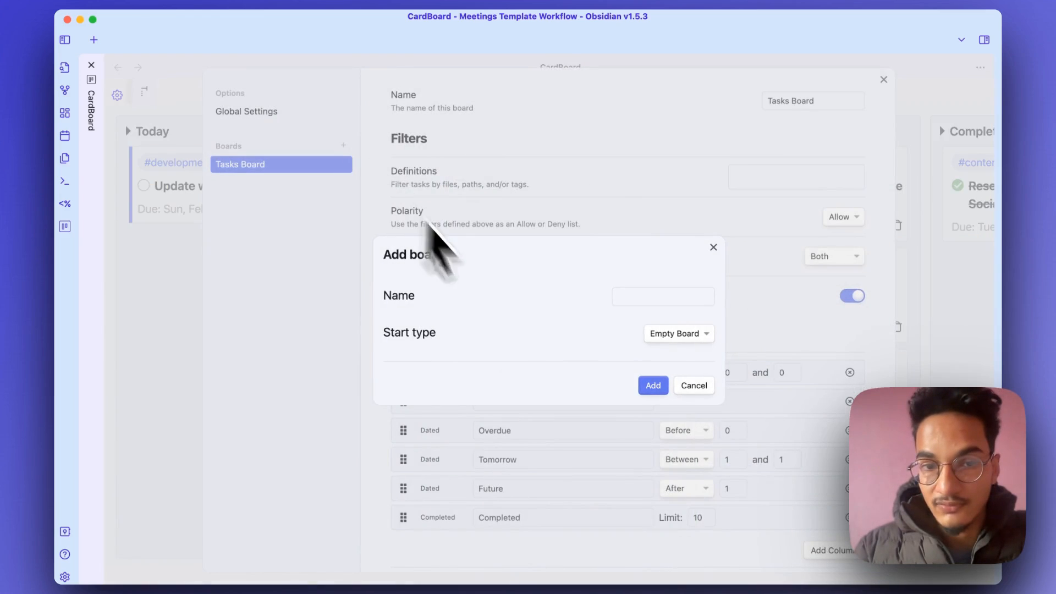
# Step: Create a new board named 'Tags Task Board' with default Untagged, Other Tags and Completed columns
pyautogui.write('Tags Task Board')
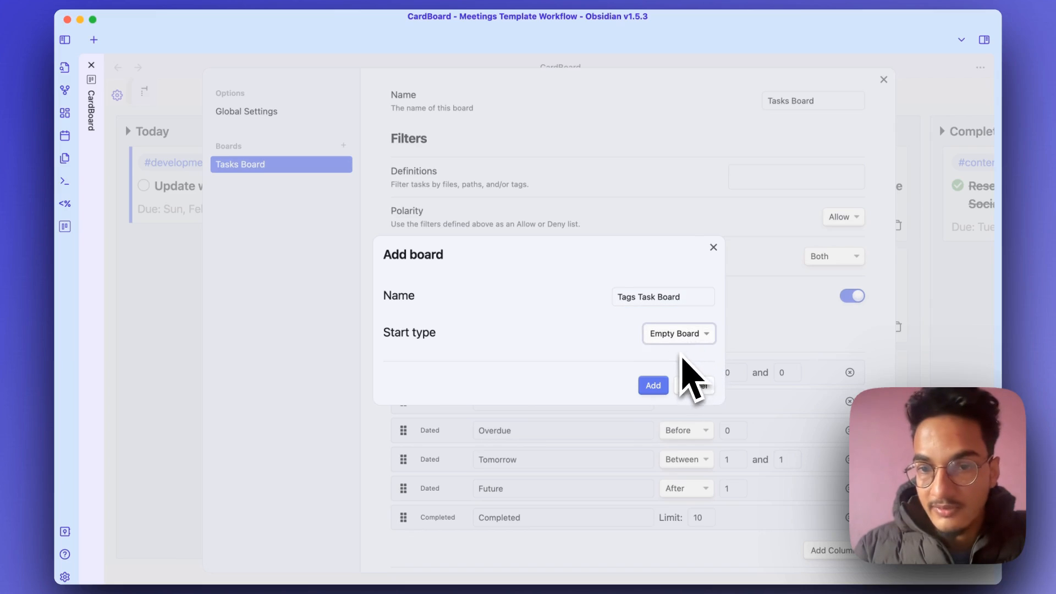
pyautogui.click(652, 385)
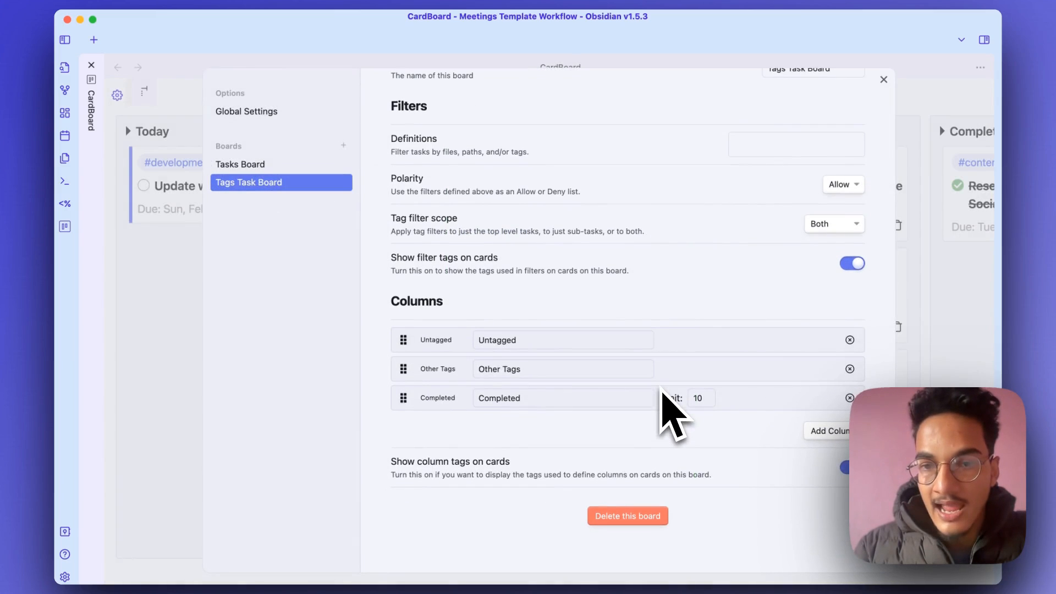
pyautogui.moveTo(436, 370)
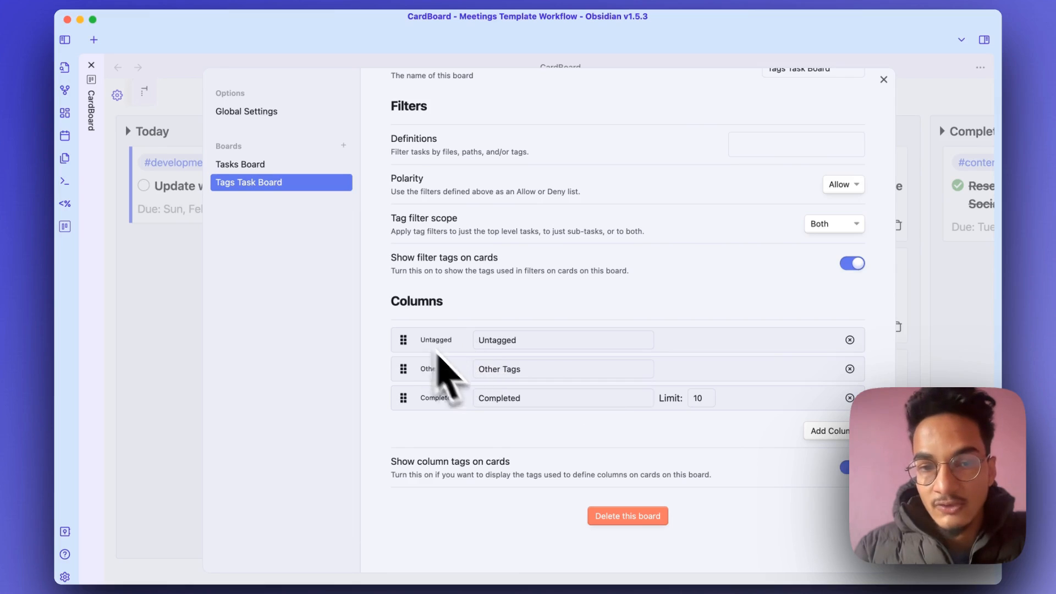
pyautogui.moveTo(565, 411)
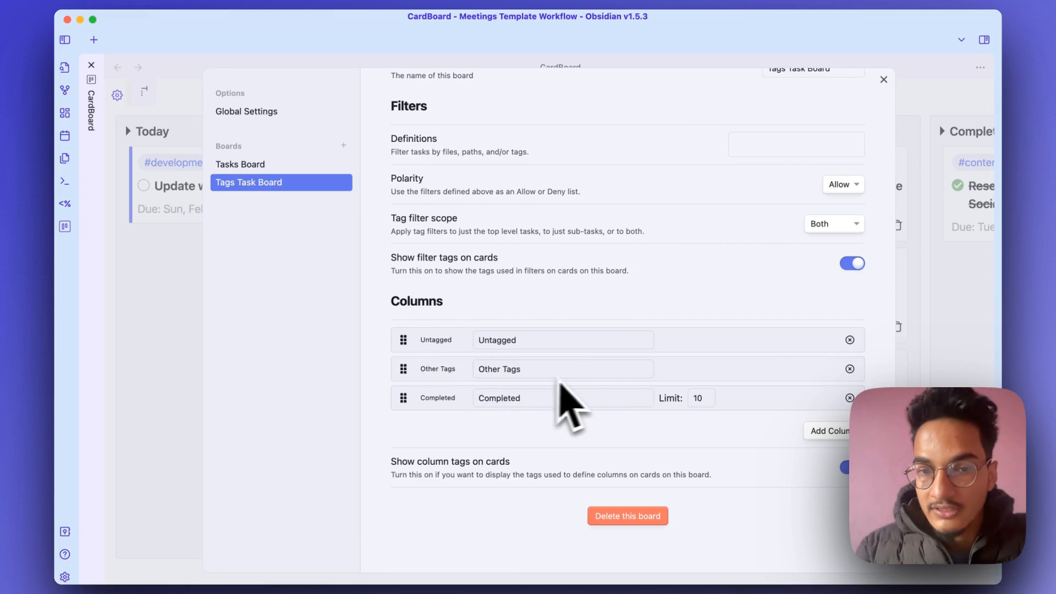
pyautogui.moveTo(712, 450)
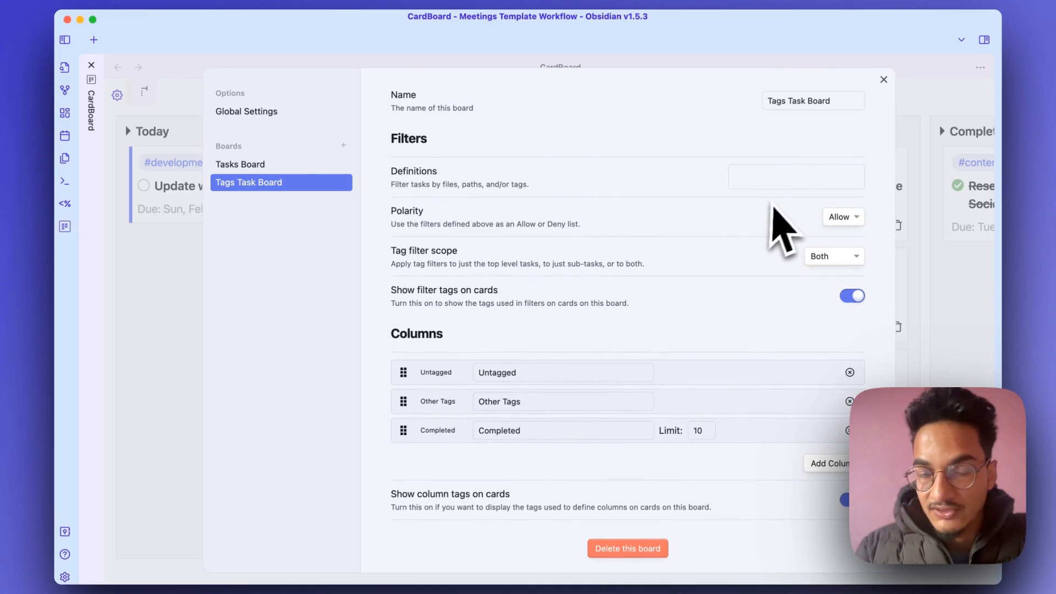
pyautogui.scroll(-3)
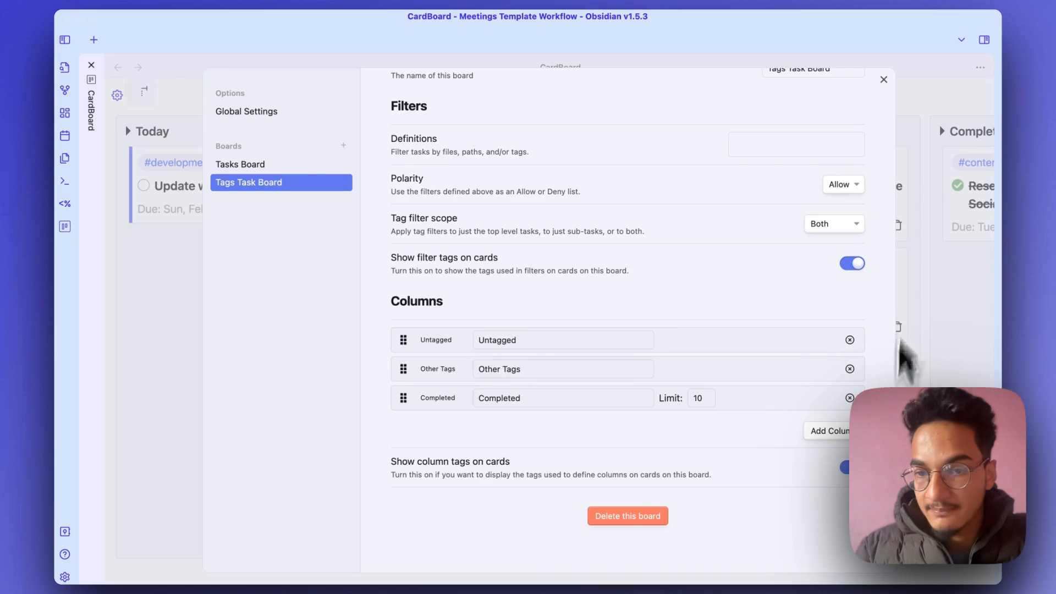
pyautogui.moveTo(606, 472)
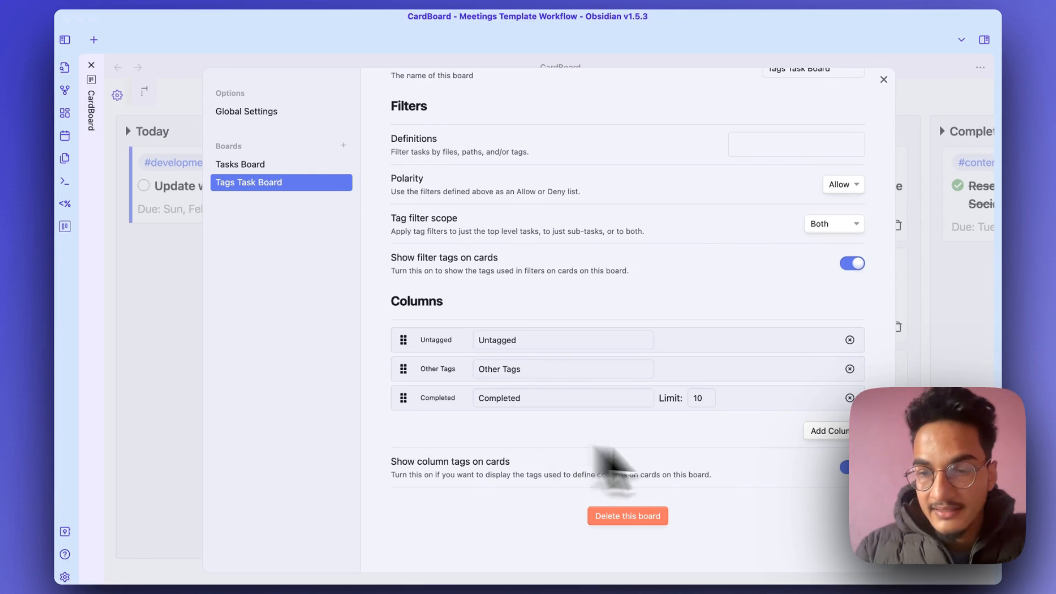
# Step: Add a Tagged column named Development tied to the tag 'development'
pyautogui.click(829, 431)
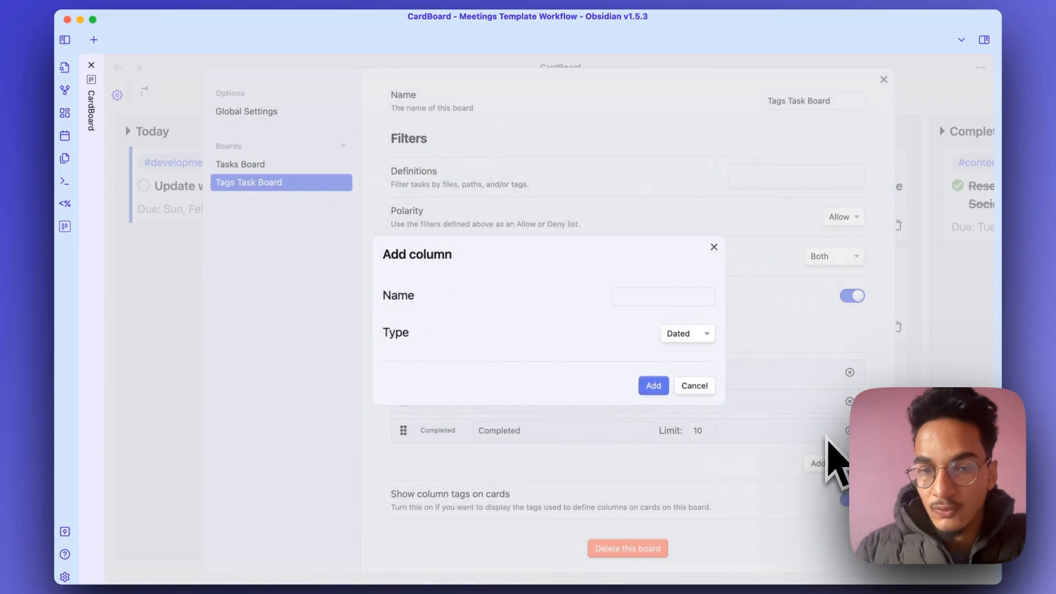
pyautogui.click(663, 296)
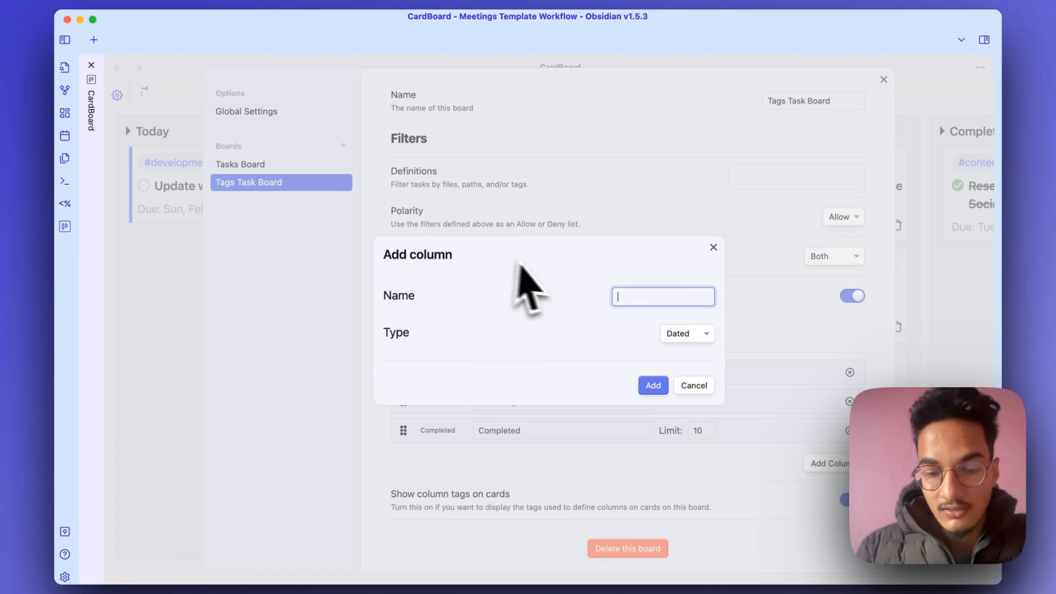
pyautogui.write('Development')
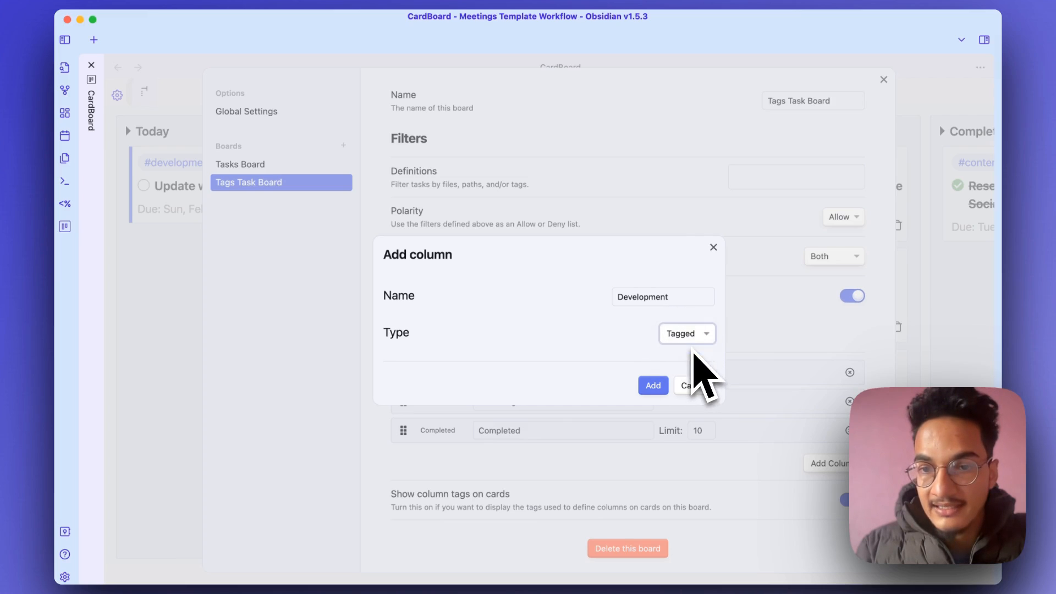
pyautogui.click(652, 385)
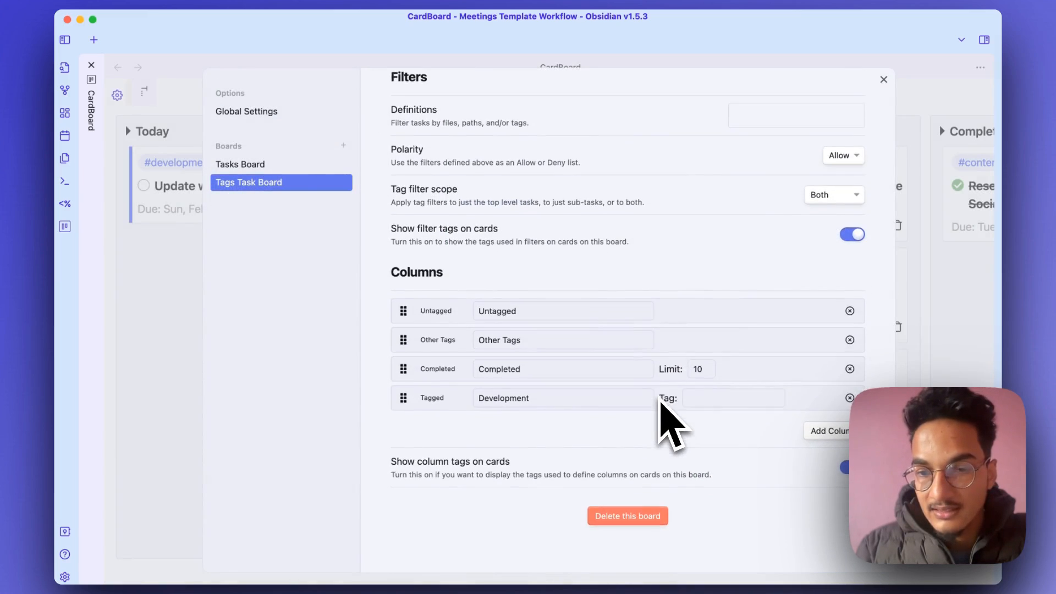
pyautogui.write('d')
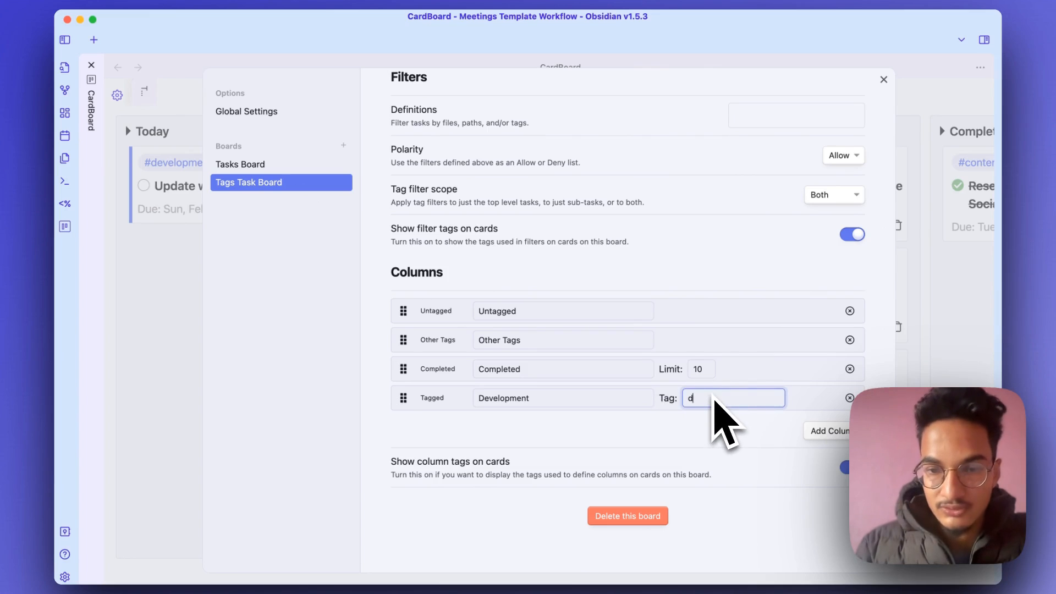
pyautogui.write('evelopment')
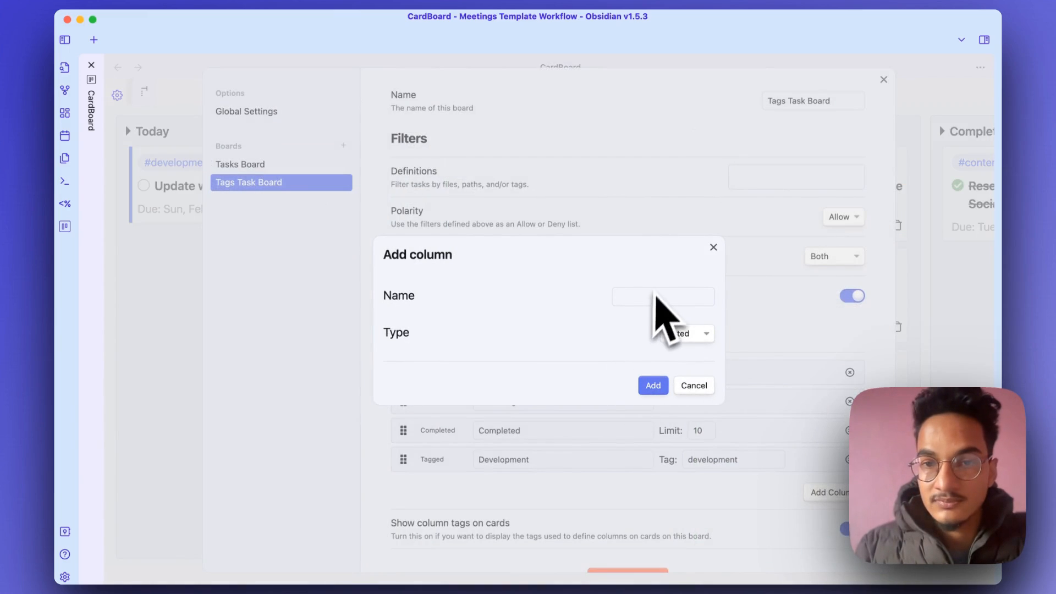
# Step: Add a Tagged column named Design tied to the tag 'design'
pyautogui.write('Design')
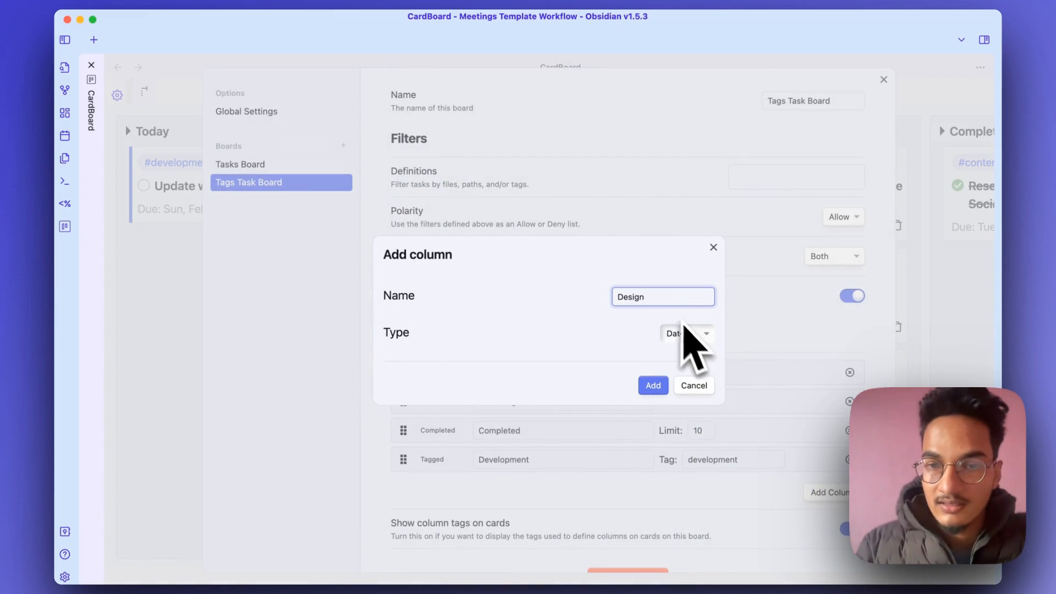
pyautogui.click(687, 334)
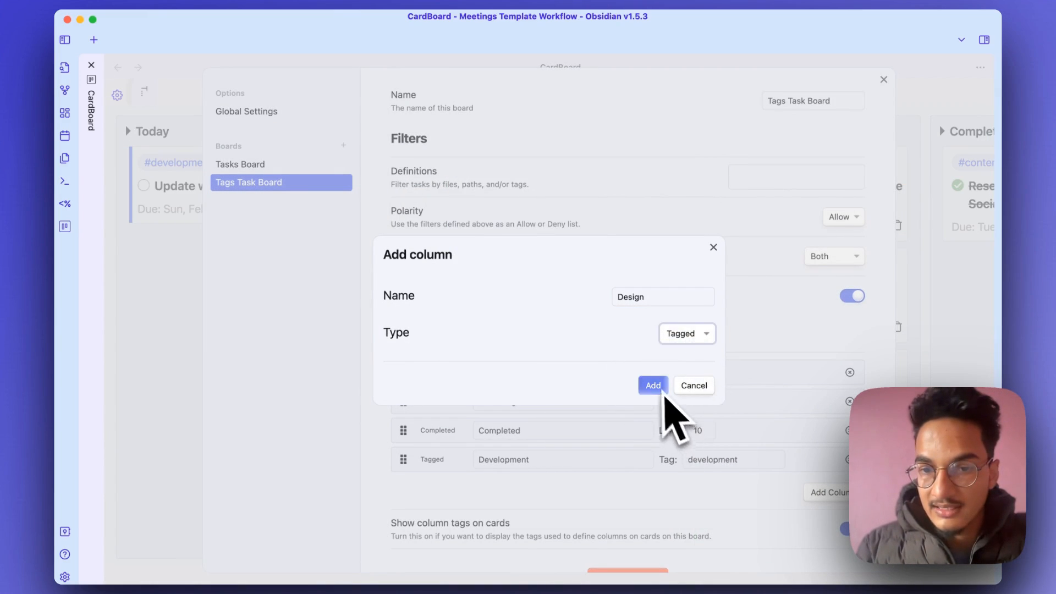
pyautogui.click(653, 385)
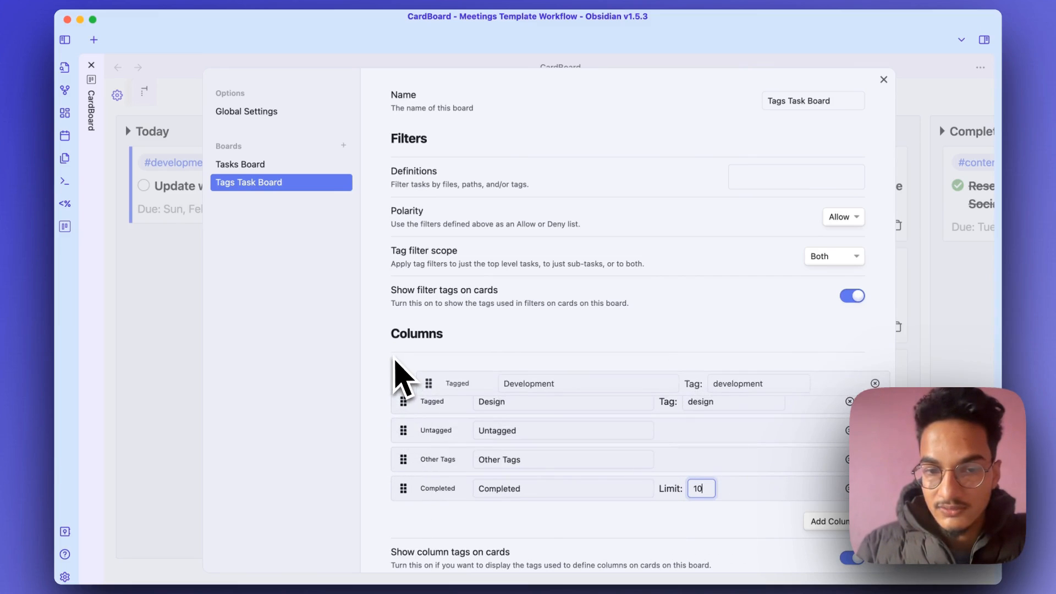
pyautogui.scroll(-3)
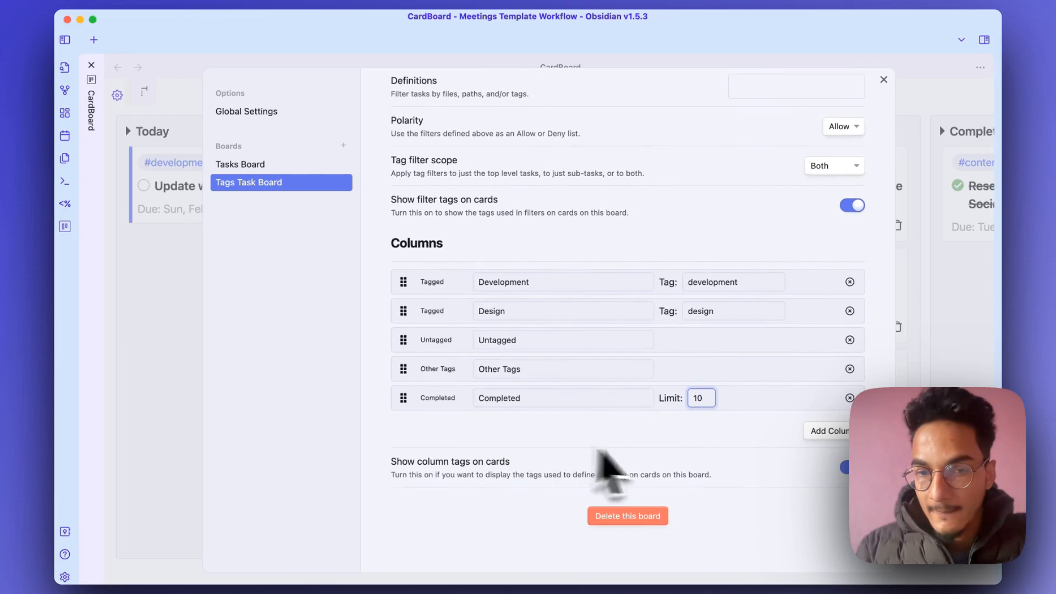
# Step: Close board settings and review tasks sorted into Development, Design and Other Tags columns
pyautogui.click(883, 80)
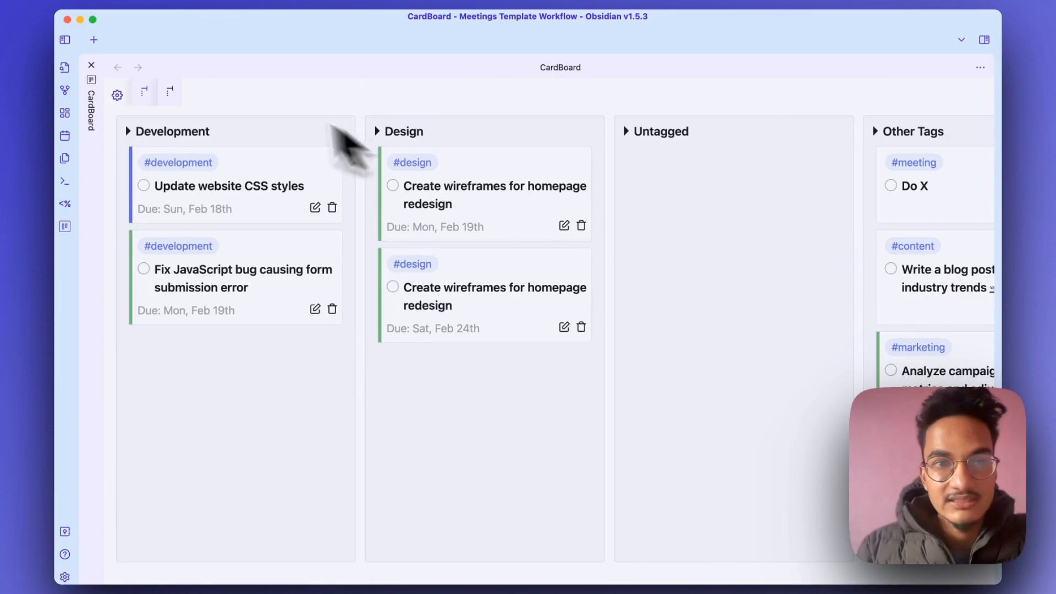
pyautogui.moveTo(382, 227)
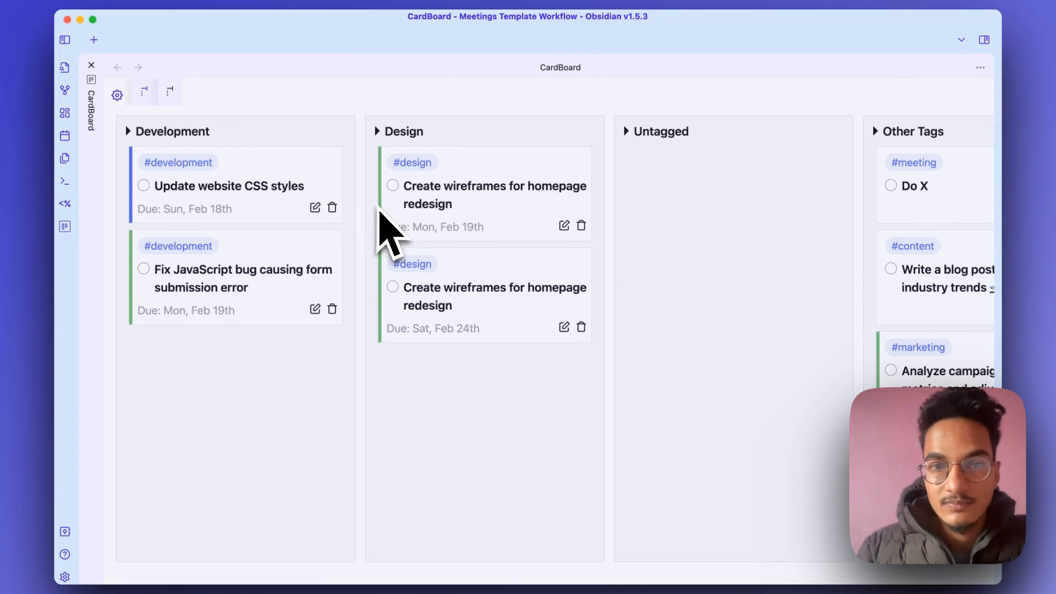
pyautogui.moveTo(359, 451)
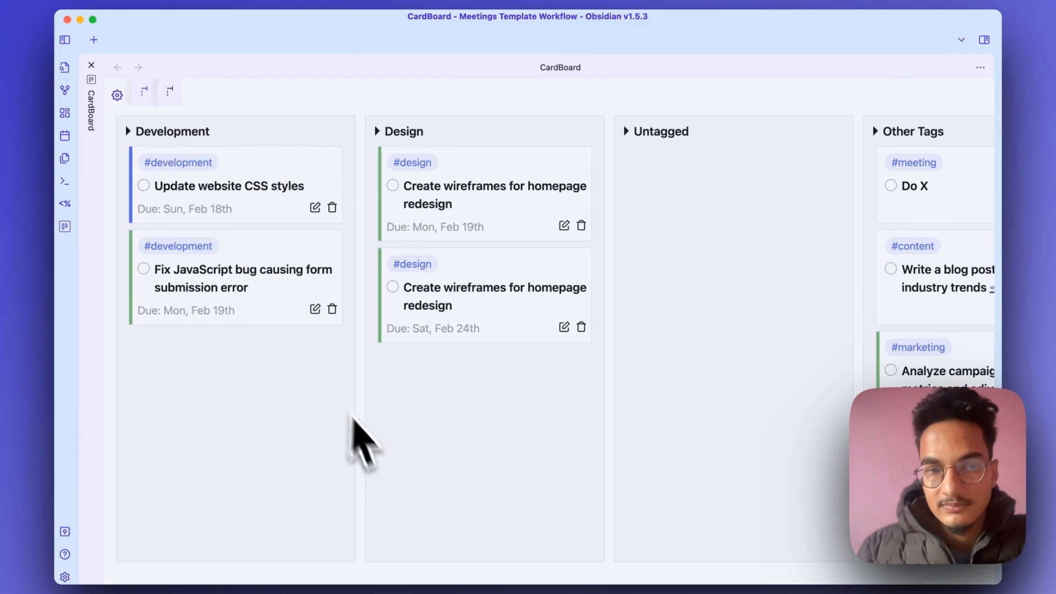
pyautogui.moveTo(187, 176)
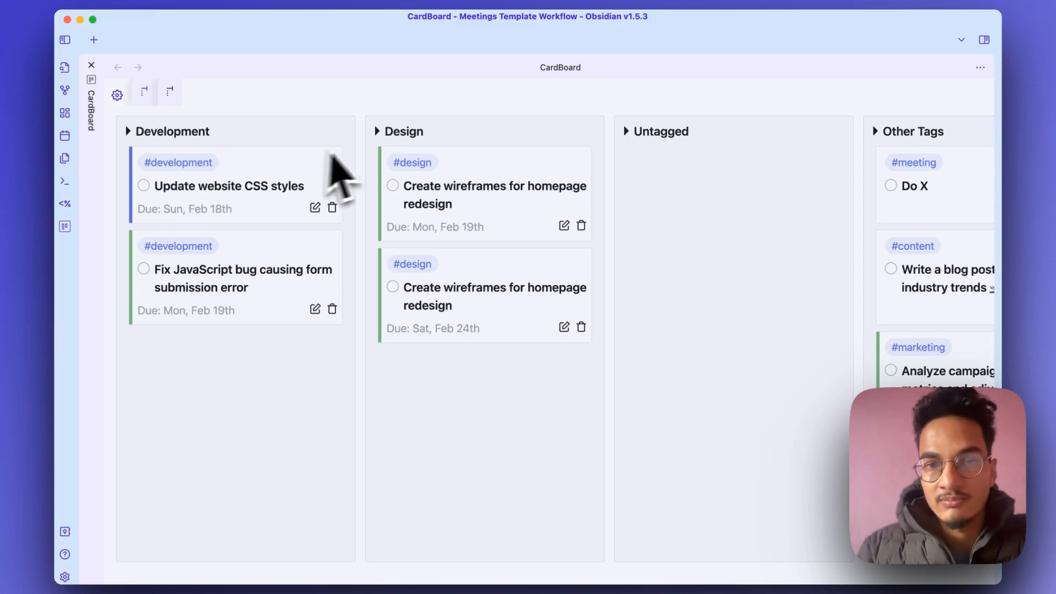
pyautogui.moveTo(553, 360)
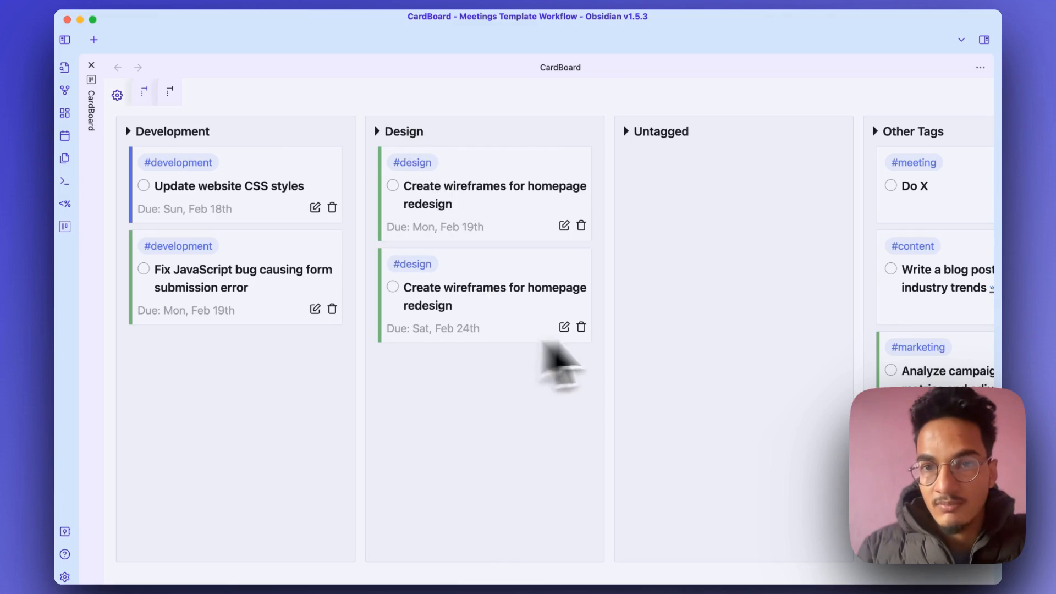
pyautogui.hscroll(3)
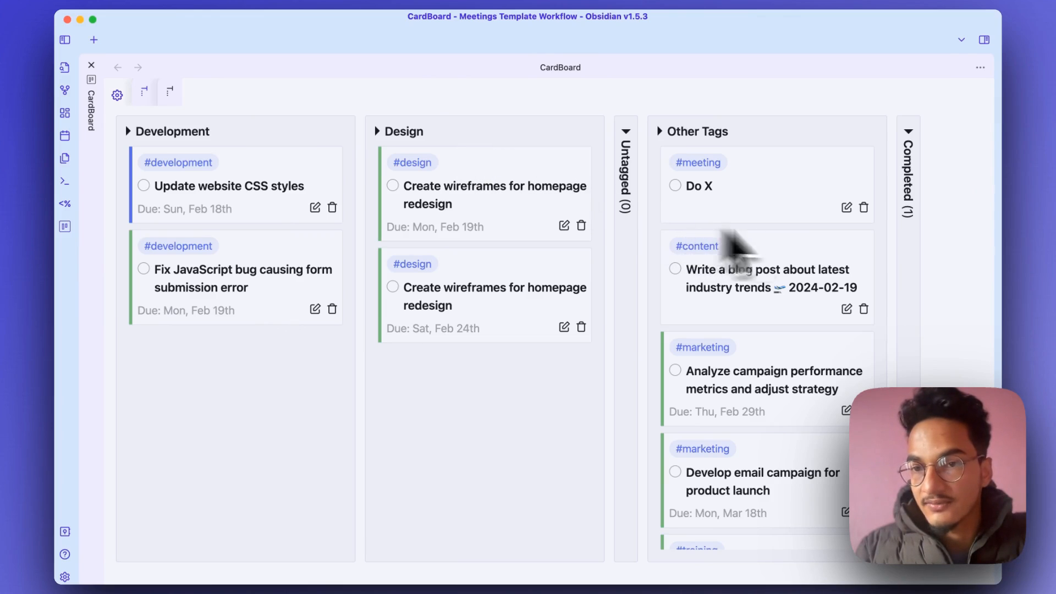
pyautogui.moveTo(867, 248)
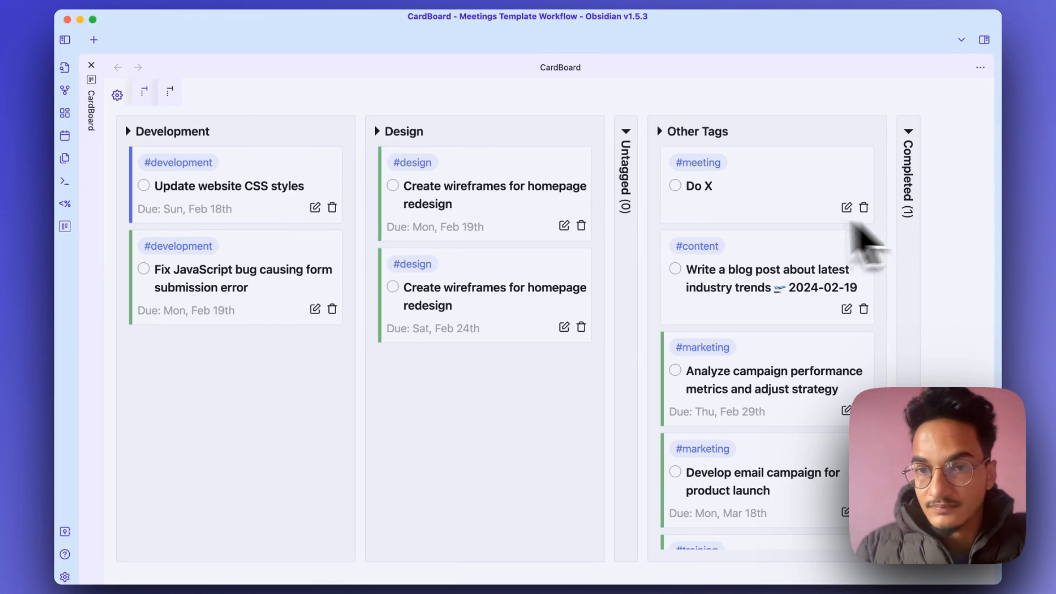
pyautogui.moveTo(328, 316)
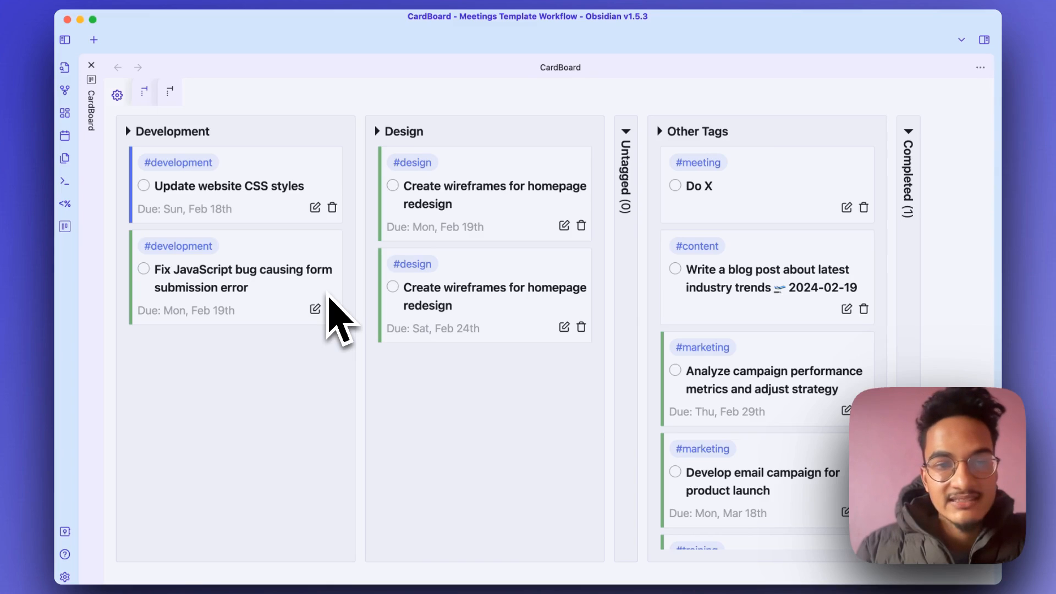
pyautogui.moveTo(243, 211)
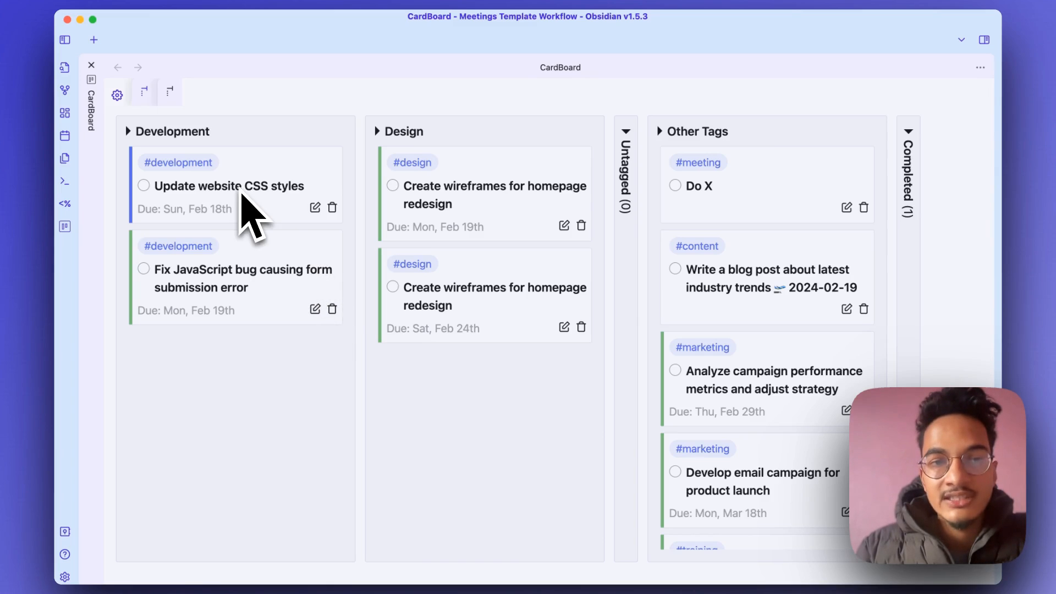
pyautogui.moveTo(195, 216)
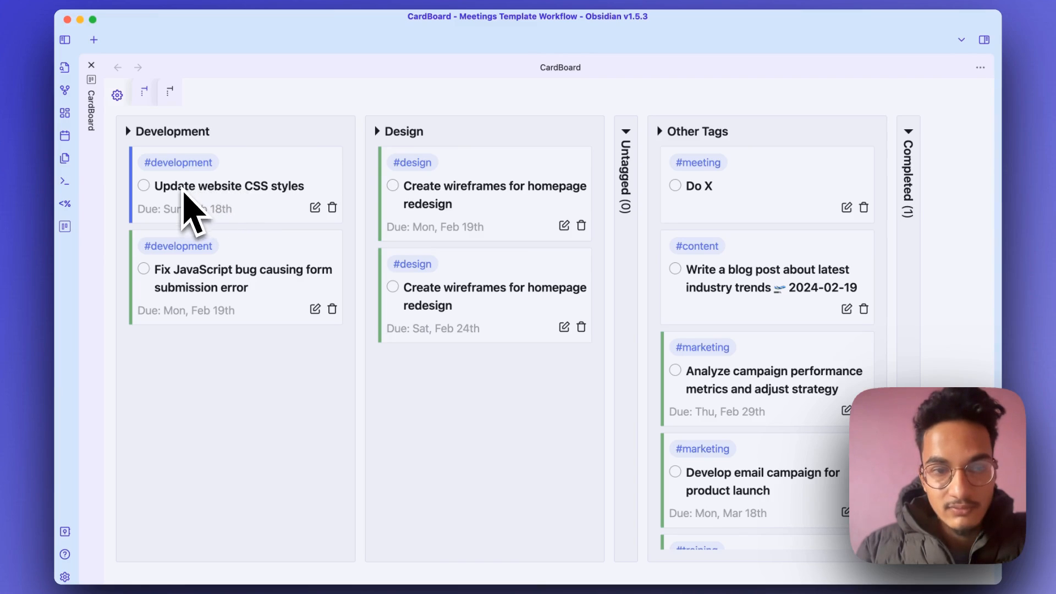
pyautogui.moveTo(167, 129)
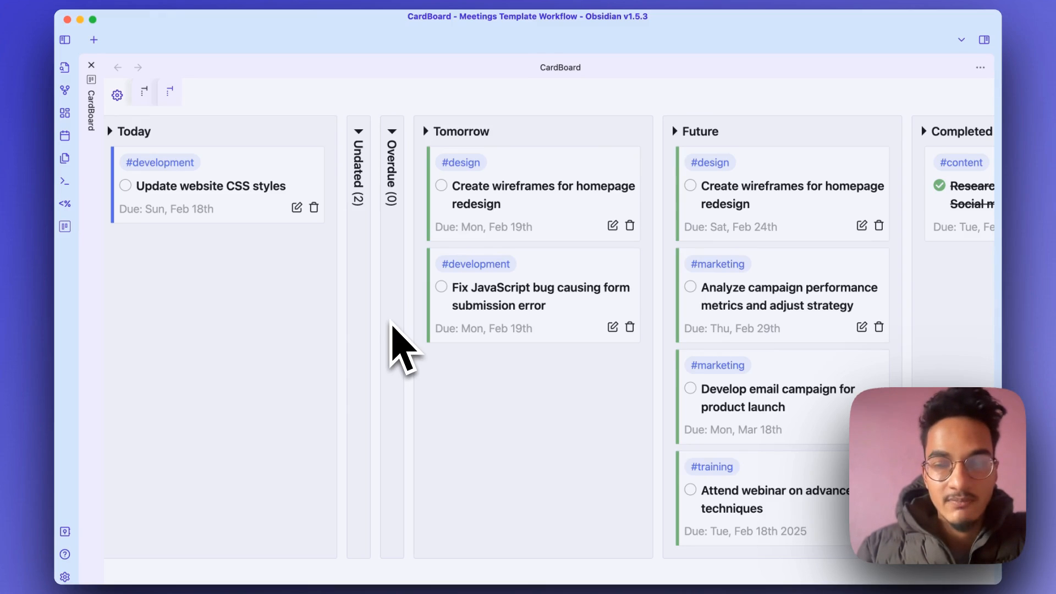
# Step: Return to the Tasks Board showing Today, Tomorrow and Future columns
pyautogui.hscroll(3)
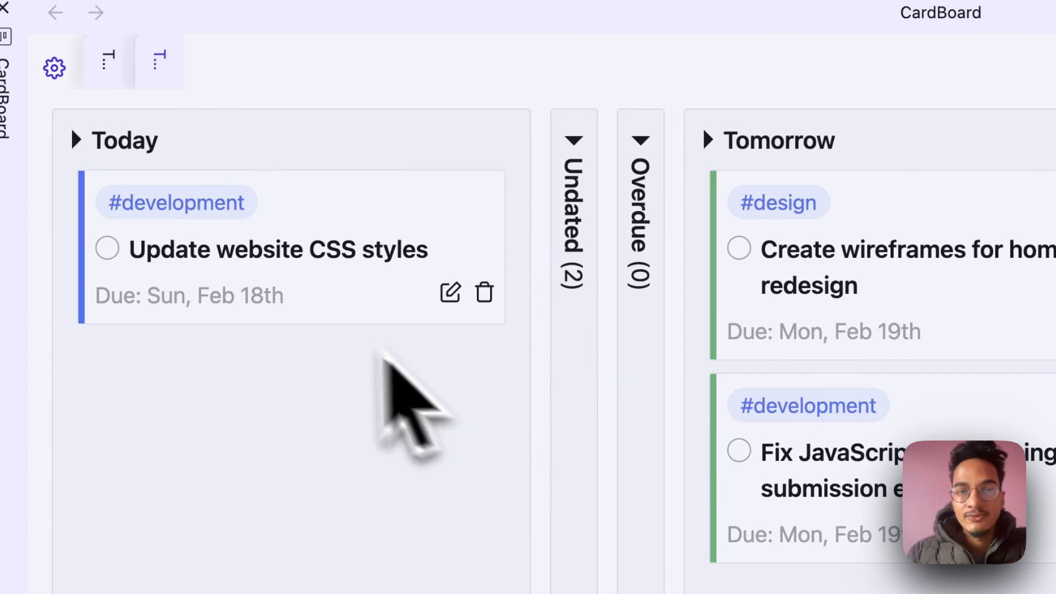
pyautogui.moveTo(321, 234)
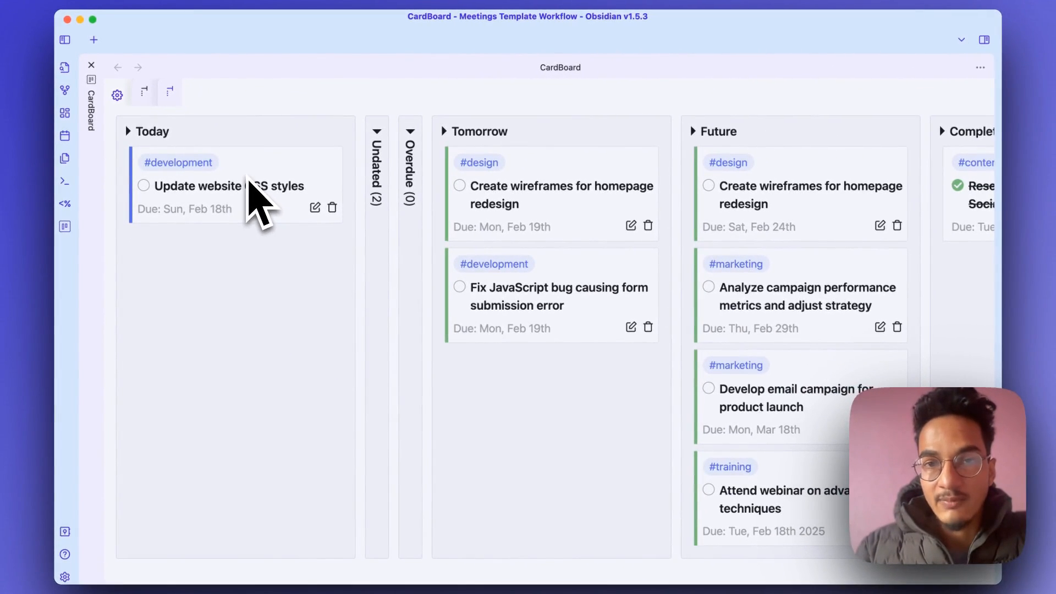
pyautogui.moveTo(339, 436)
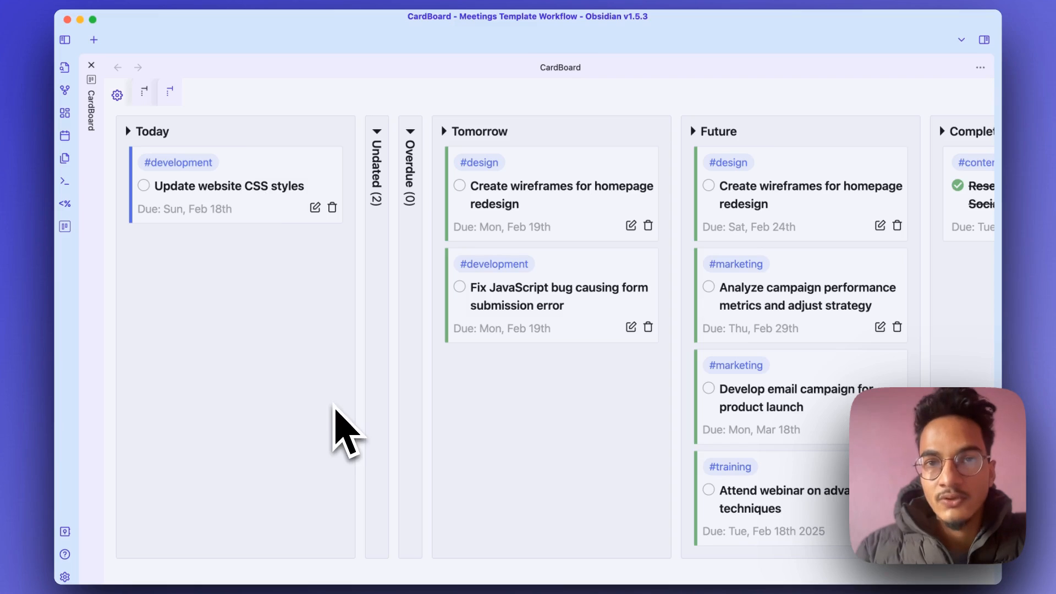